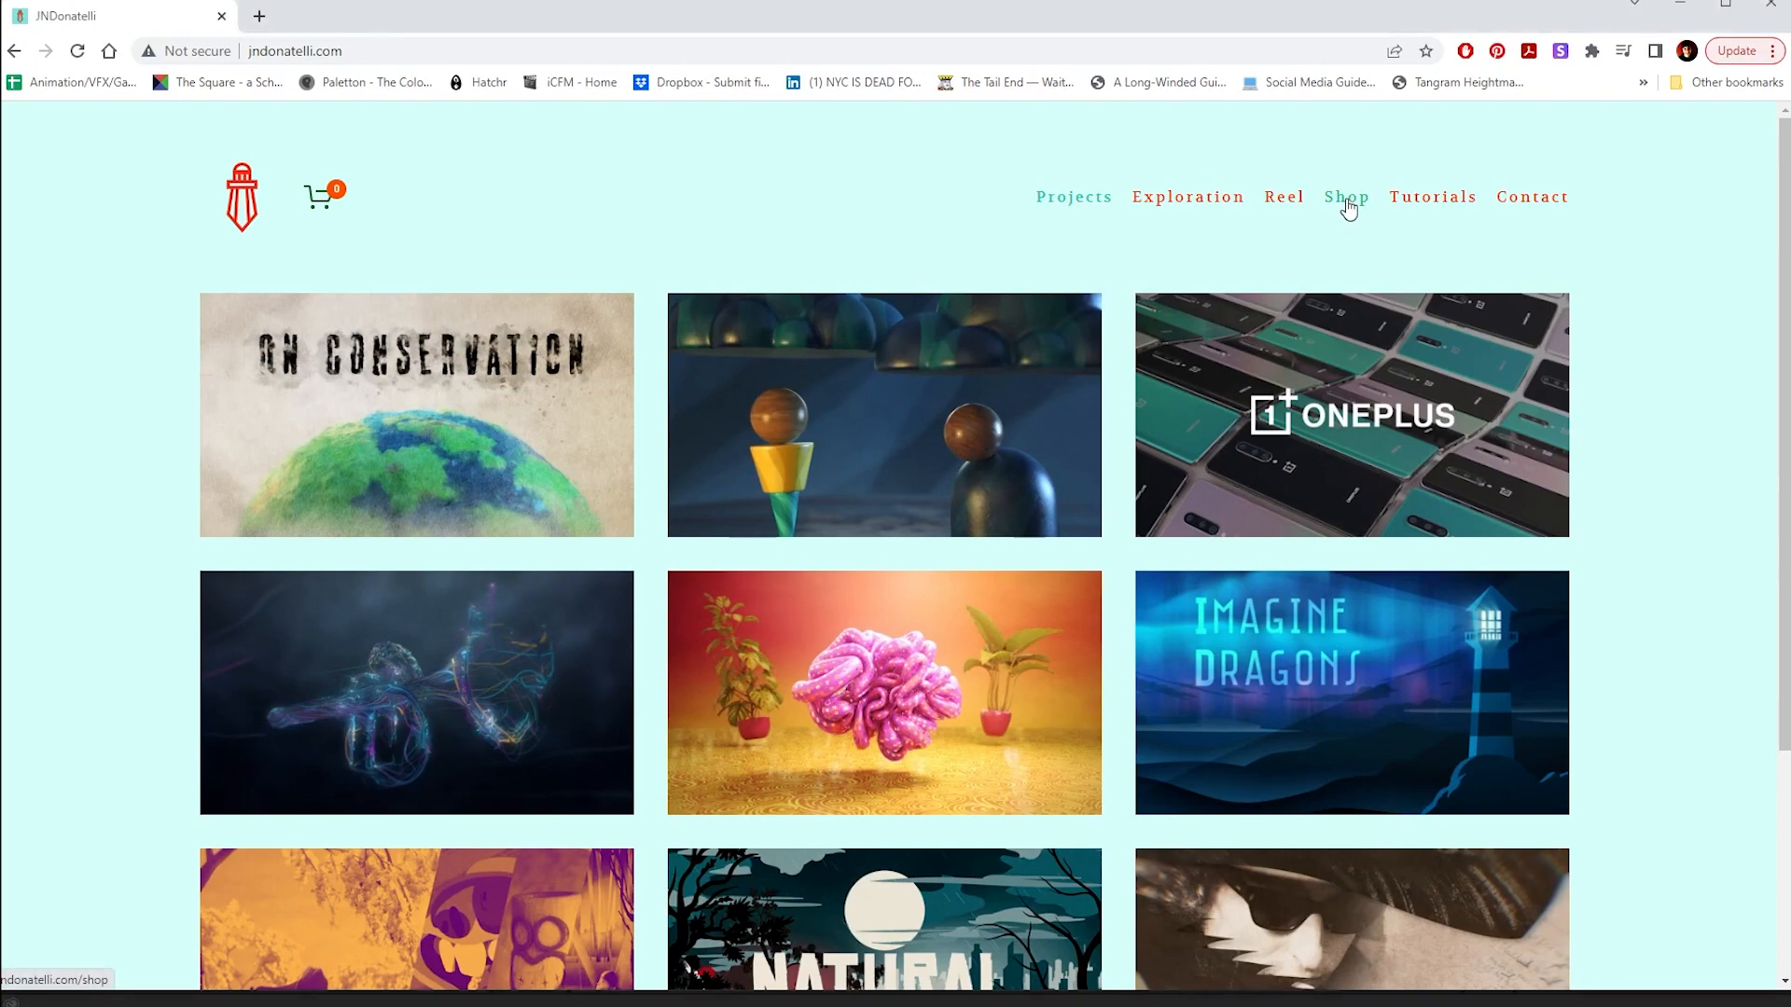
- Browse the JNDonatelli shop page, scrolling through the Places Lived poster listings
{"action": "left_click", "coordinate": [1345, 196]}
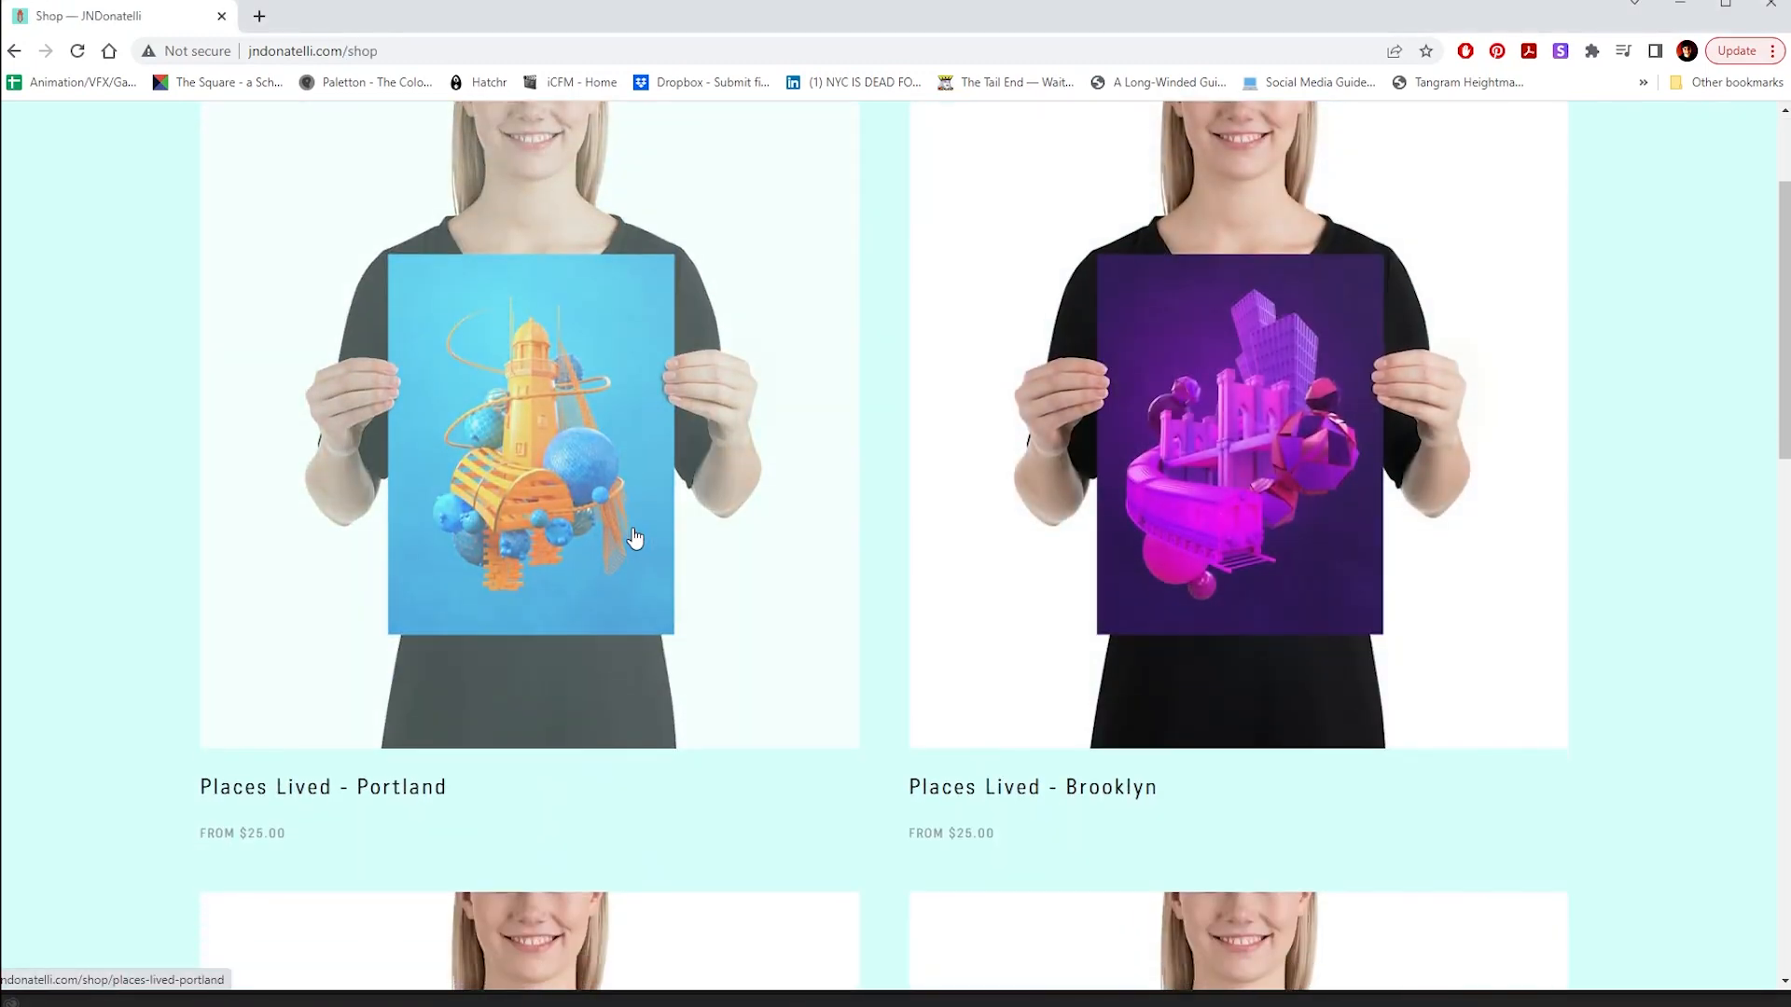
{"action": "scroll", "scroll_direction": "down", "scroll_amount": 3}
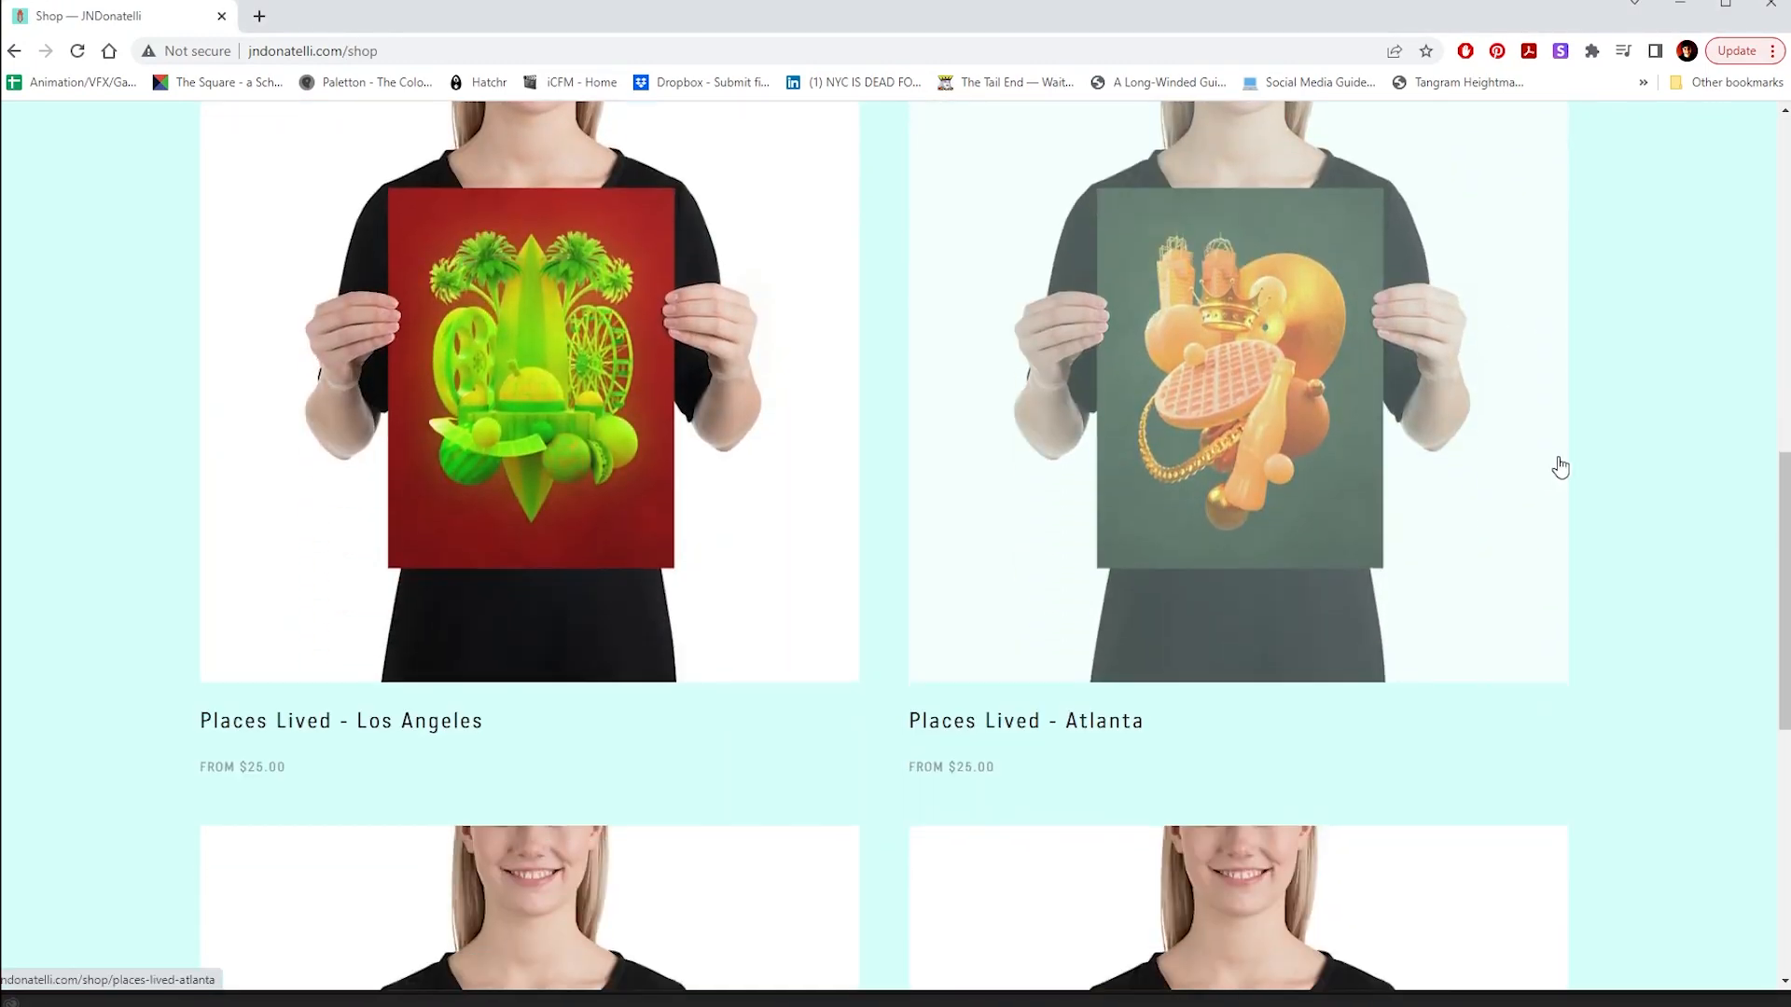
{"action": "scroll", "scroll_direction": "down", "scroll_amount": 3}
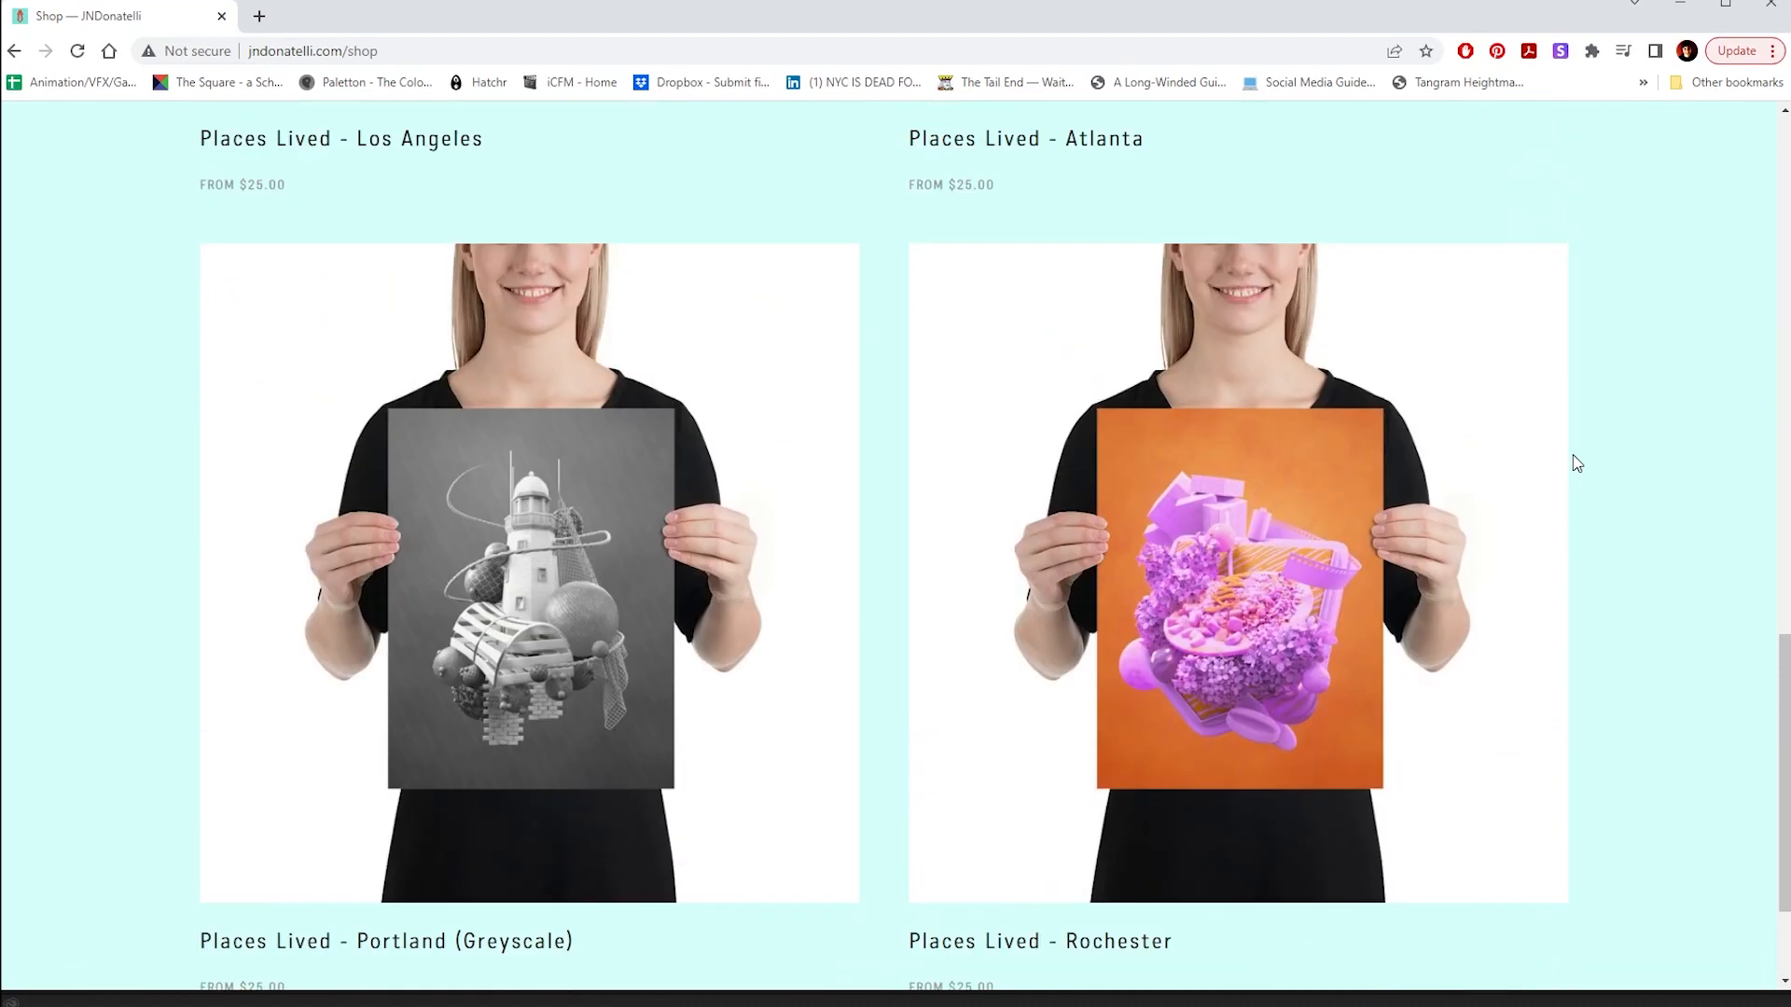
{"action": "scroll", "scroll_direction": "down", "scroll_amount": 3}
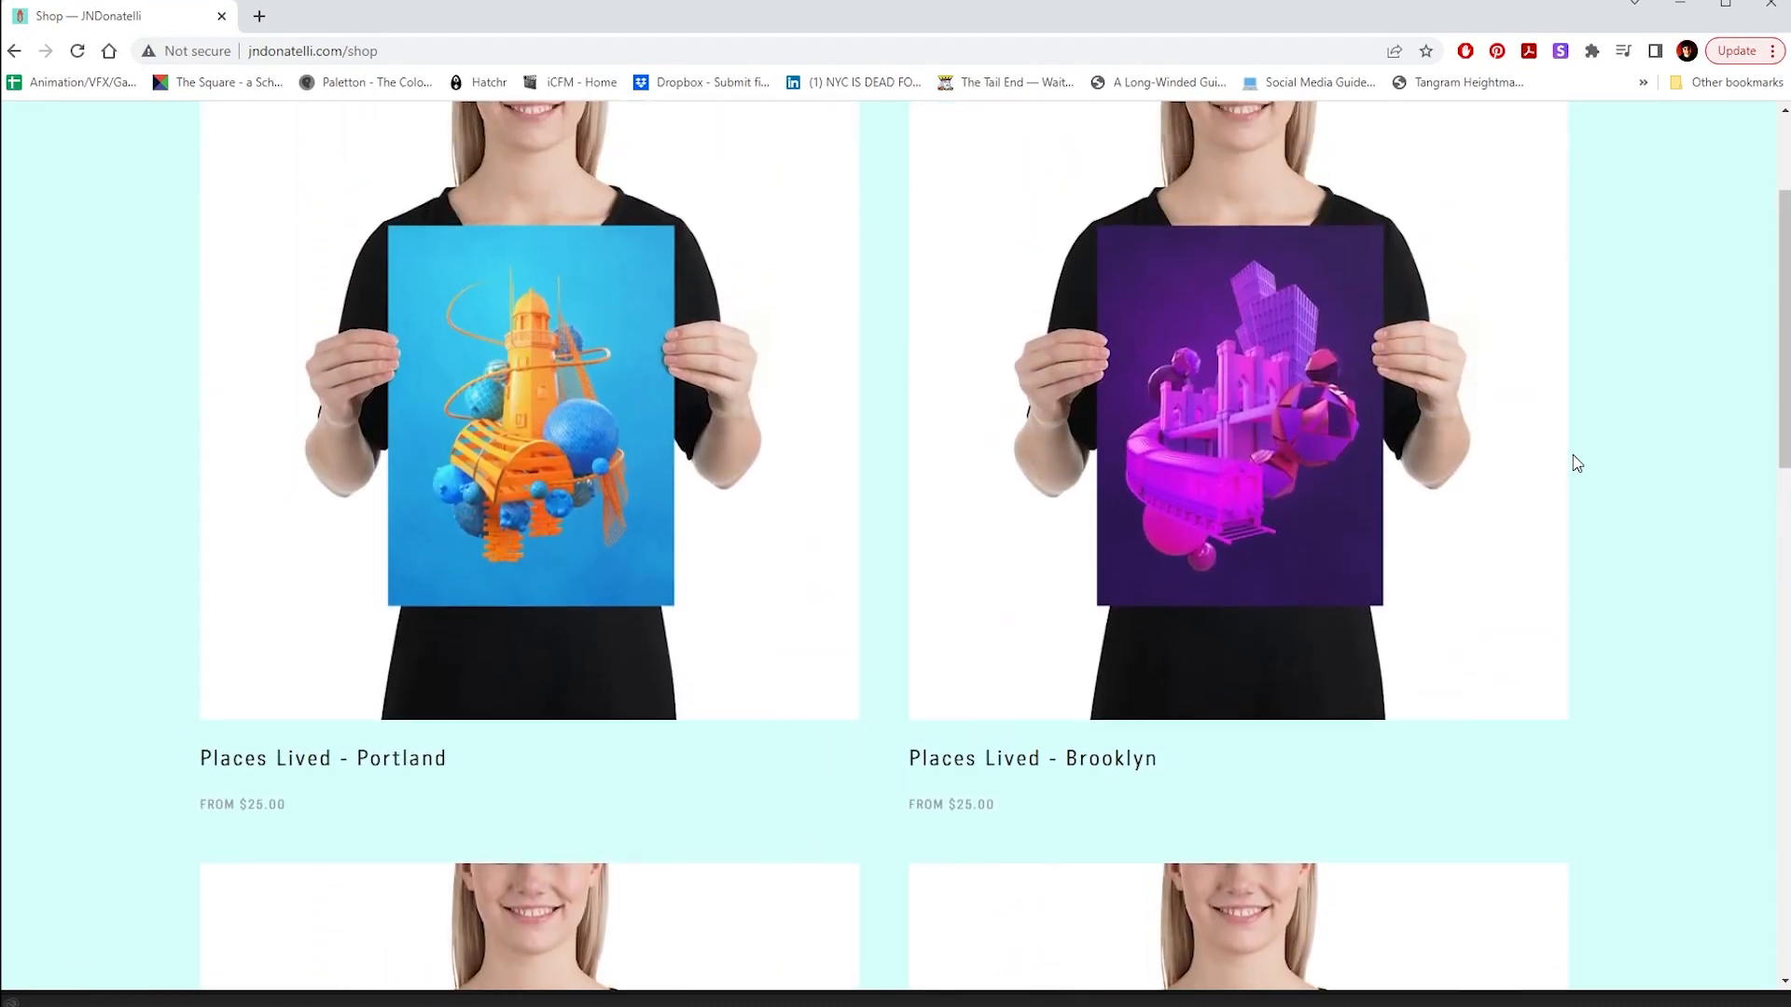
{"action": "scroll", "scroll_direction": "down", "scroll_amount": 3}
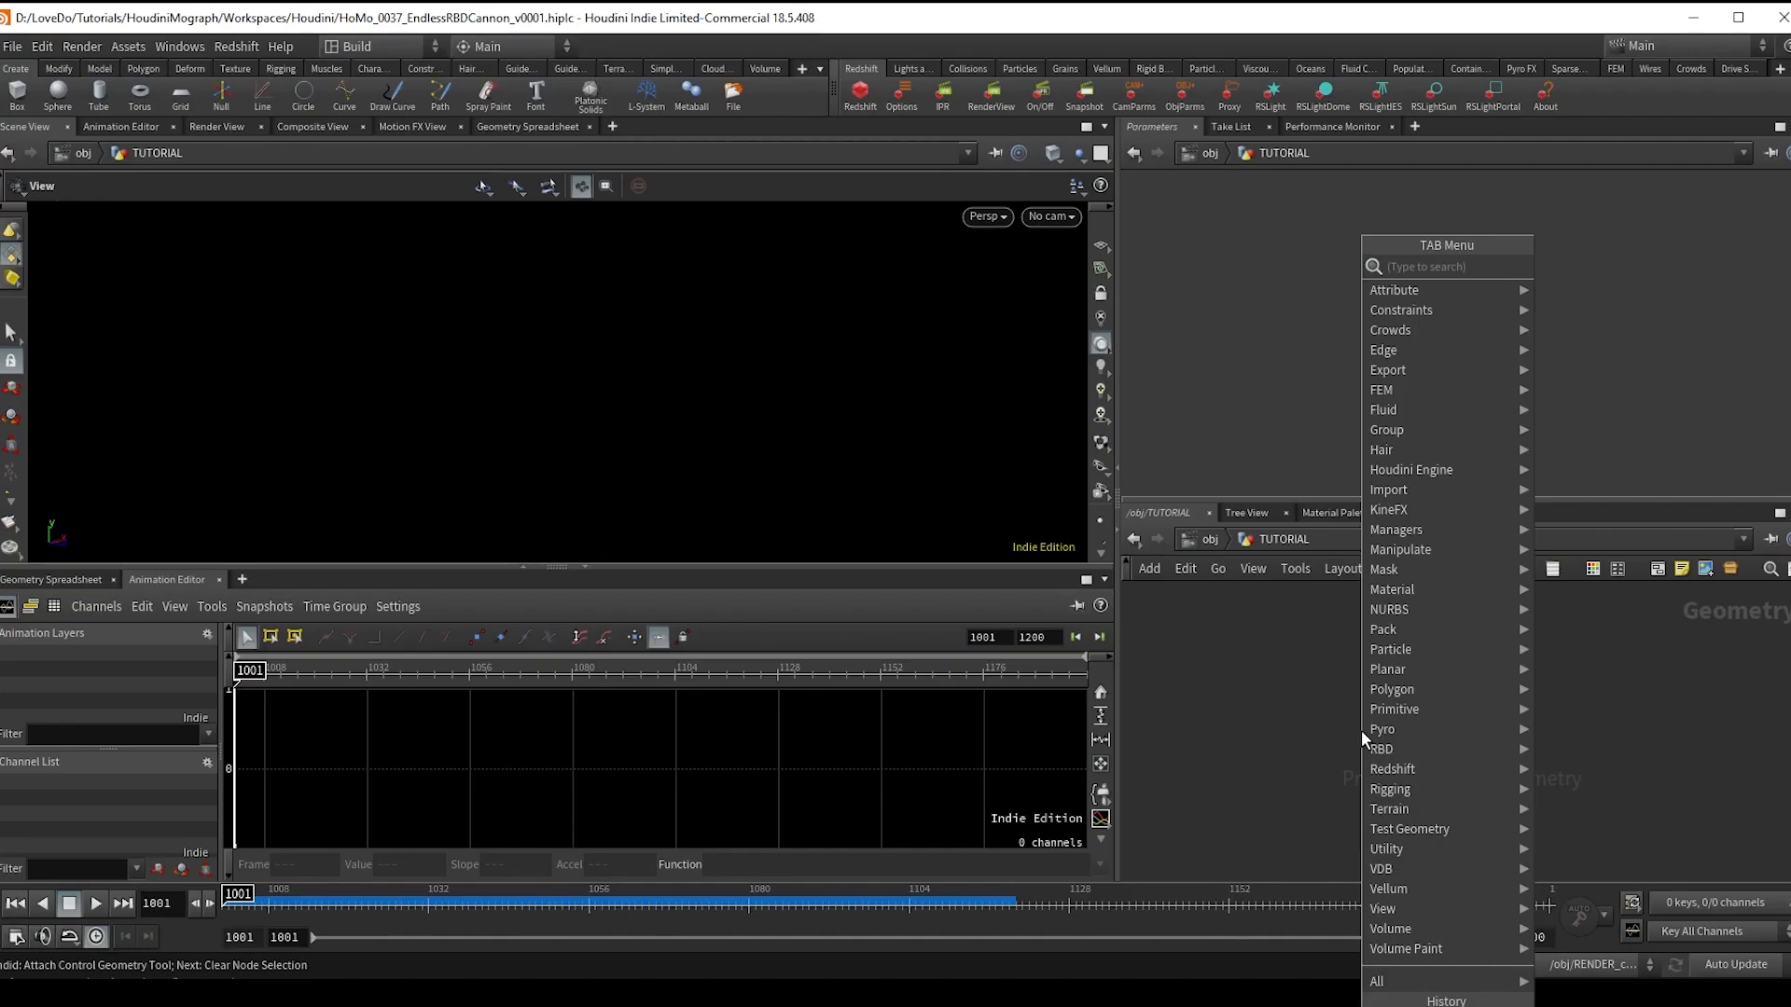
- Add a polygon Tube with end caps, Center Y referencing Height divided by 2
{"action": "key", "text": "Escape"}
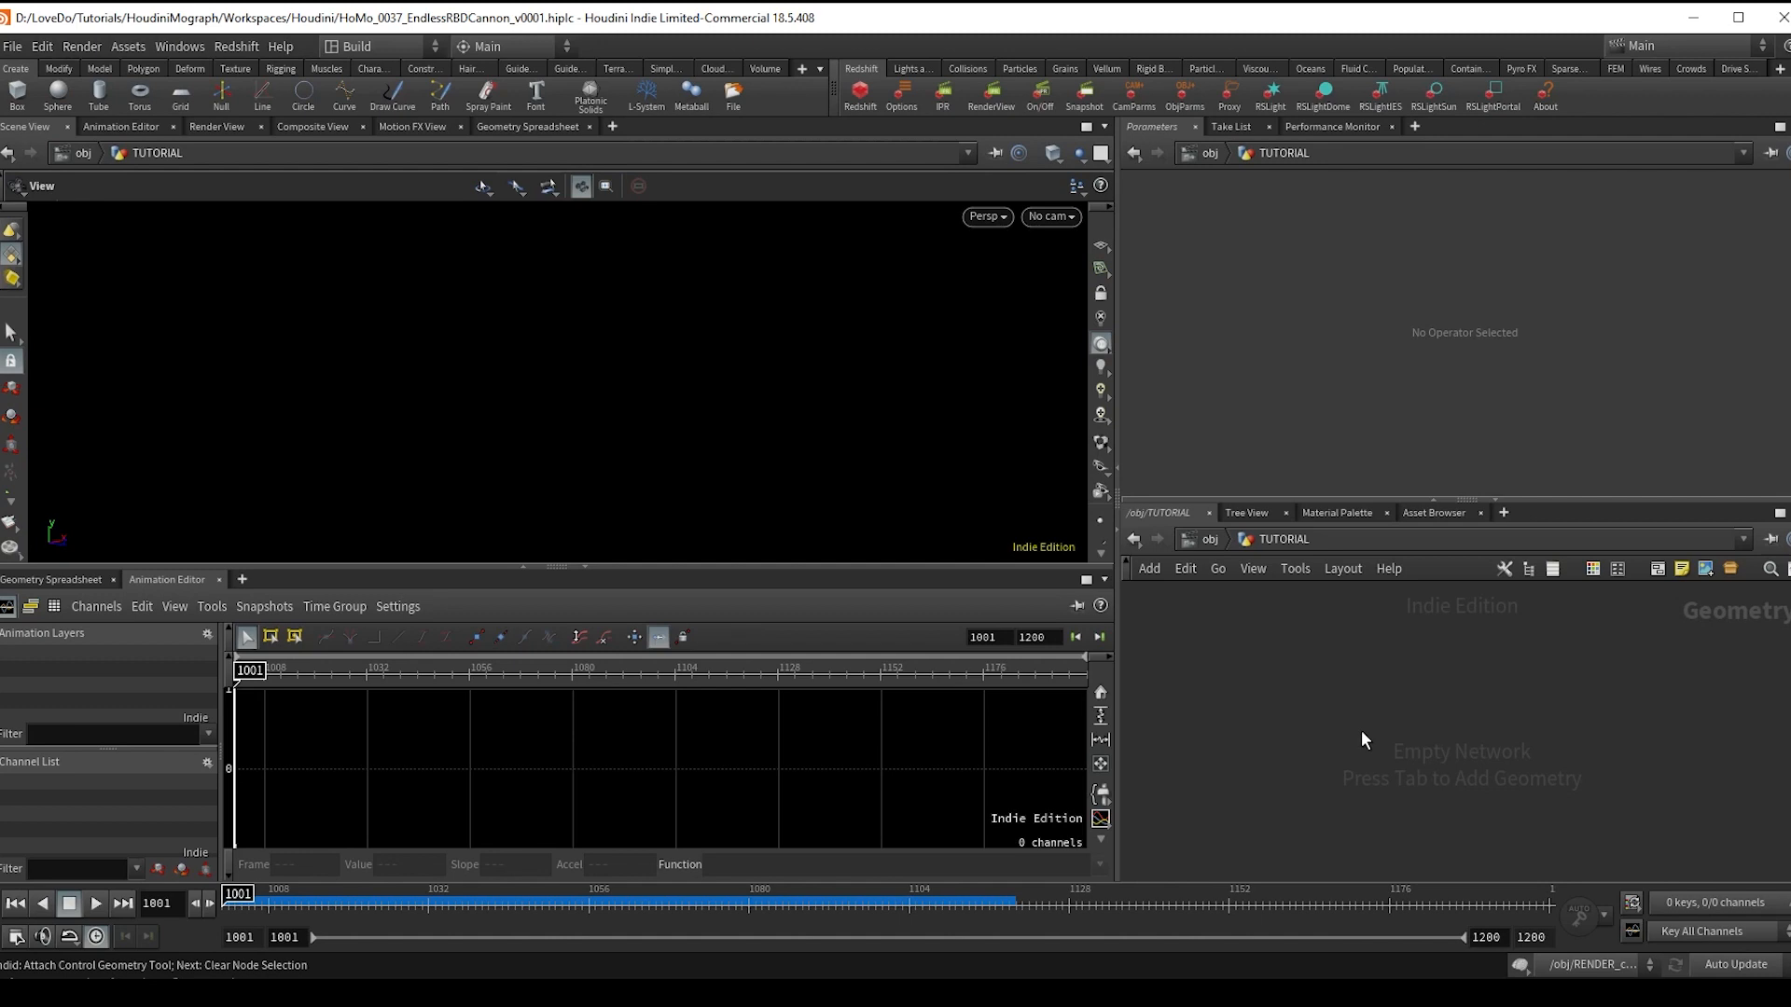
{"action": "left_click", "coordinate": [1360, 729]}
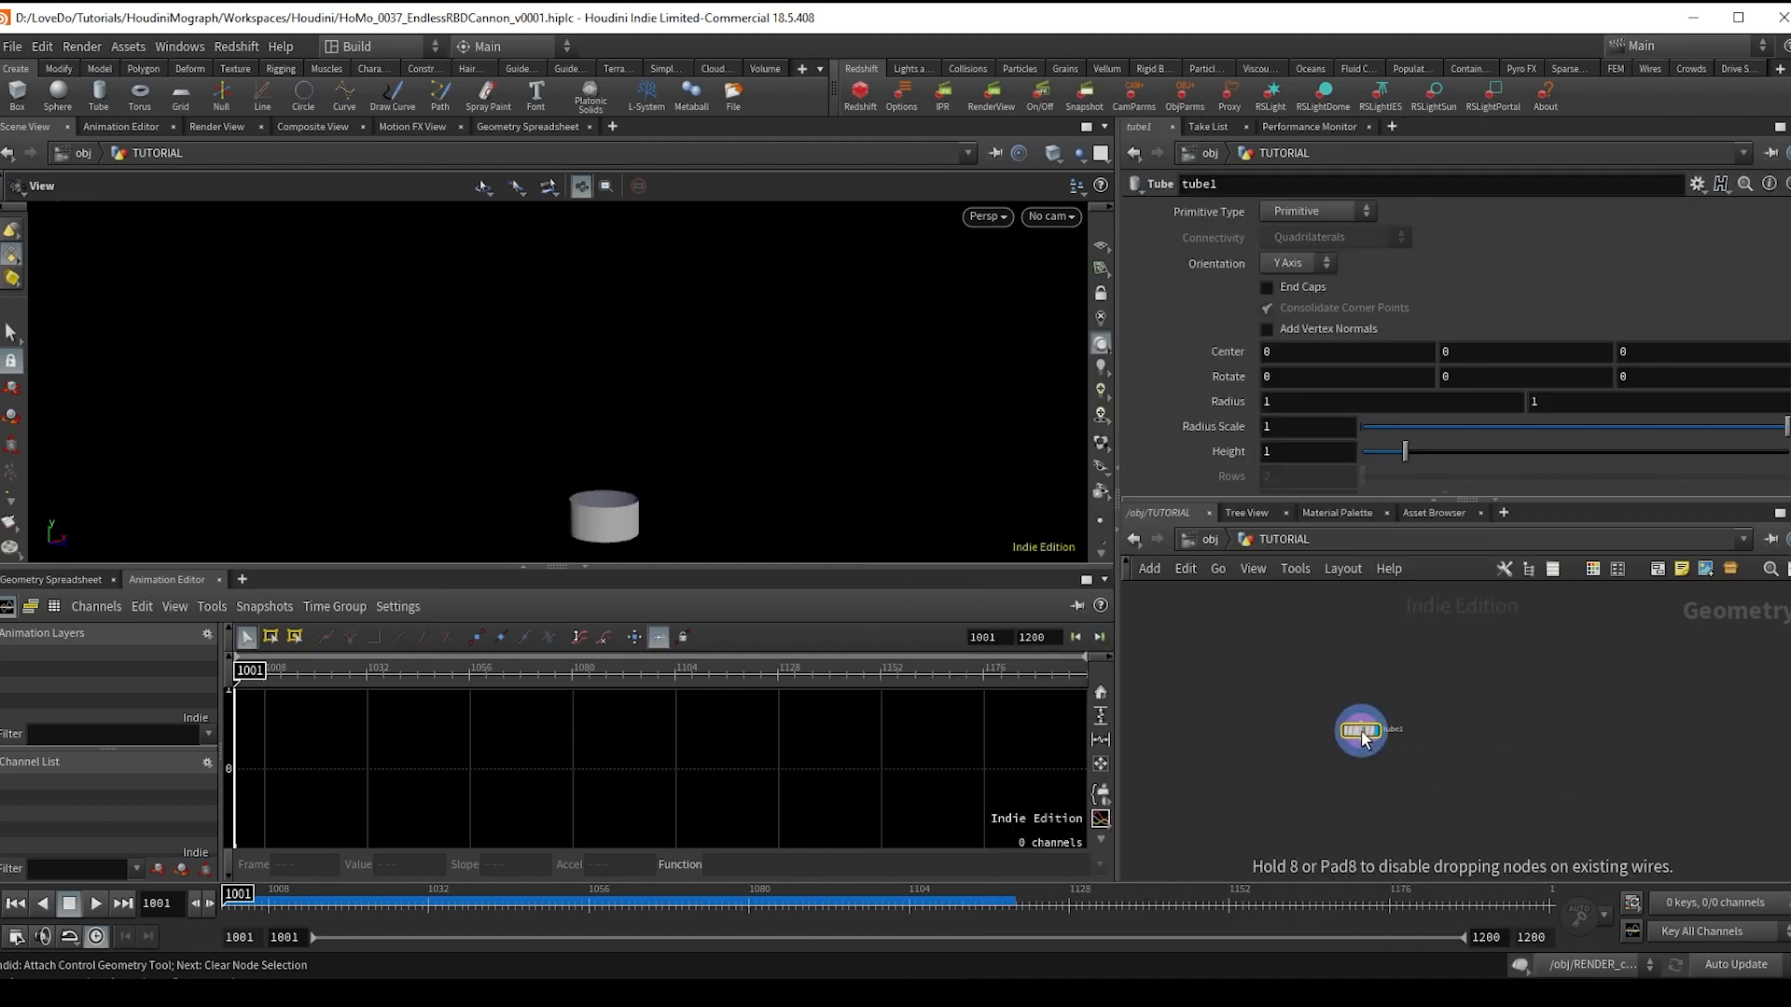
{"action": "left_click", "coordinate": [1313, 211]}
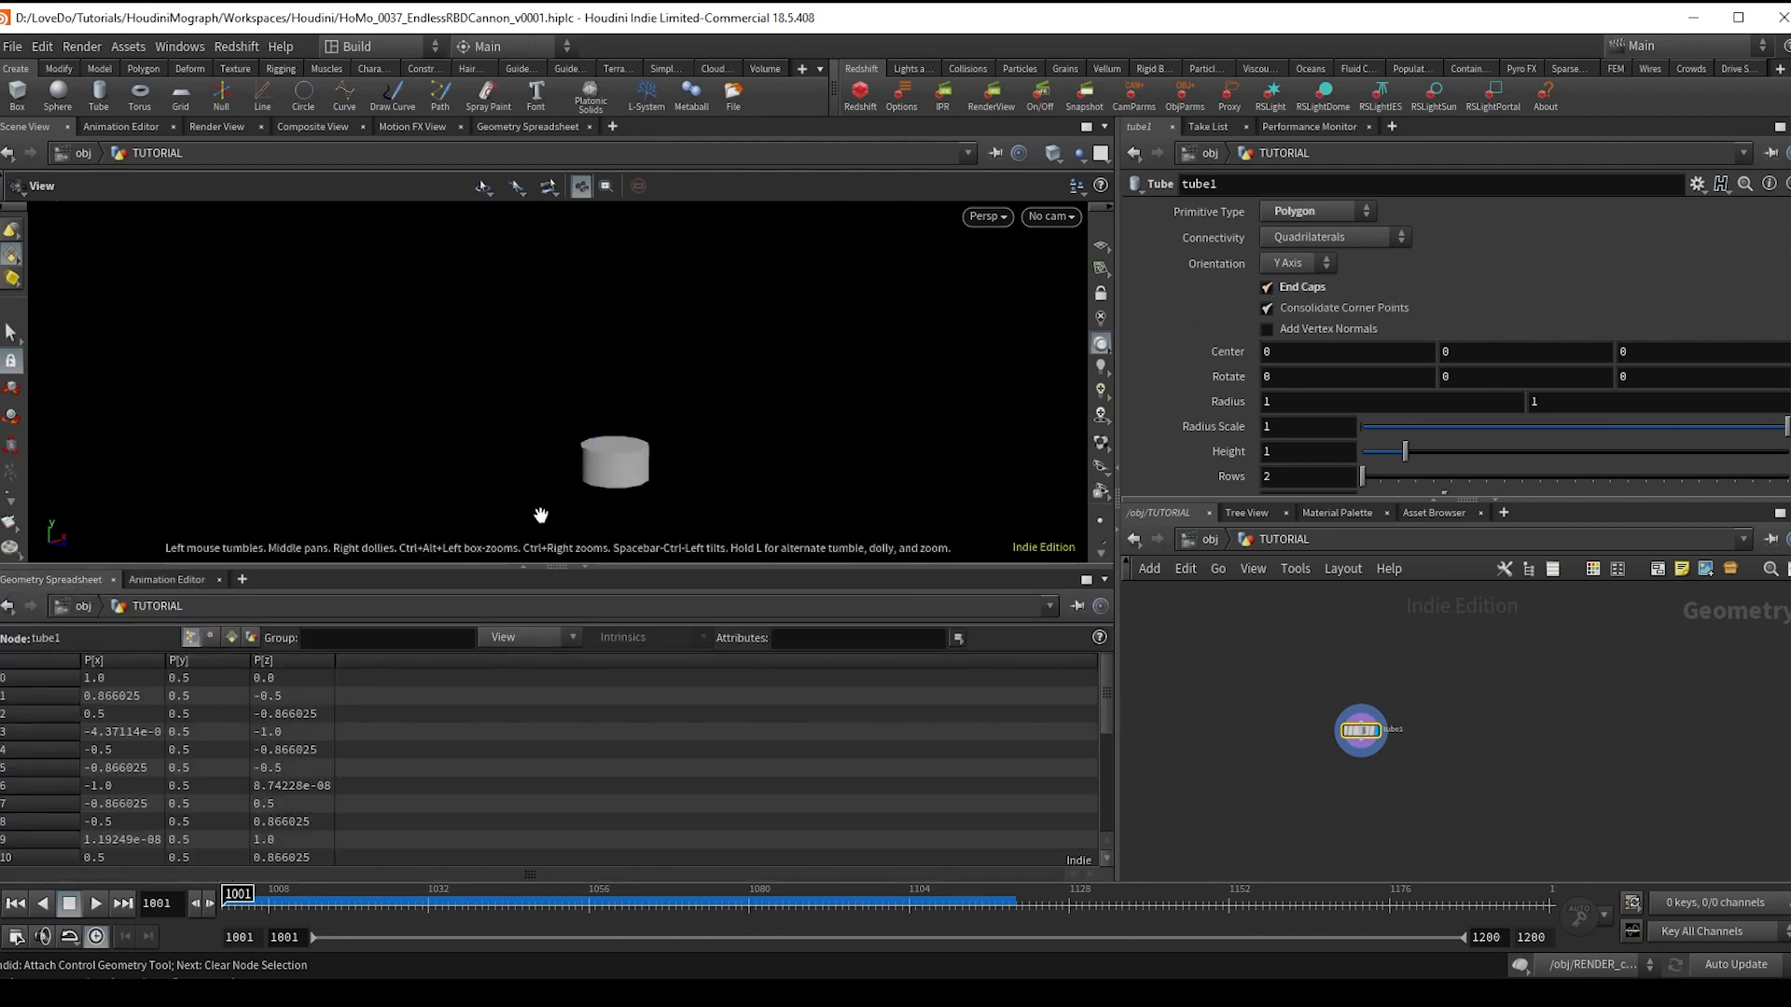
{"action": "right_click", "coordinate": [1307, 450]}
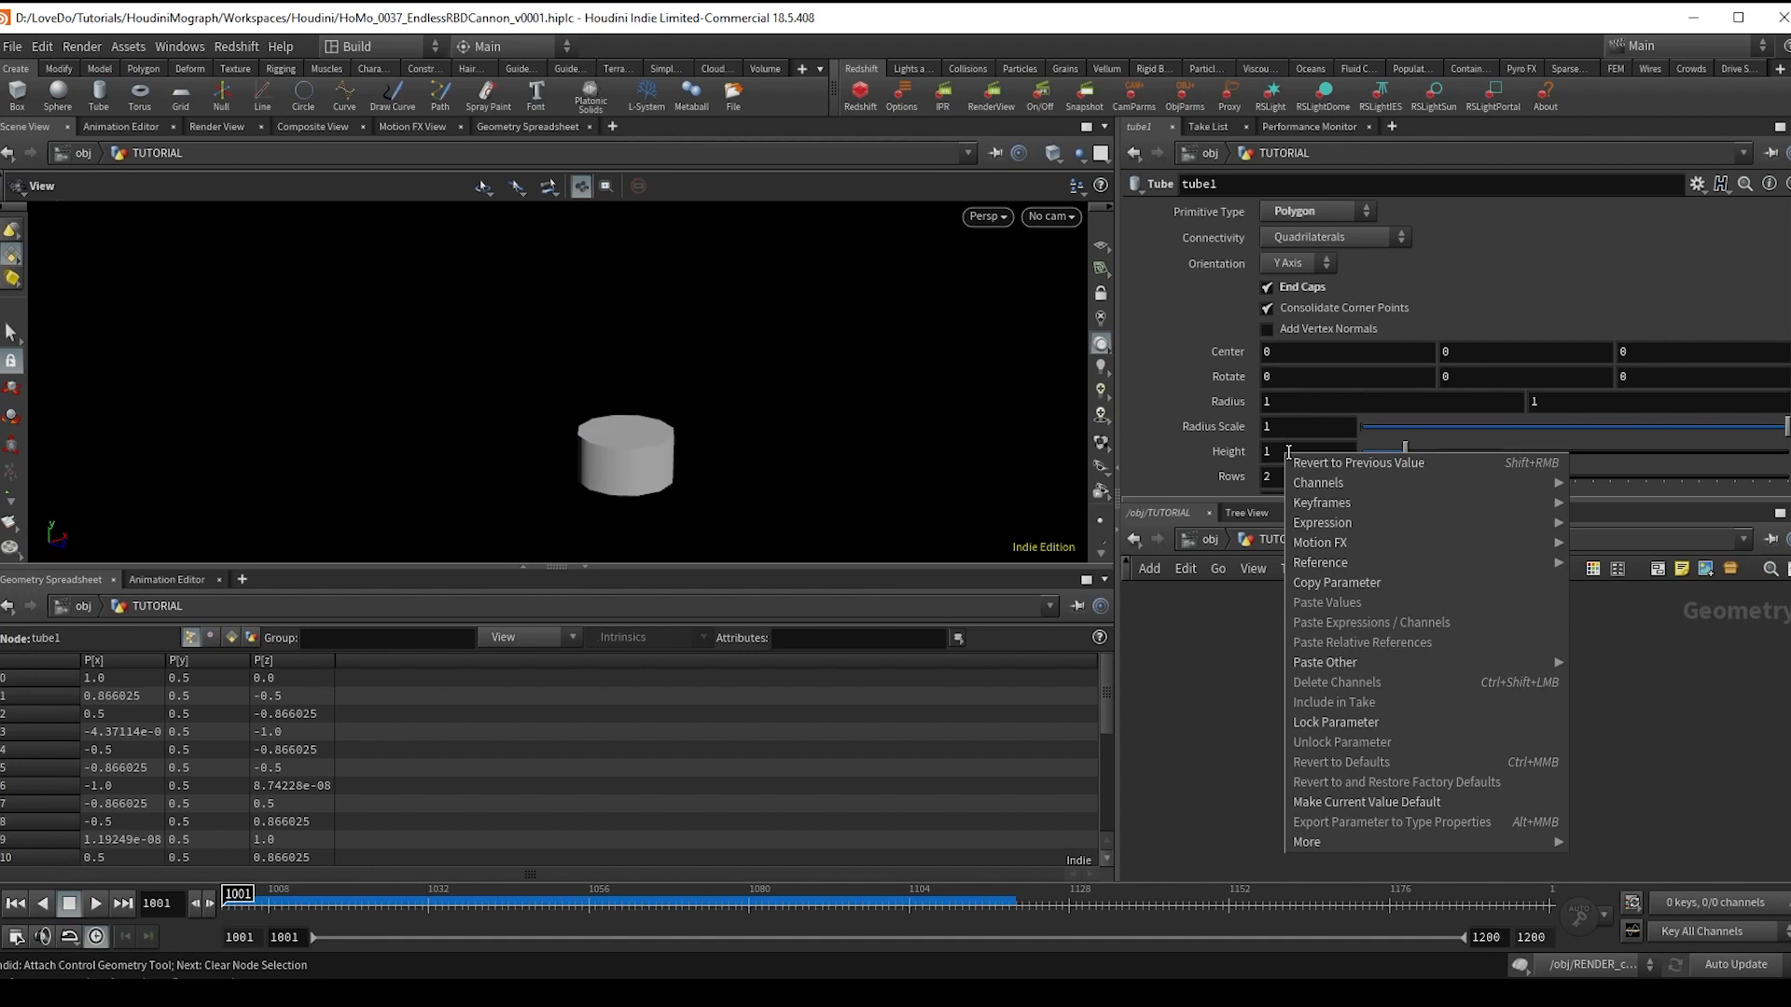
{"action": "mouse_move", "coordinate": [1530, 541]}
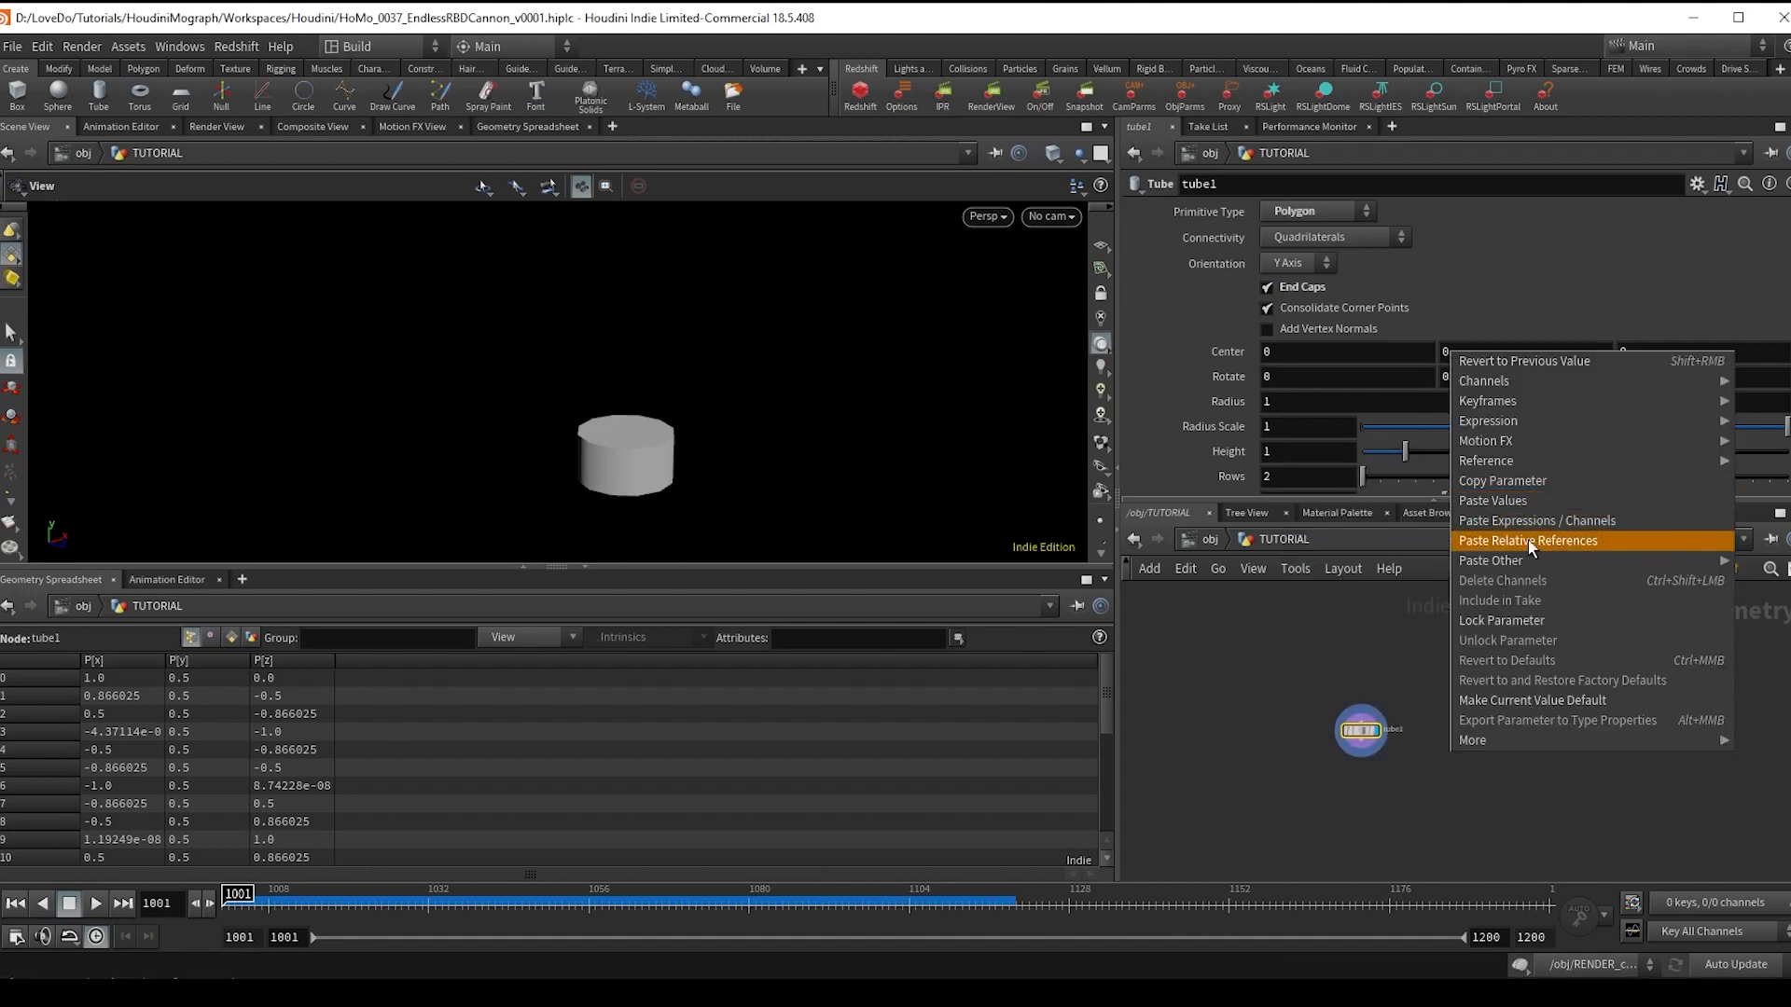
{"action": "left_click", "coordinate": [1527, 541]}
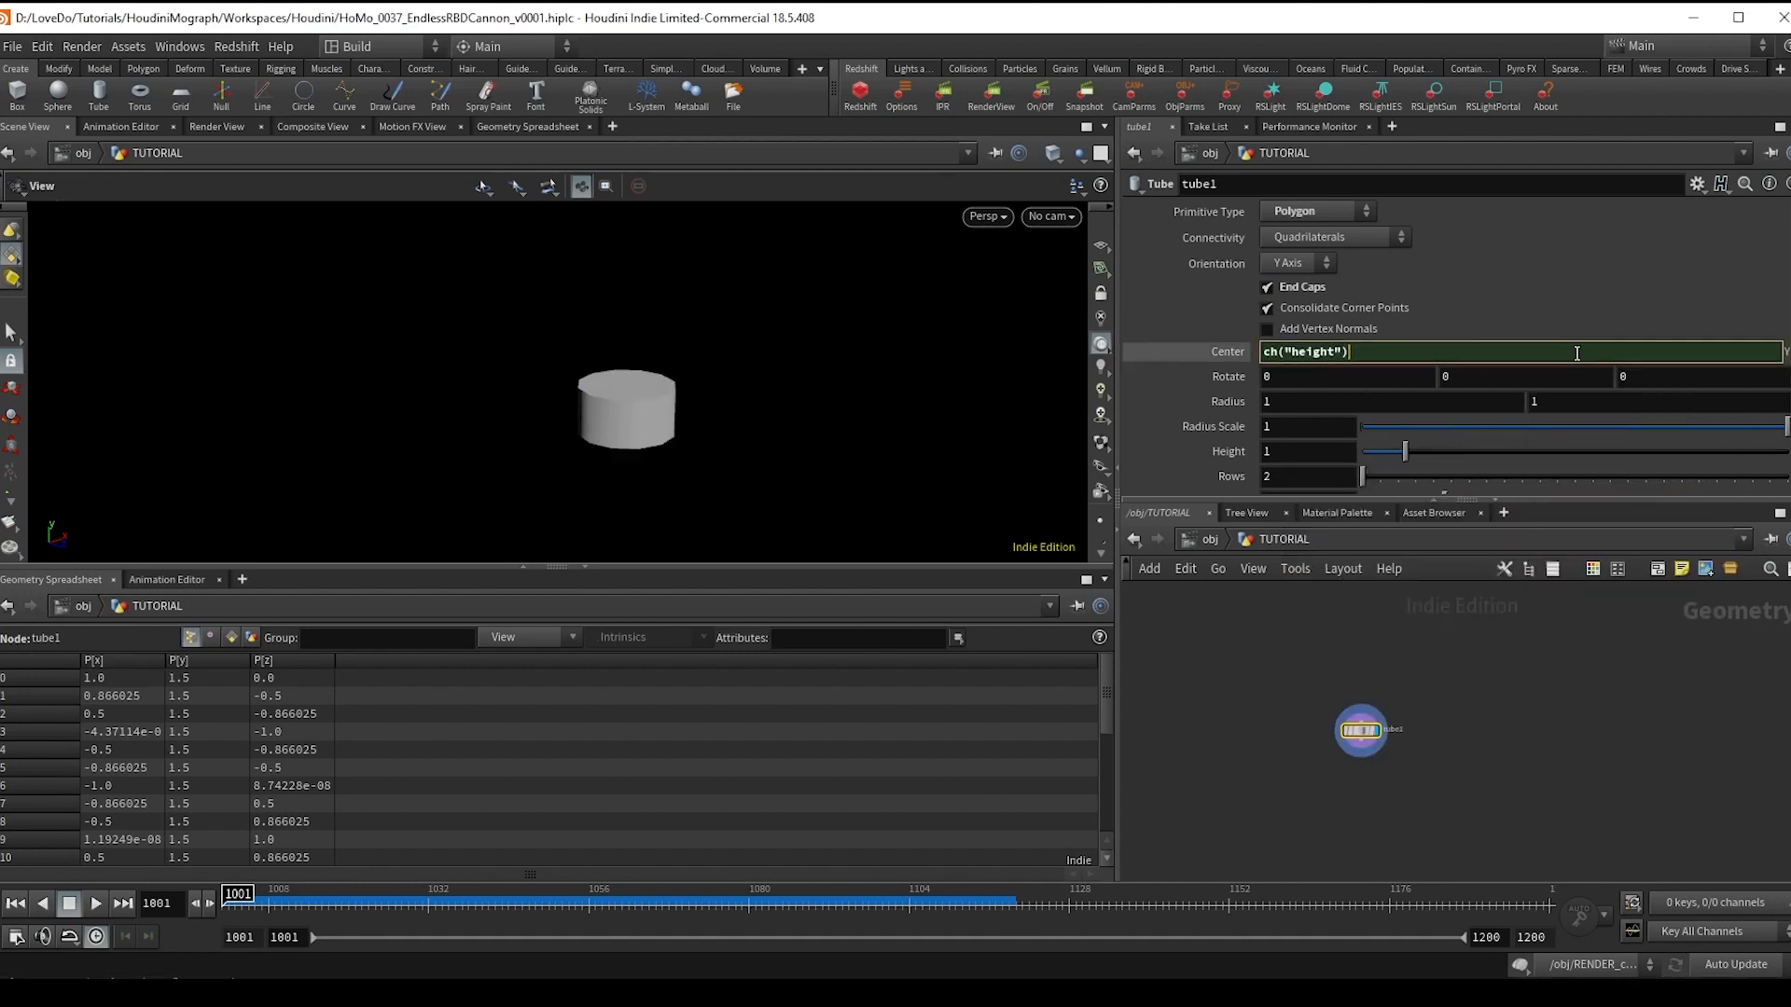
{"action": "type", "text": "/2"}
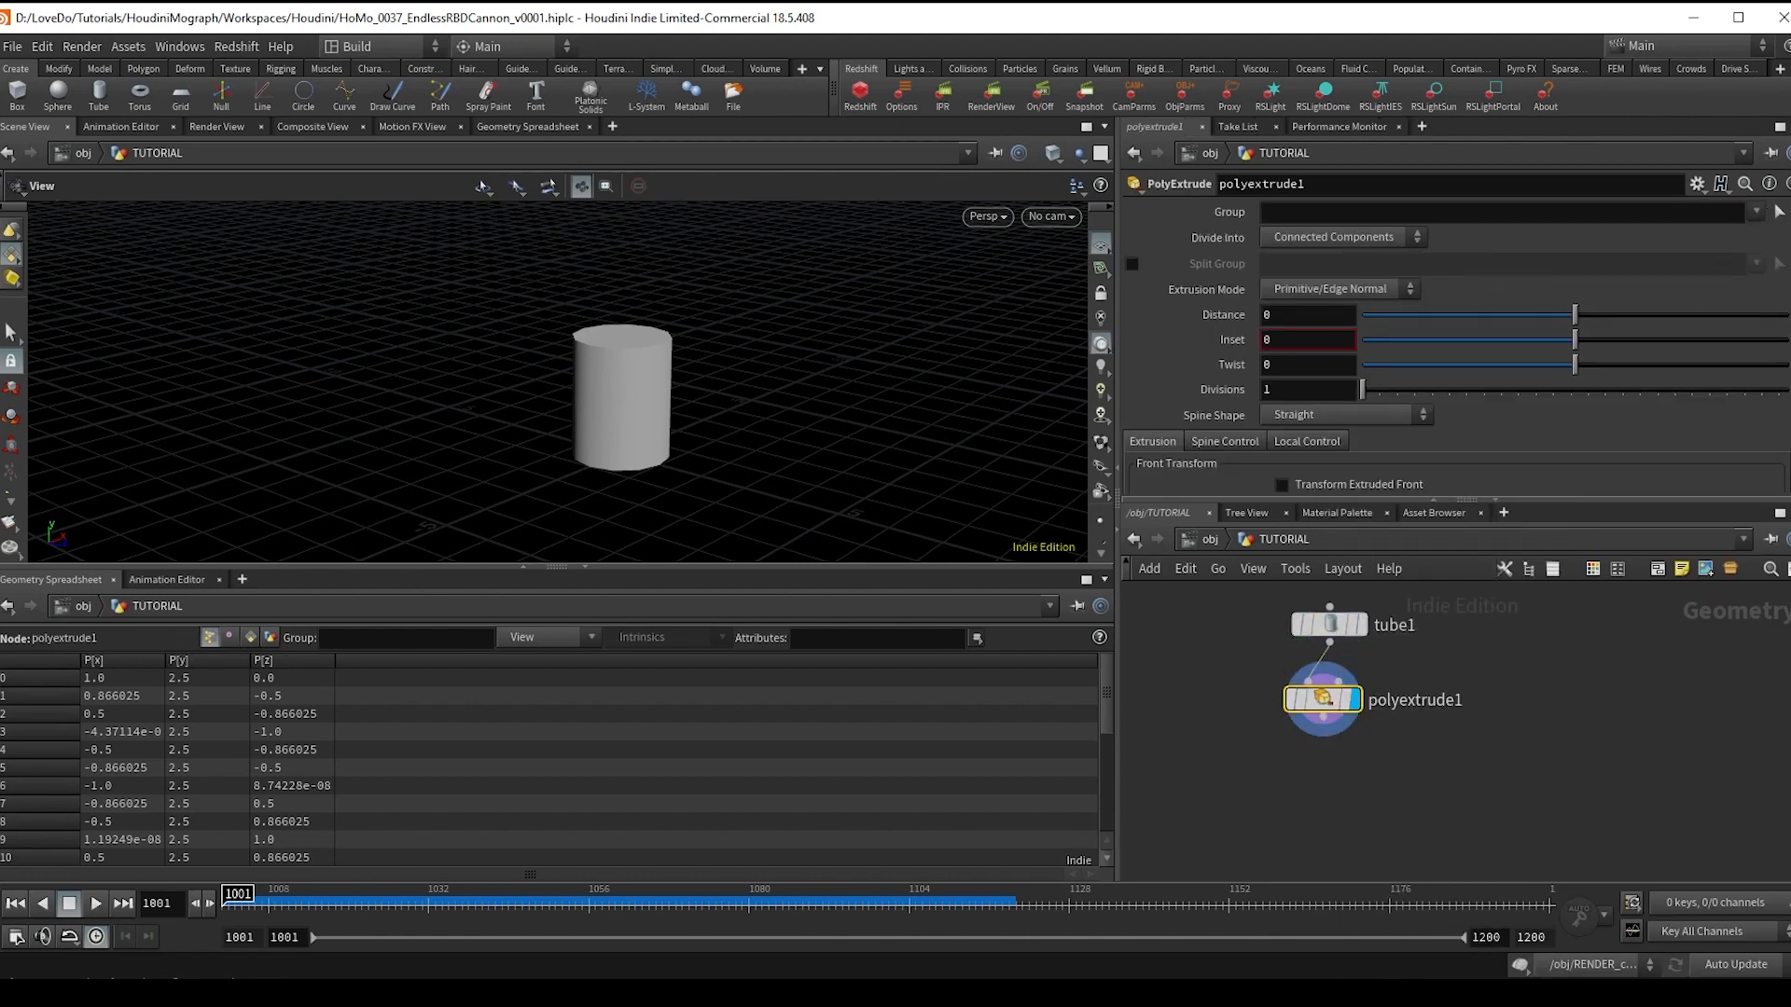
- PolyExtrude face group 0 with Inset 0.15 and a negative Distance into the barrel
{"action": "left_click", "coordinate": [1308, 364]}
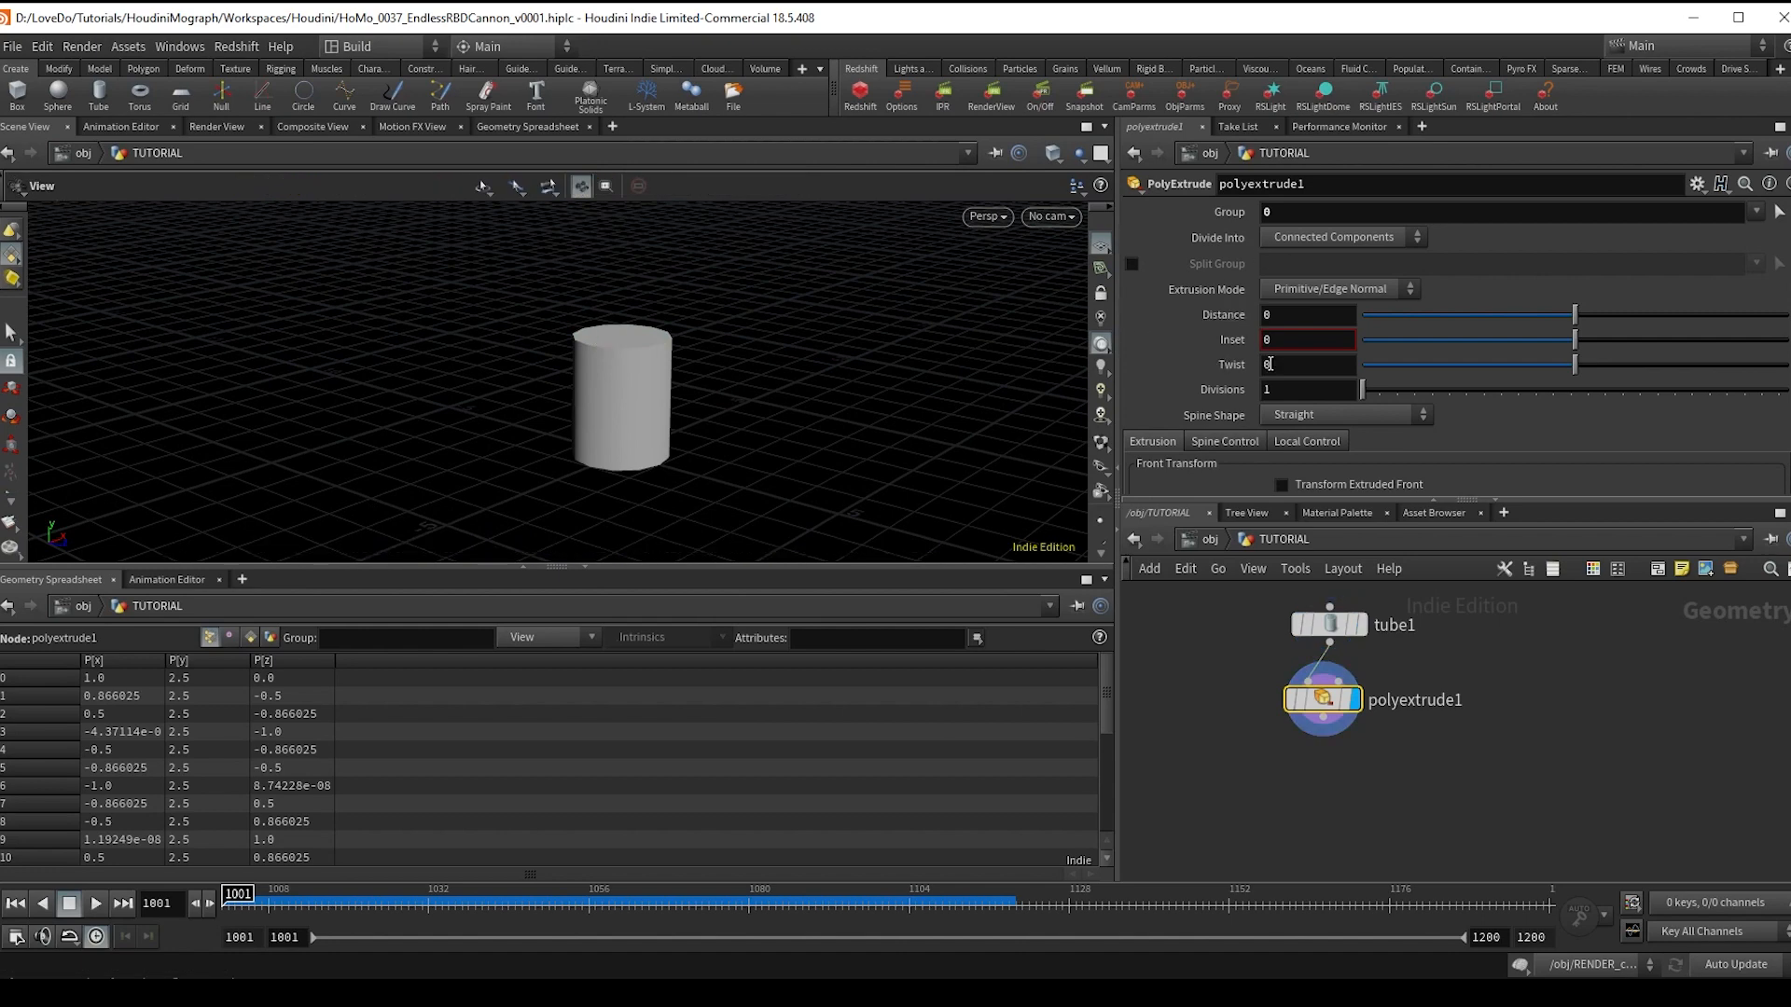
{"action": "left_click_drag", "start_coordinate": [1576, 335], "coordinate": [1541, 336]}
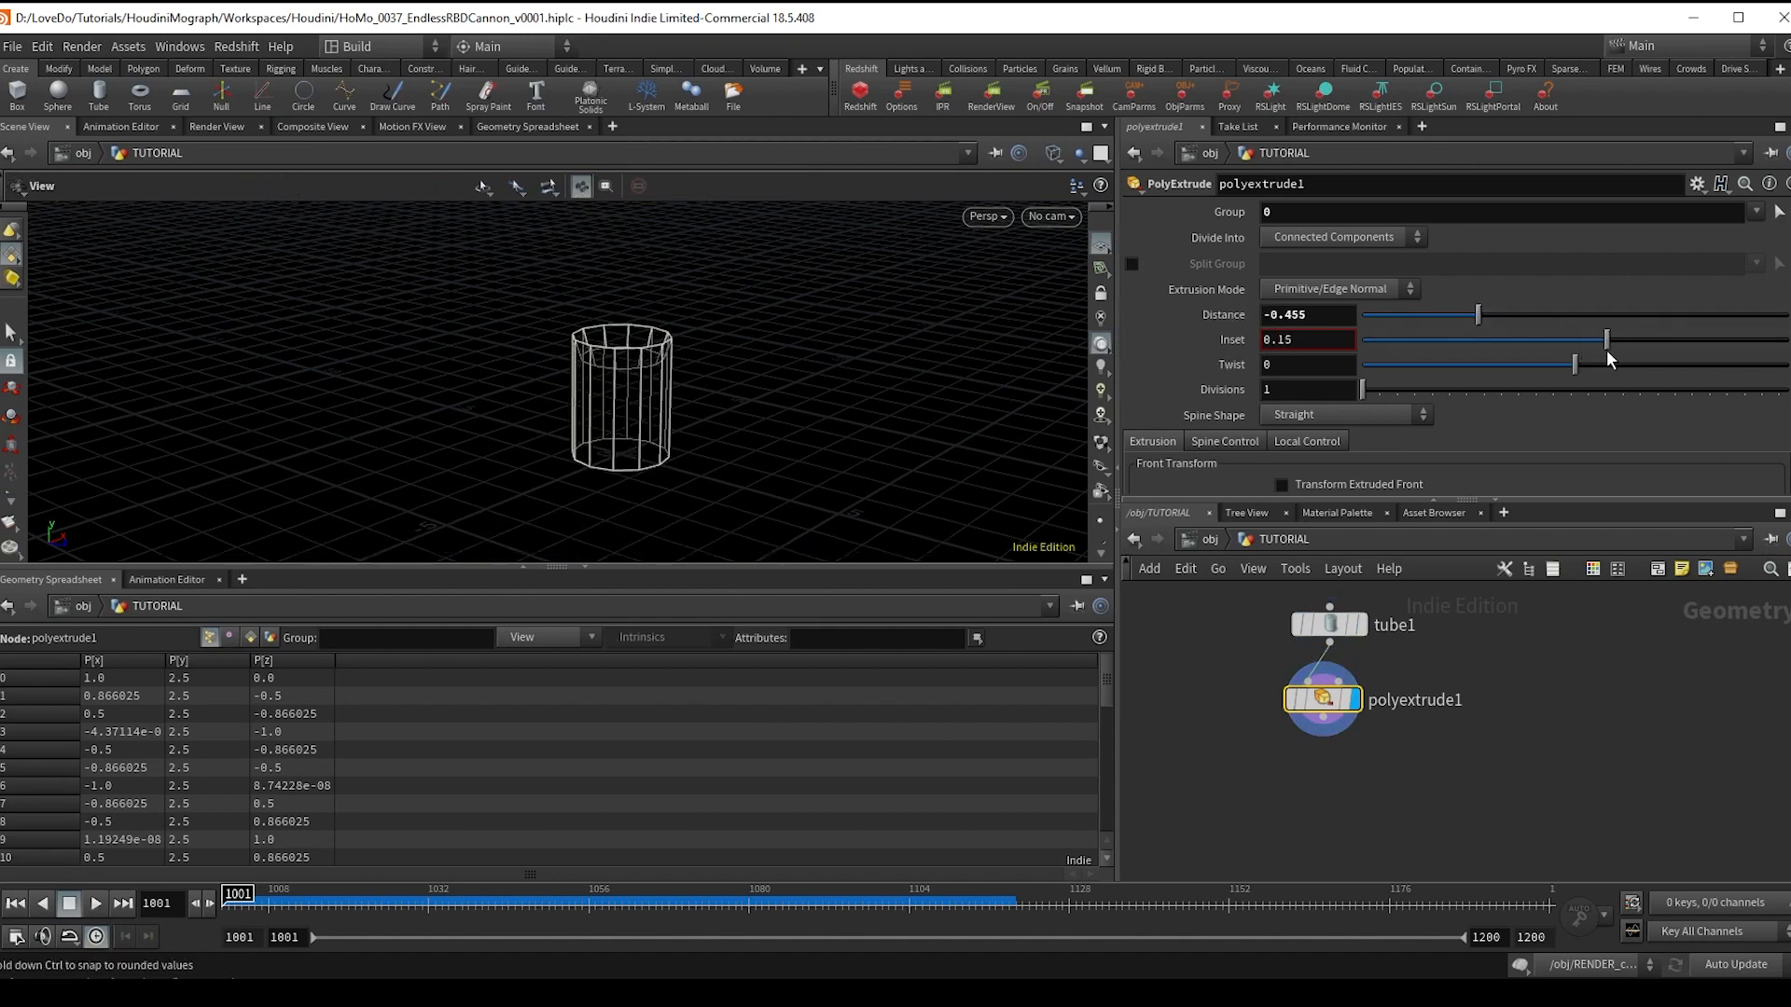
{"action": "left_click_drag", "start_coordinate": [1478, 313], "coordinate": [1421, 313]}
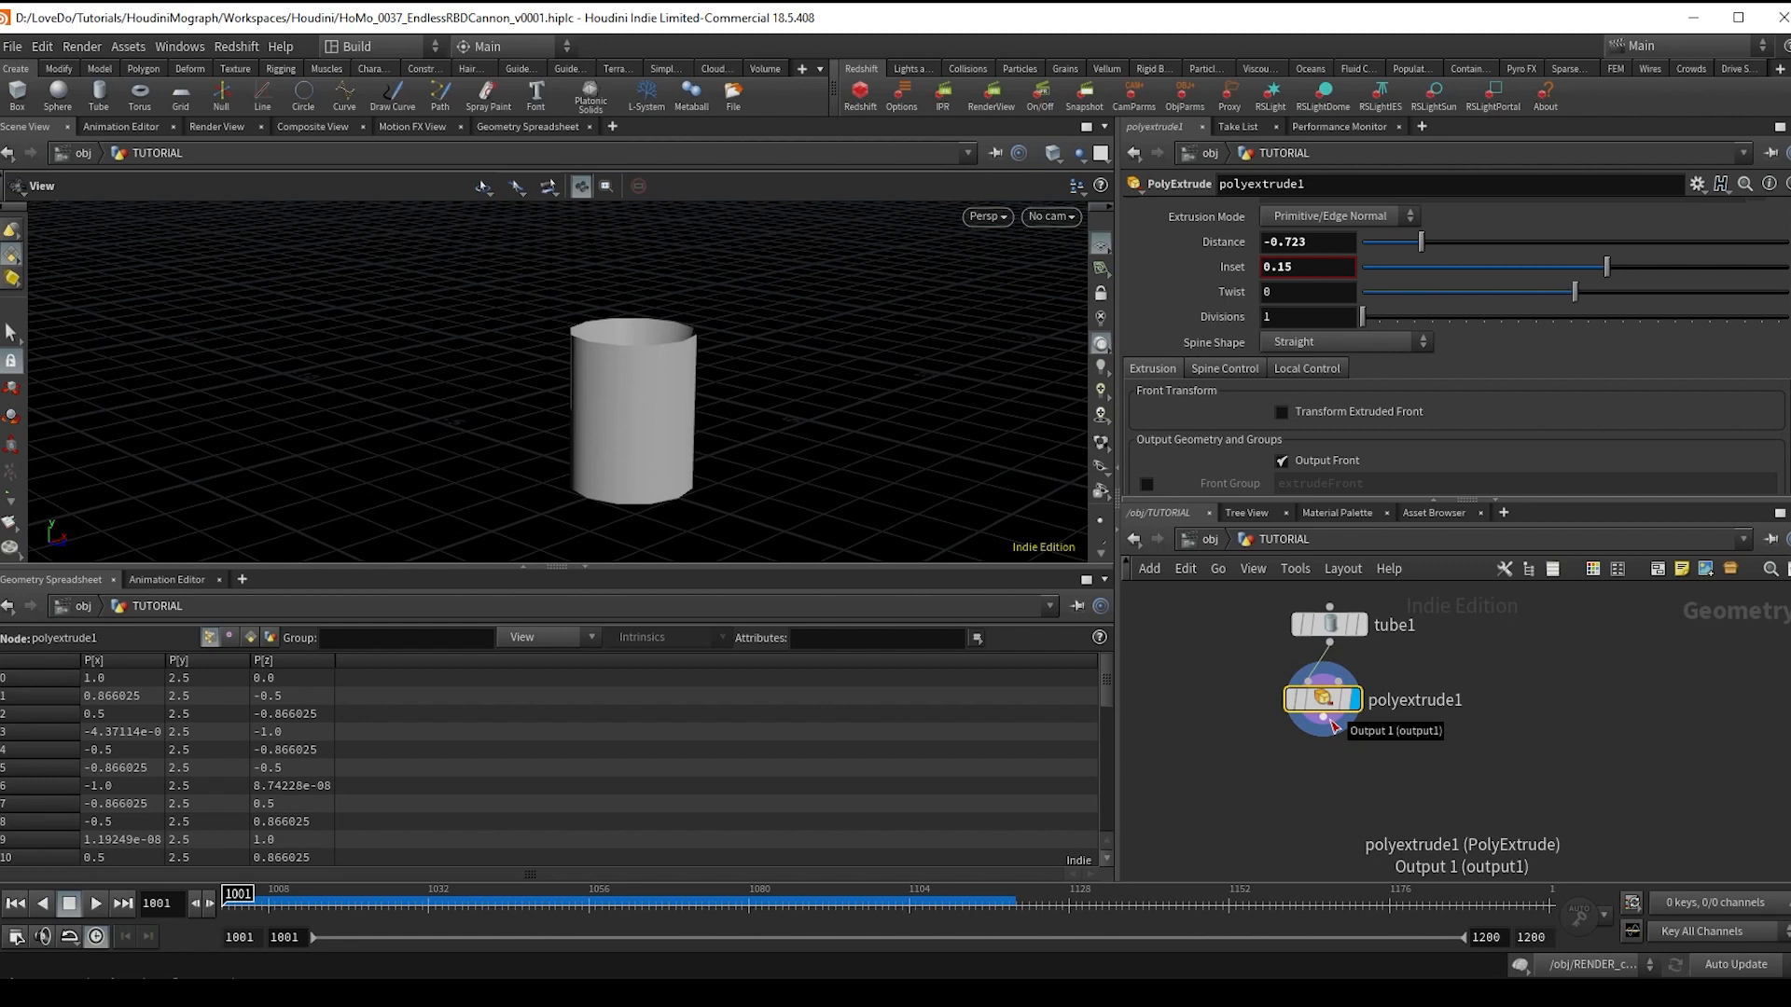
{"action": "left_click", "coordinate": [1321, 716]}
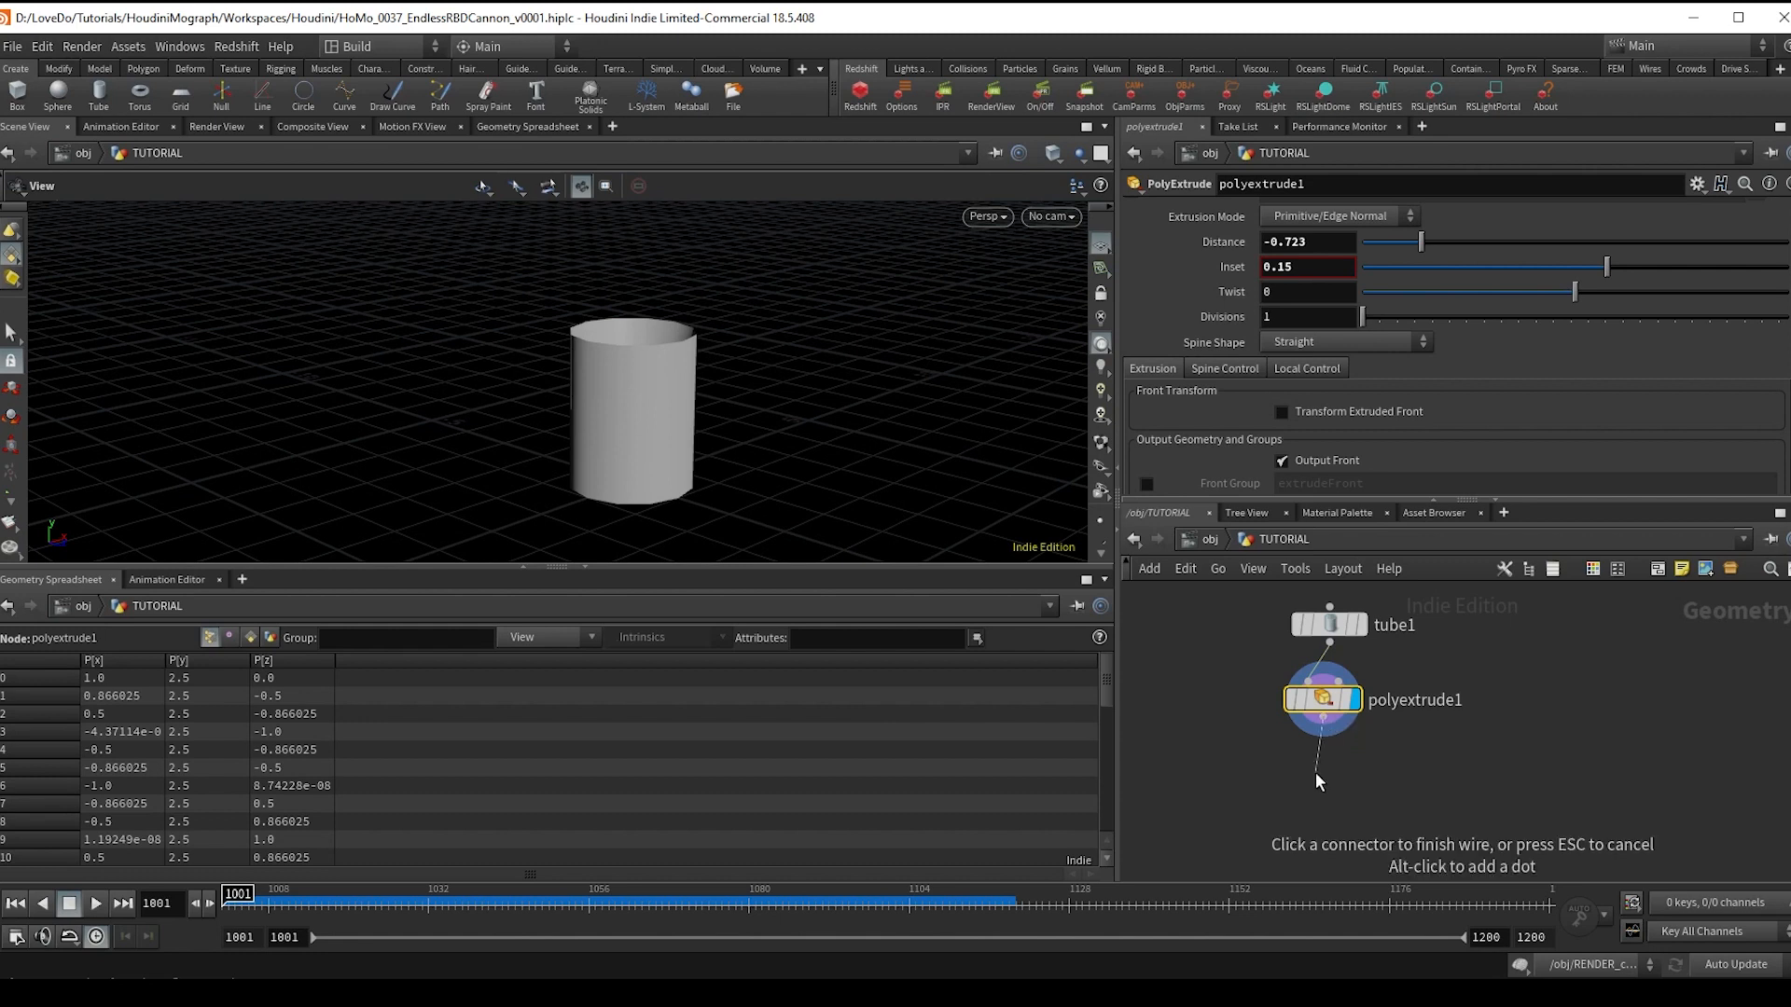
{"action": "key", "text": "tab"}
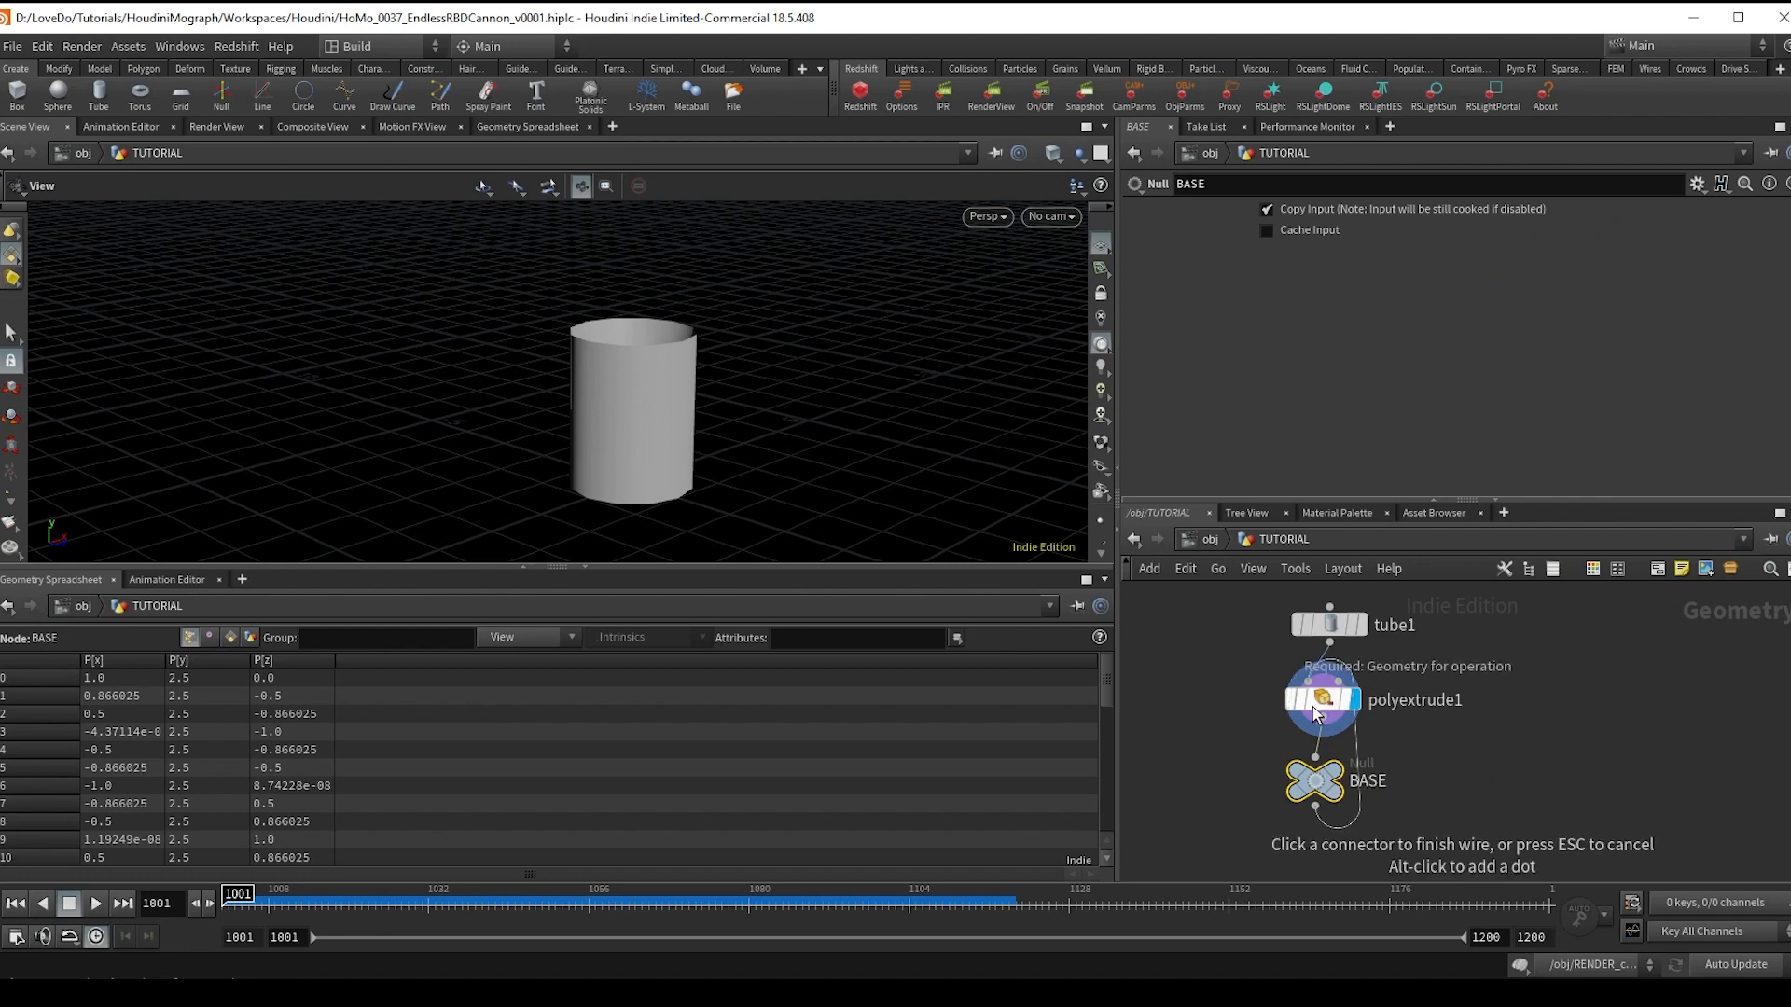
- Blast everything except the extrudeFront group after BASE, leaving a flat inner disc
{"action": "left_click", "coordinate": [1311, 862]}
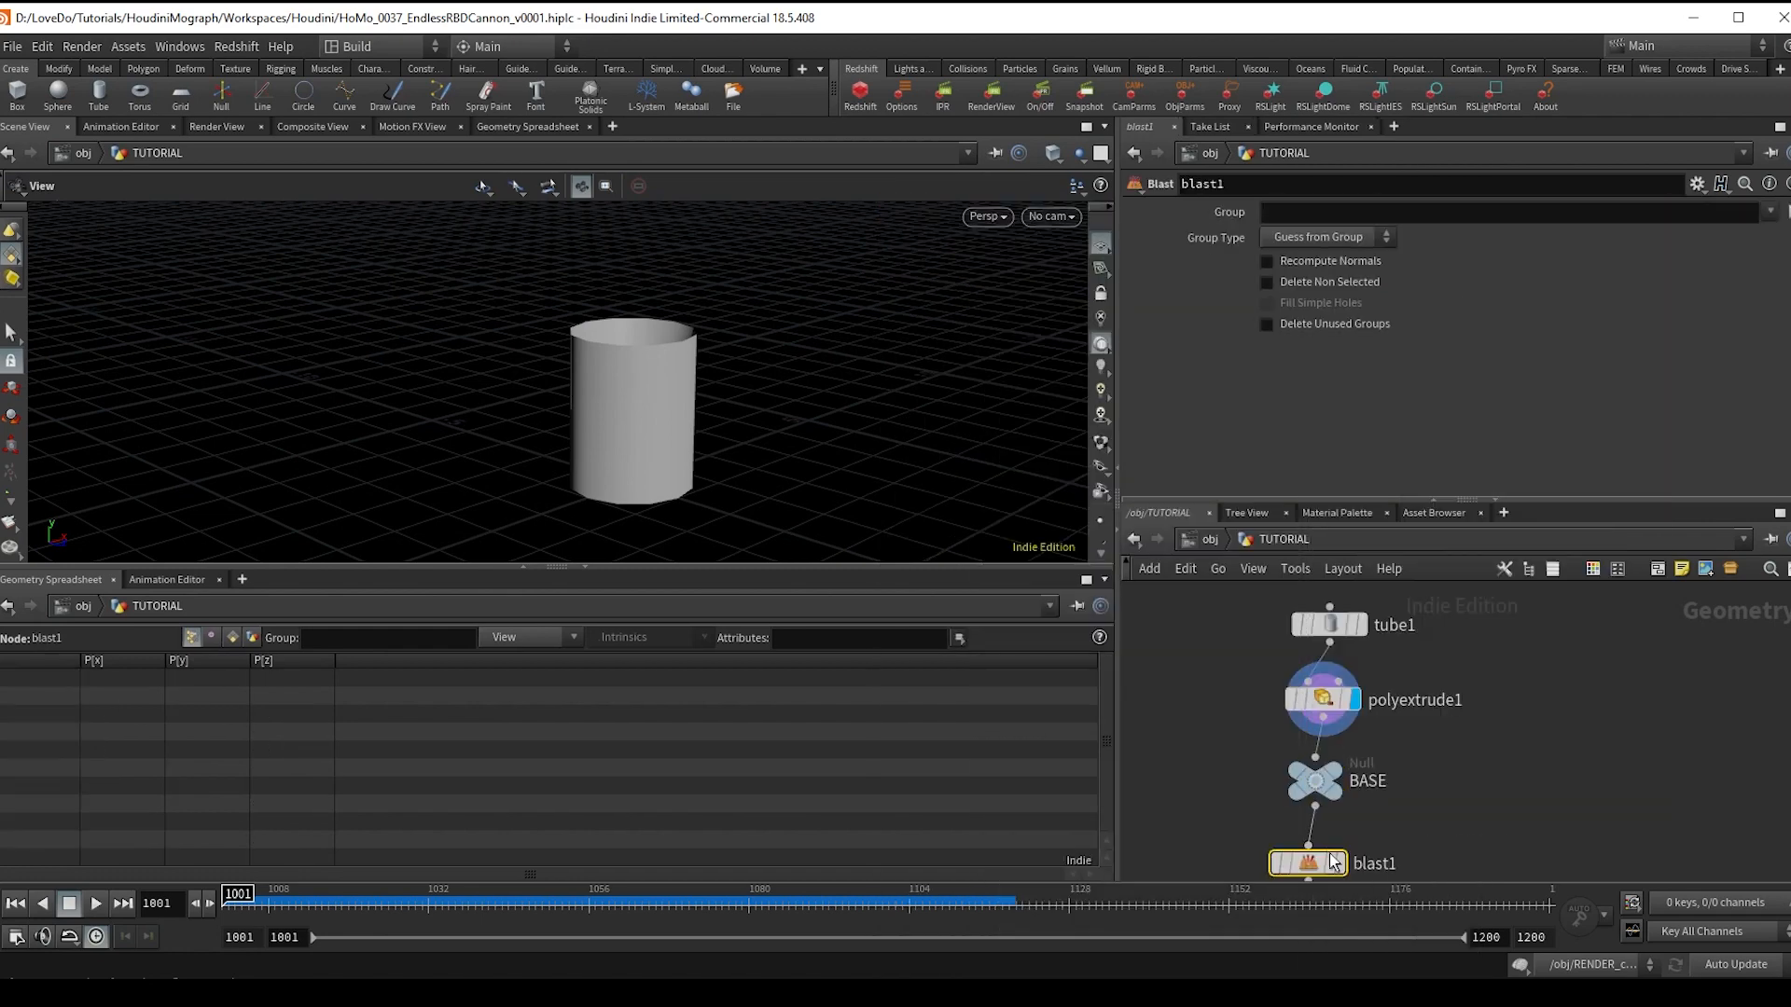
{"action": "left_click", "coordinate": [1323, 699]}
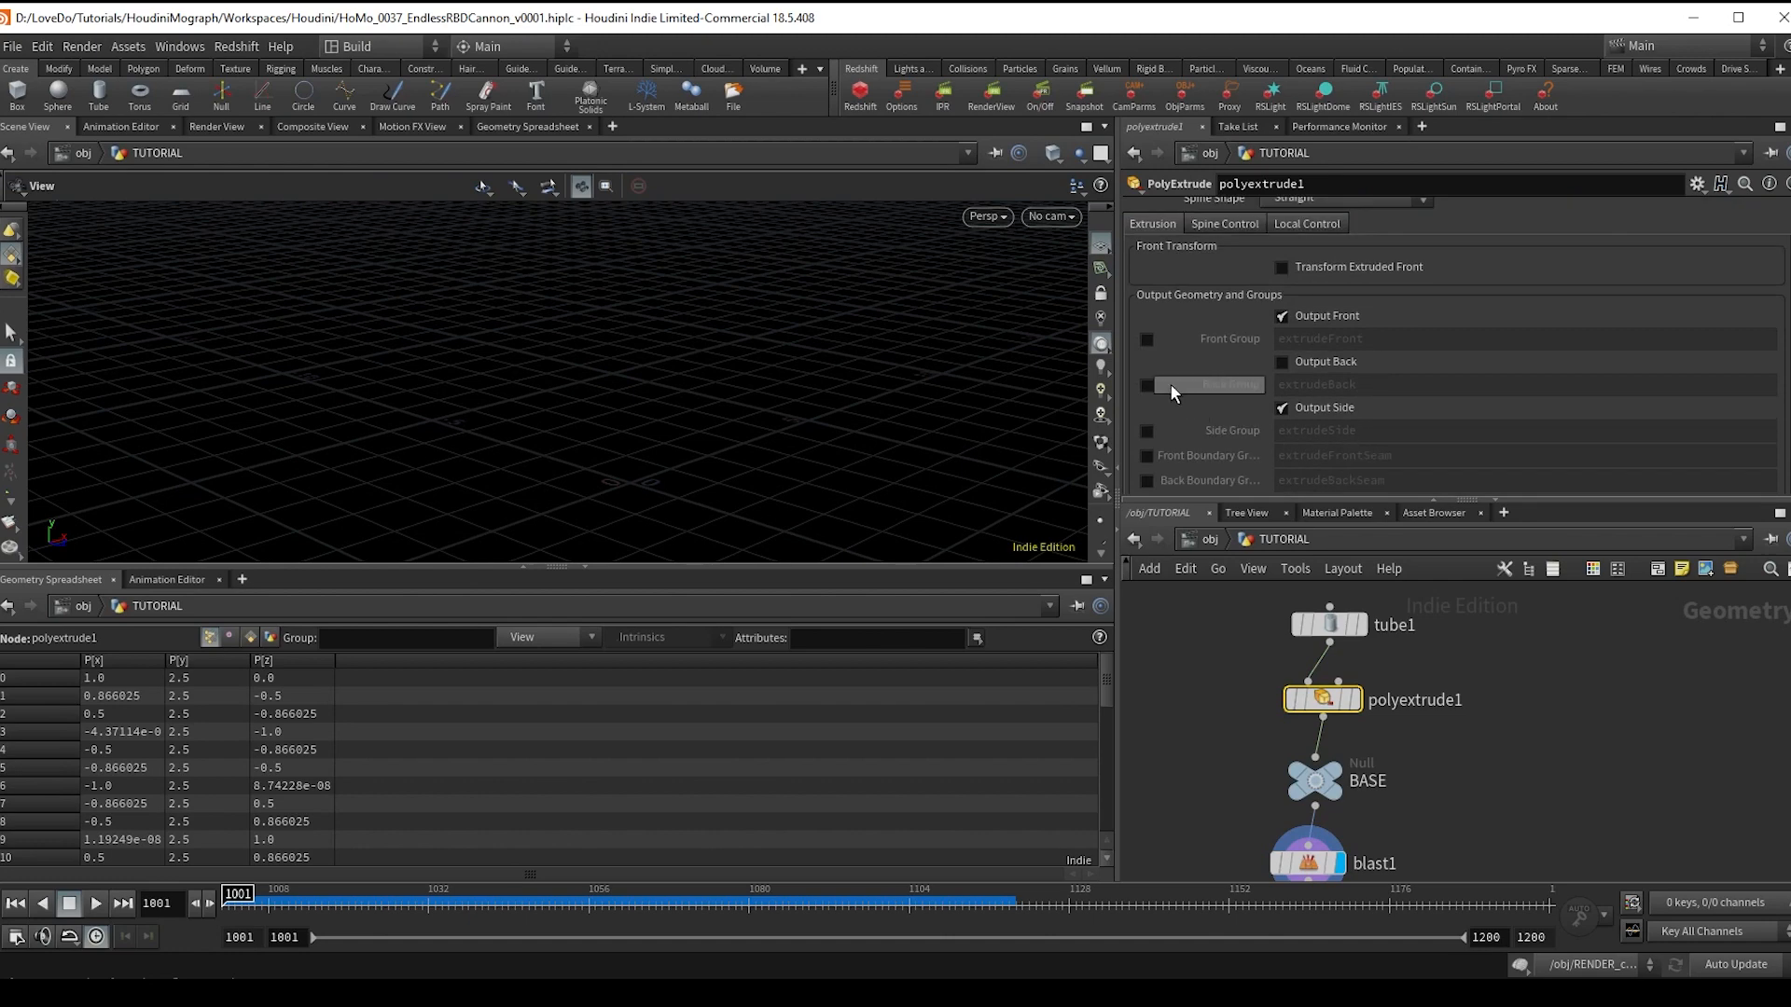
{"action": "left_click", "coordinate": [1307, 861]}
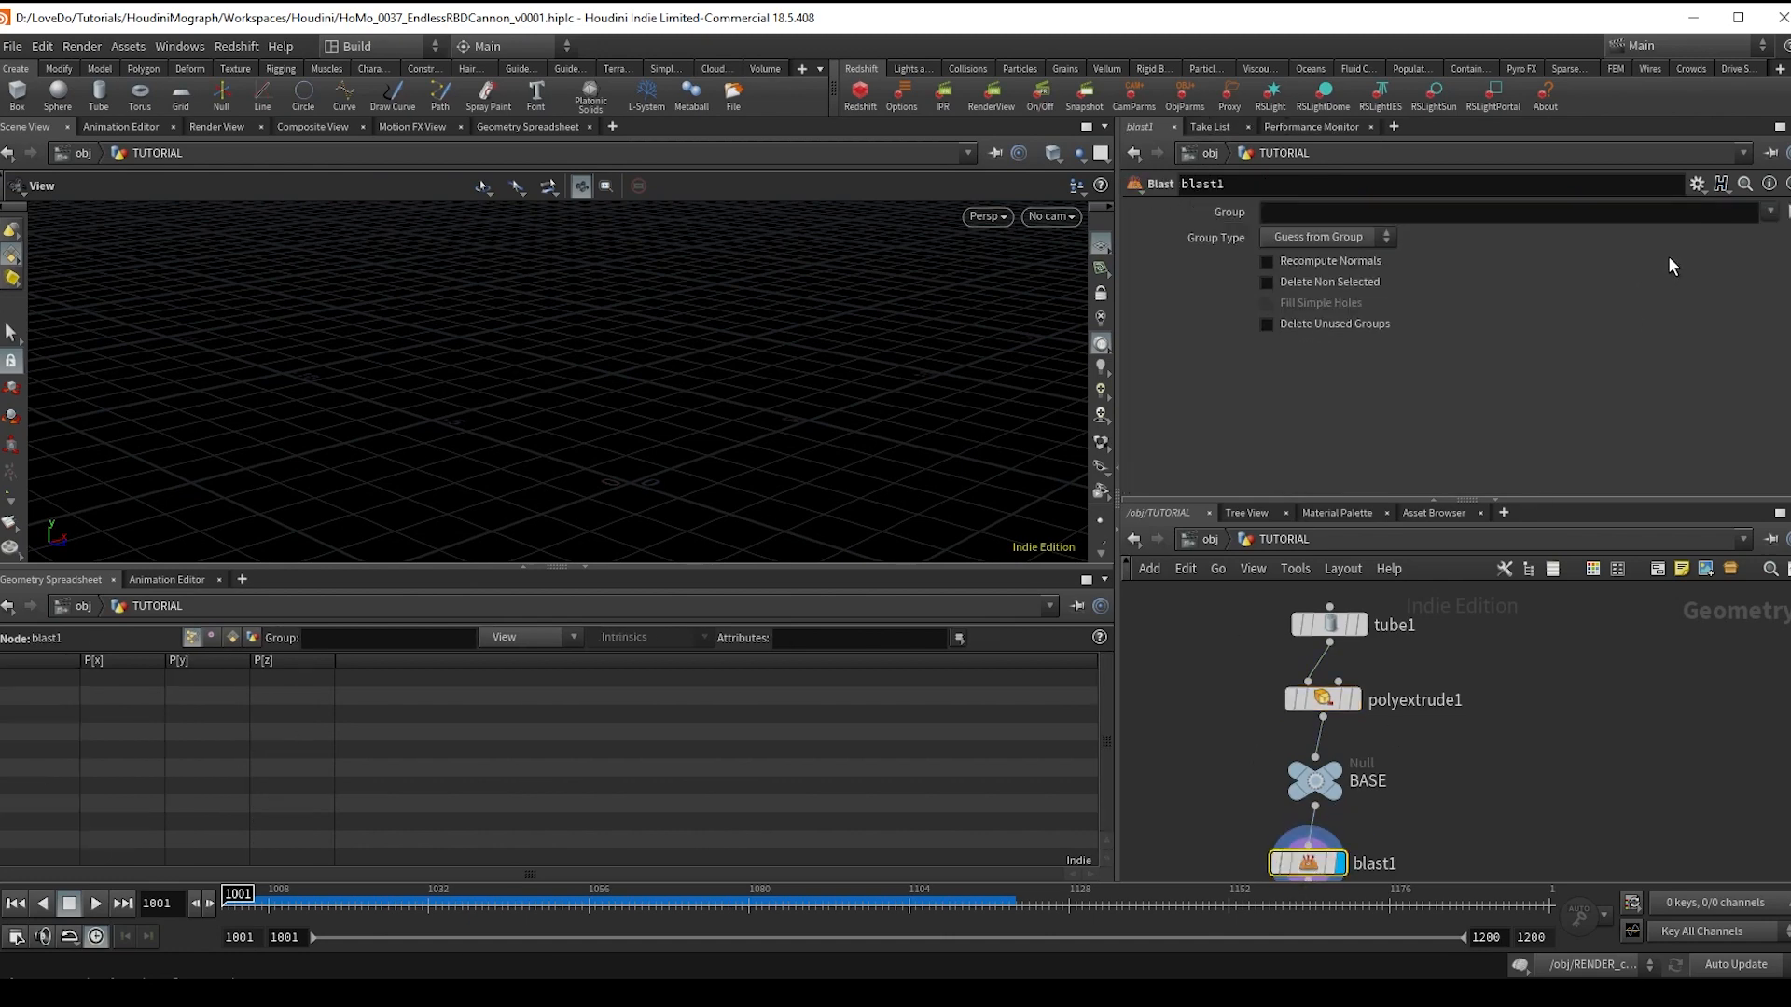
{"action": "type", "text": "extrudeFront"}
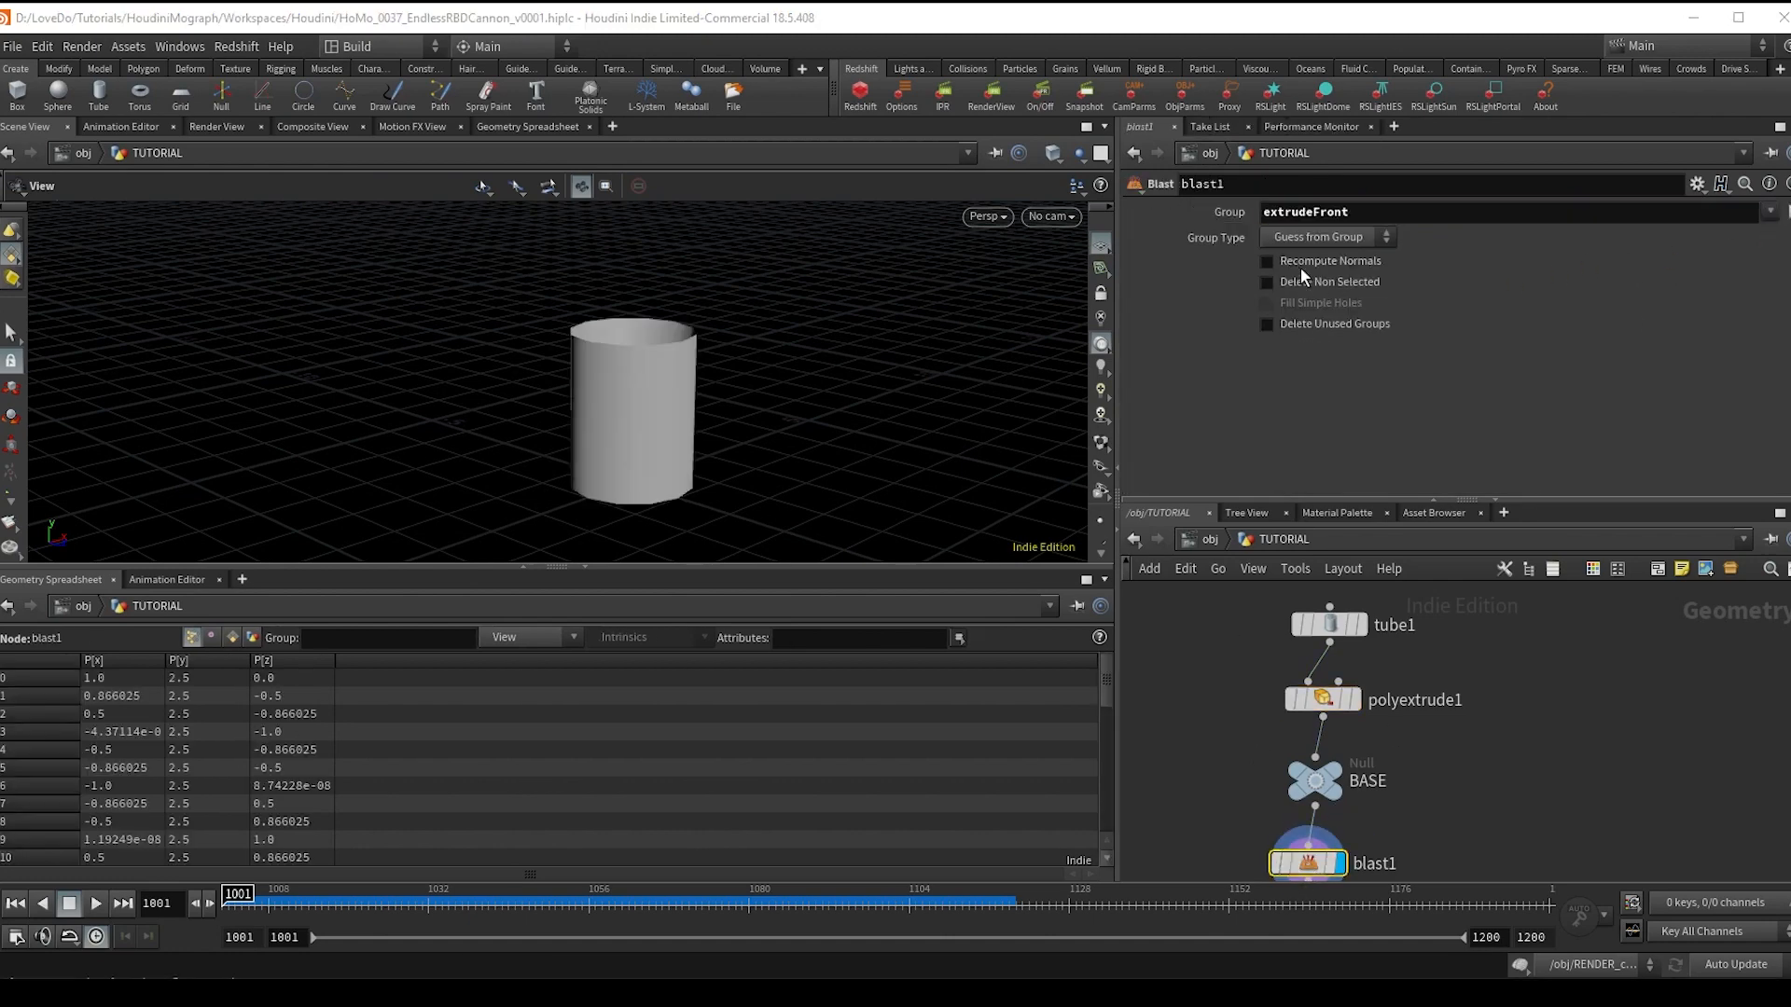
{"action": "left_click", "coordinate": [1265, 282]}
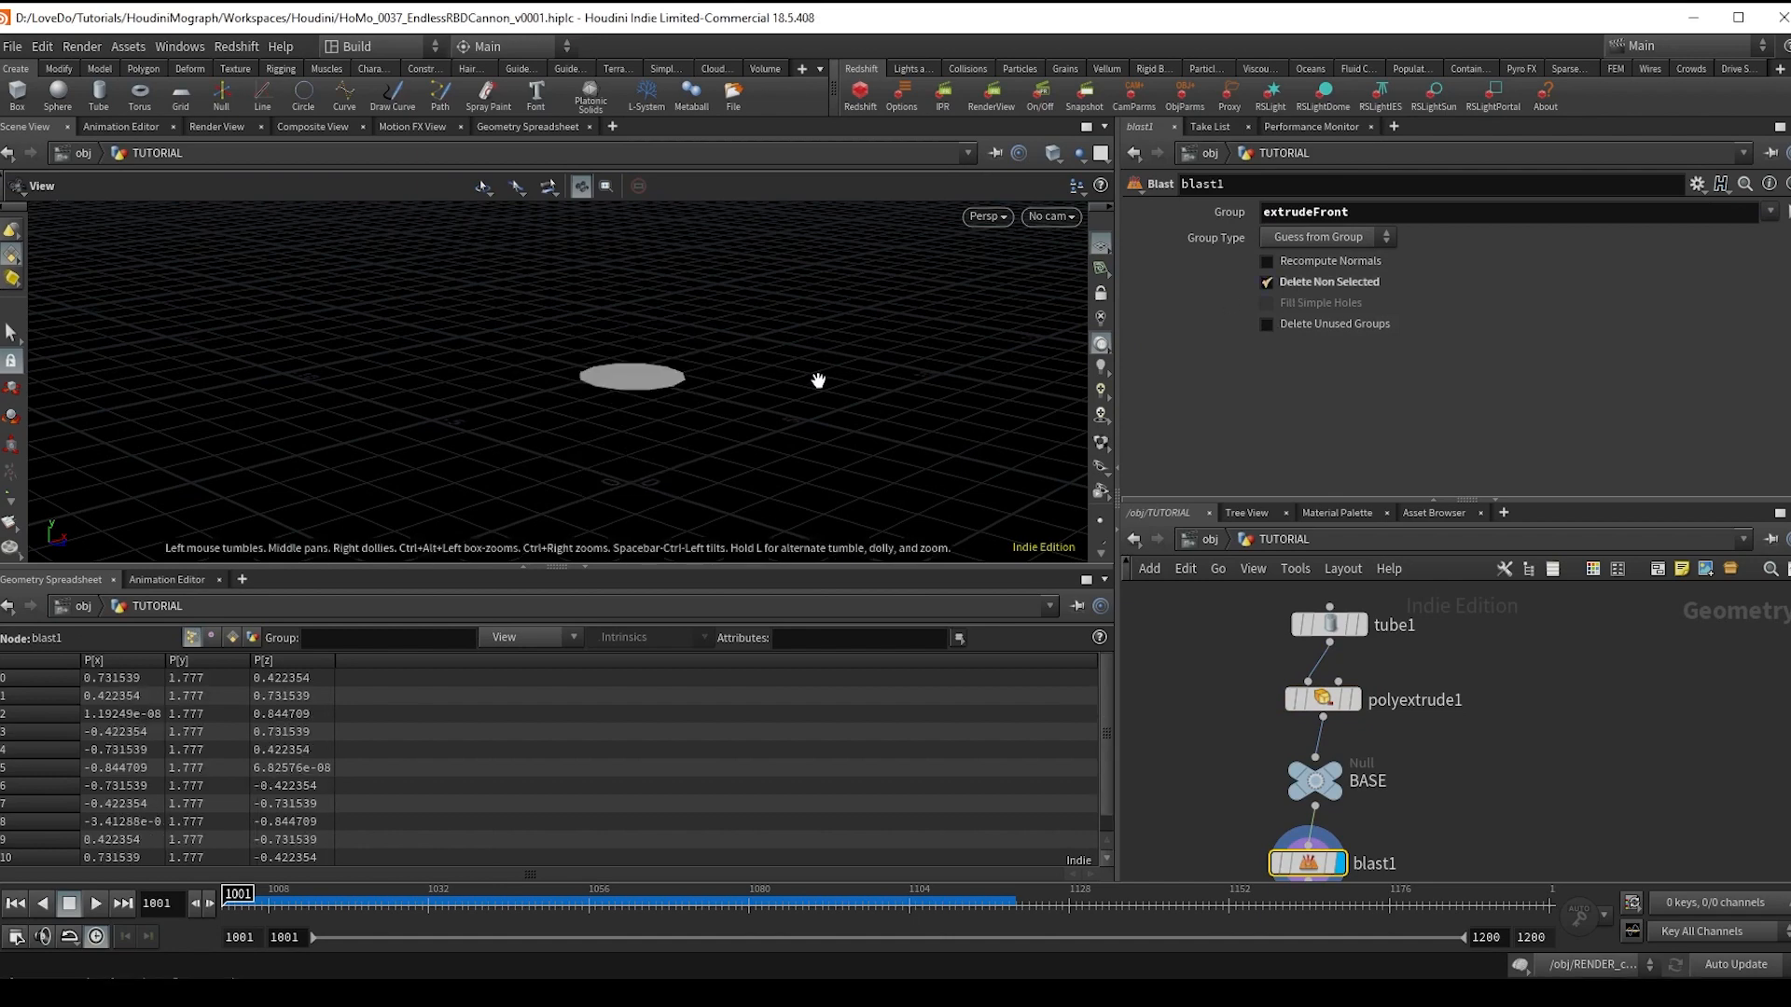
{"action": "mouse_move", "coordinate": [836, 414]}
{"action": "type", "text": "sca"}
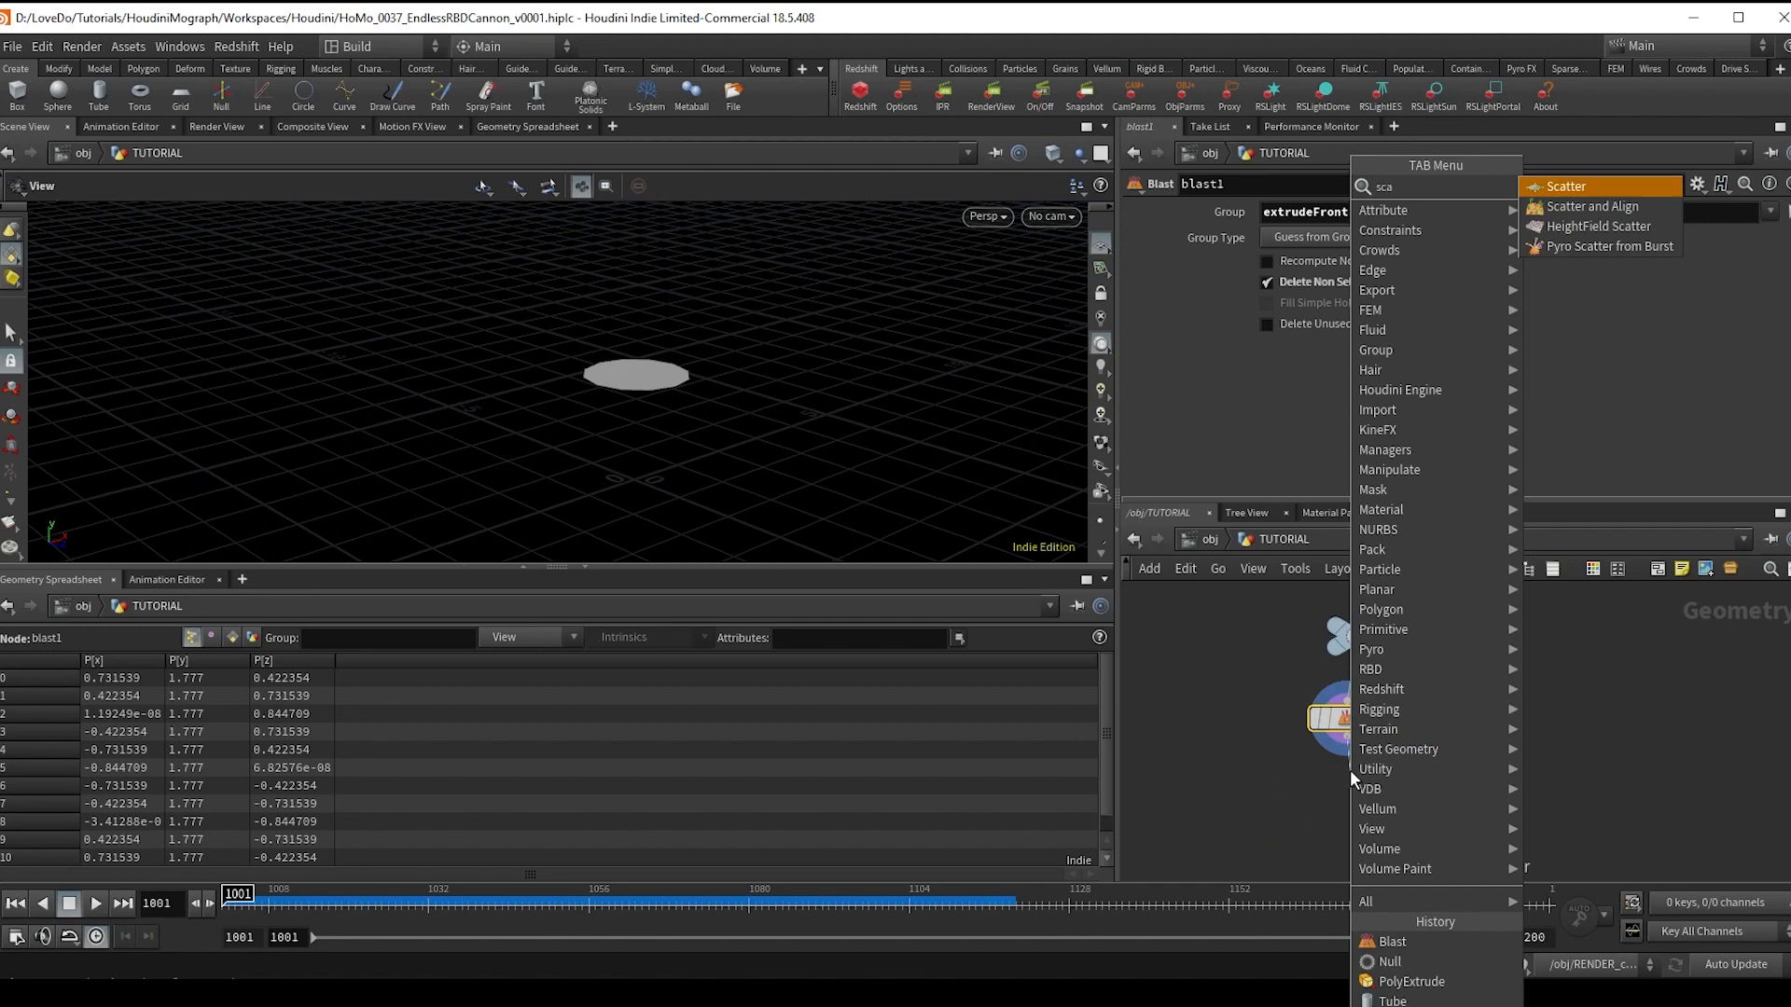
- Scatter 1 point on the disc with Global Seed $F and play to check it jumps each frame
{"action": "left_click", "coordinate": [1569, 187]}
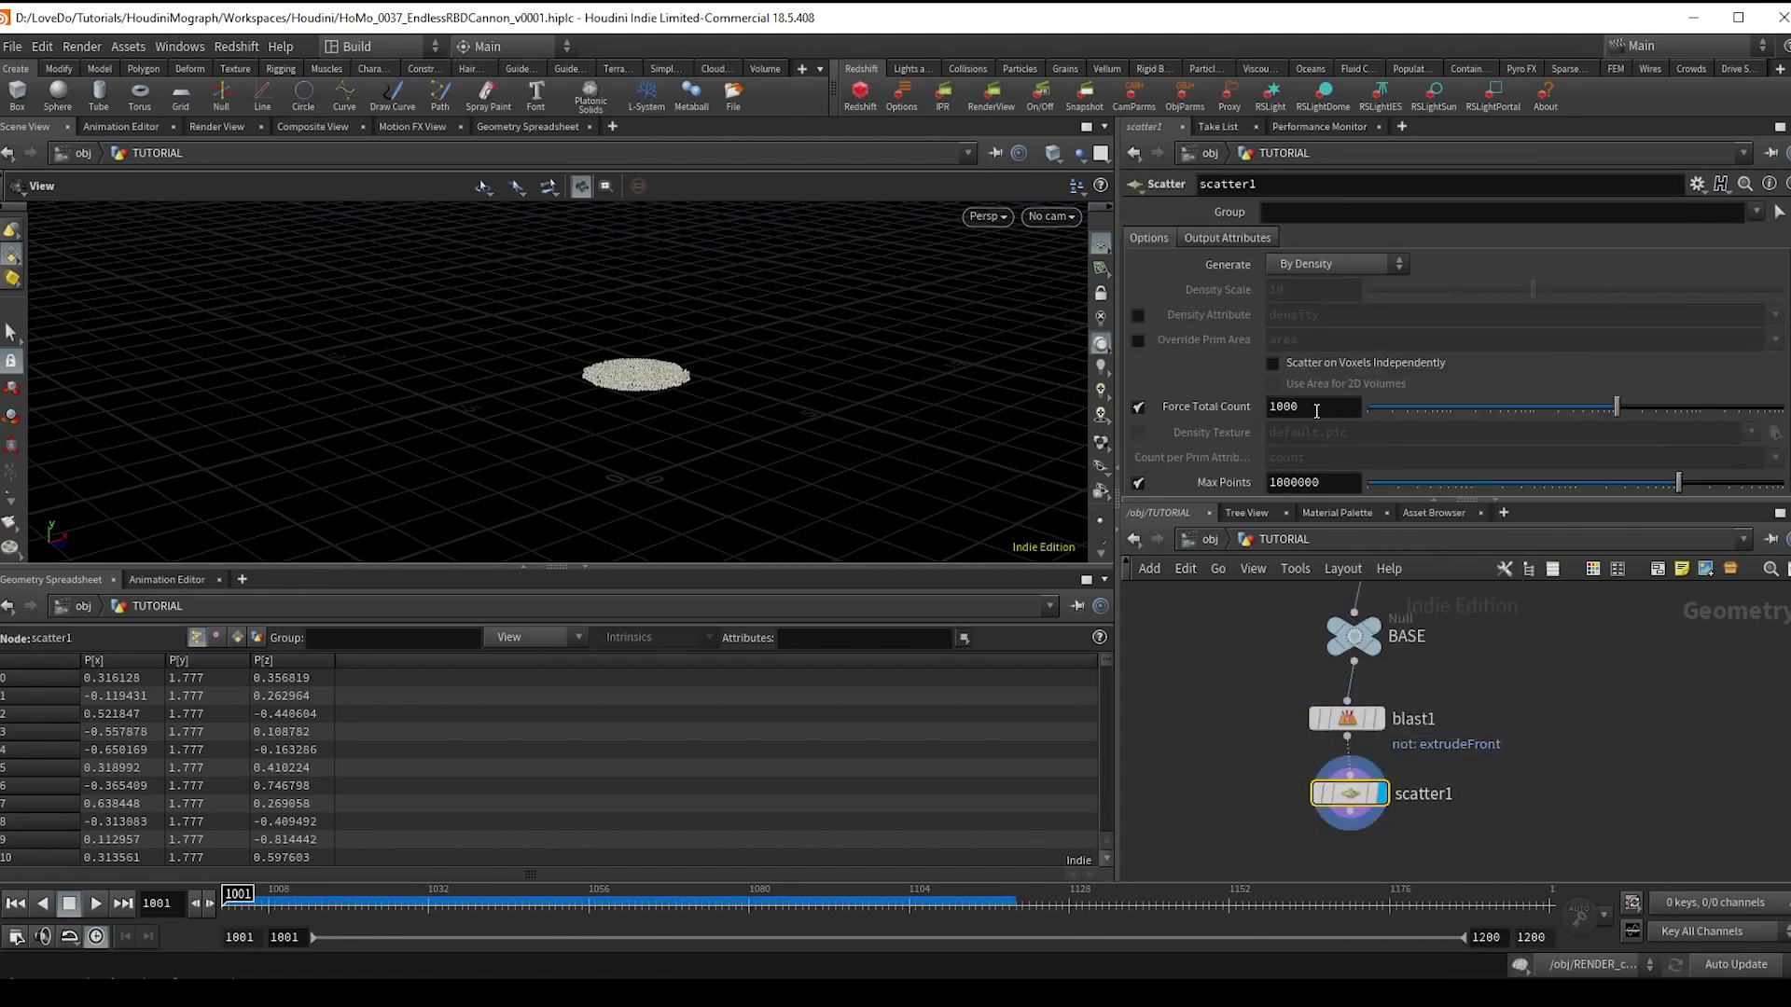
{"action": "type", "text": "1"}
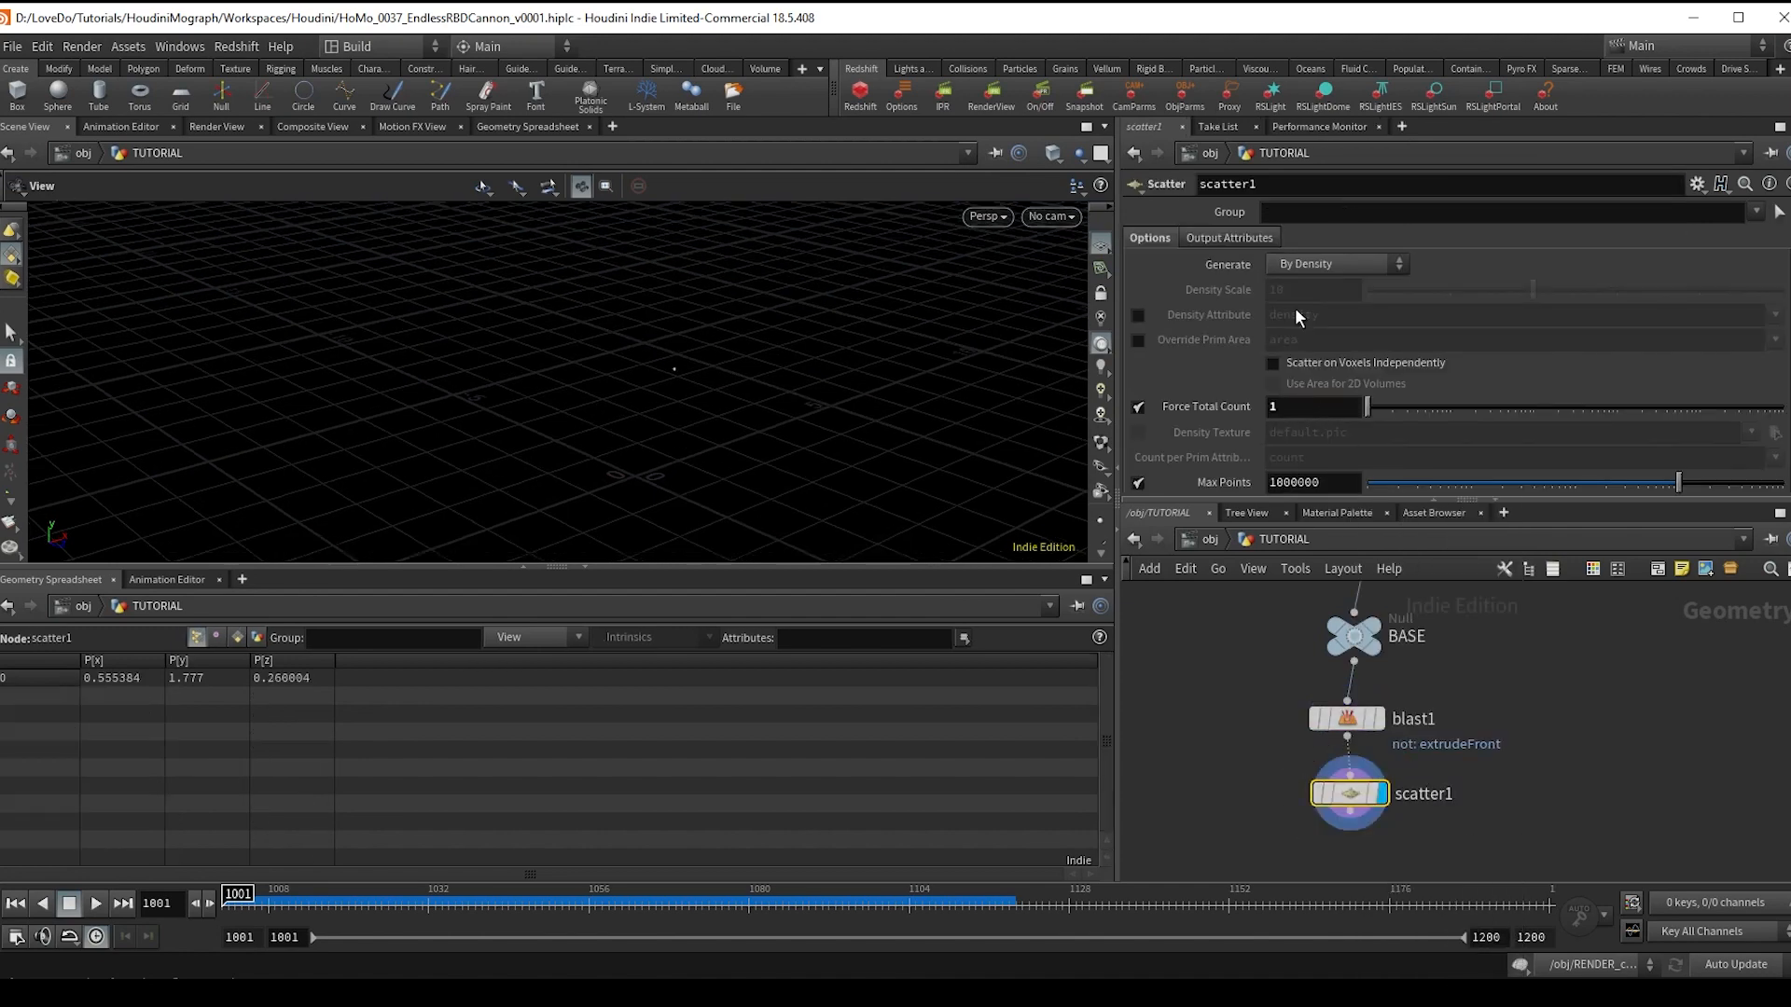
{"action": "scroll", "scroll_direction": "down", "scroll_amount": 3}
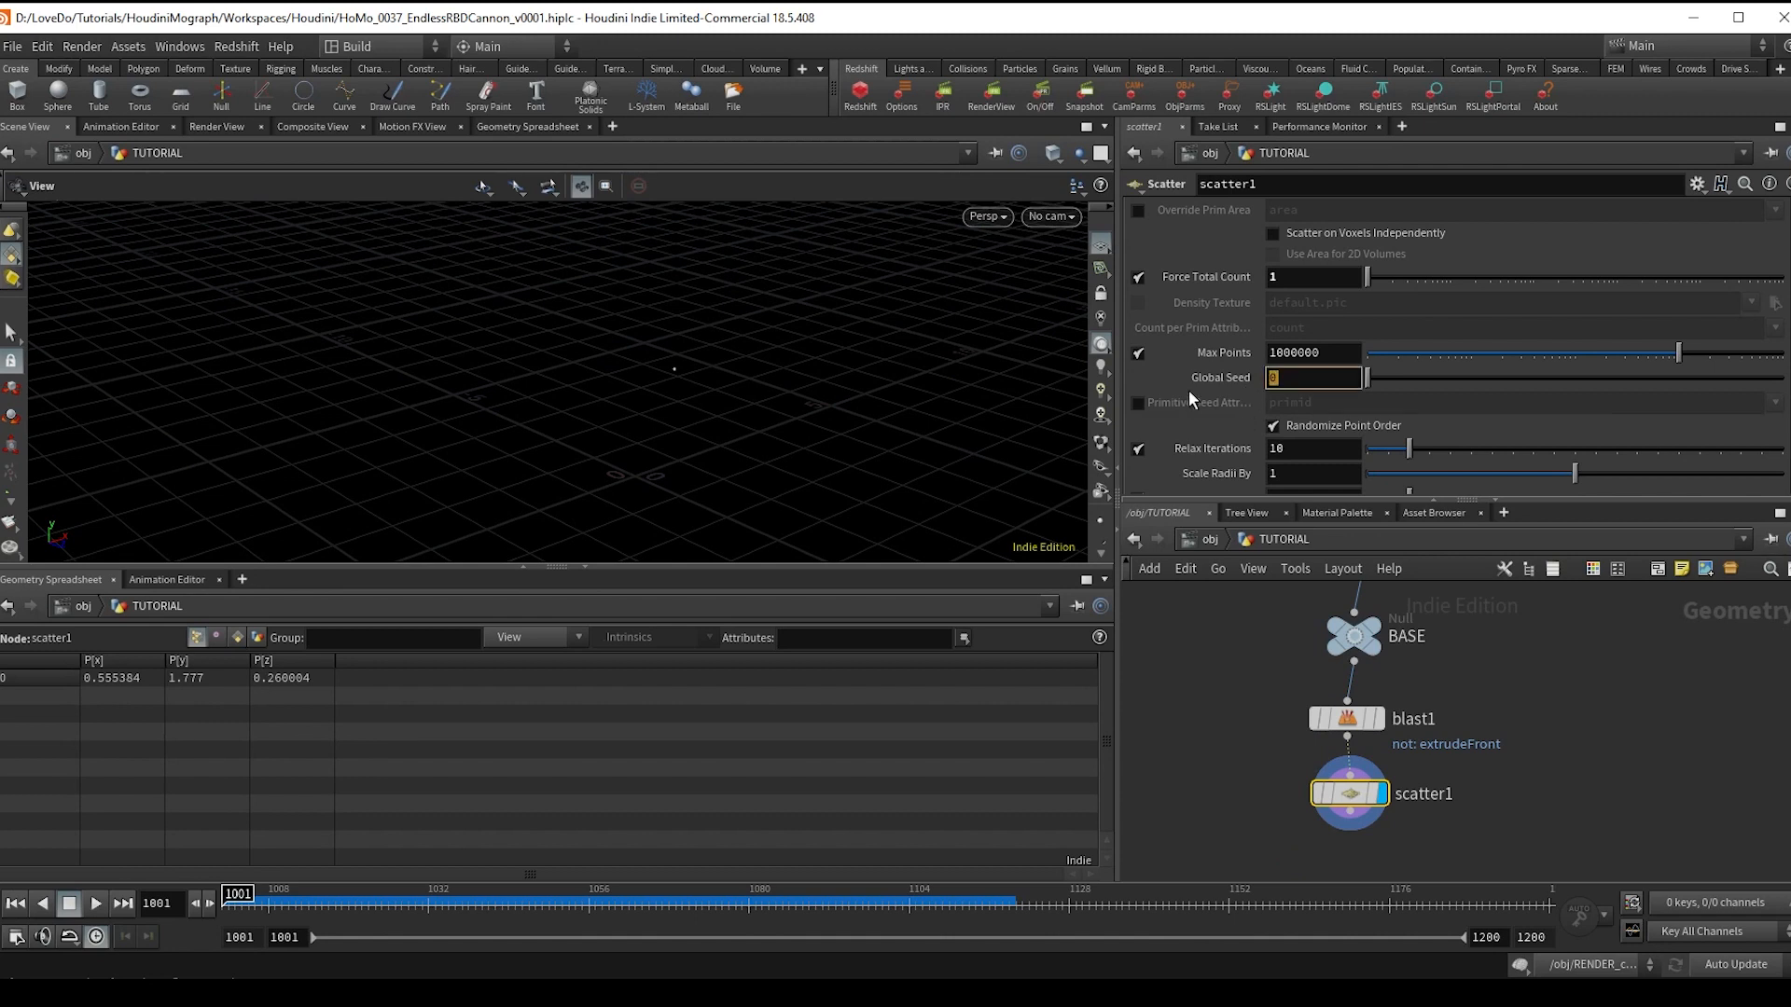
{"action": "type", "text": "$F"}
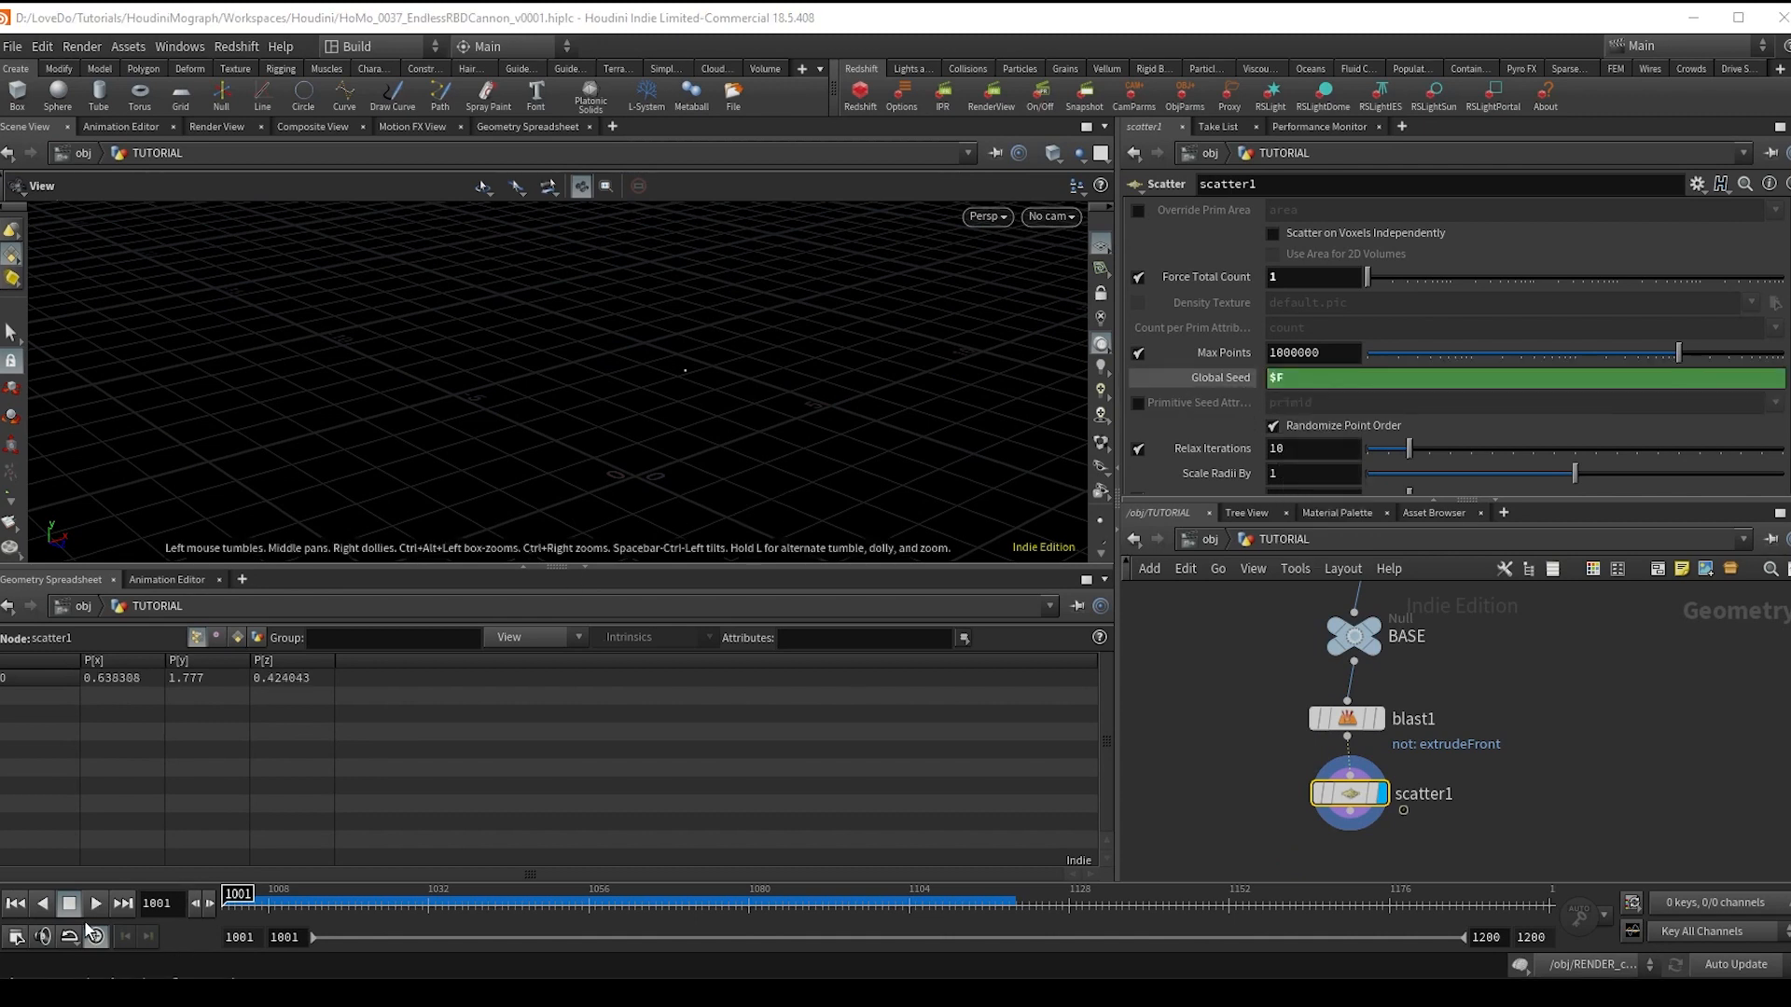
{"action": "left_click", "coordinate": [95, 903]}
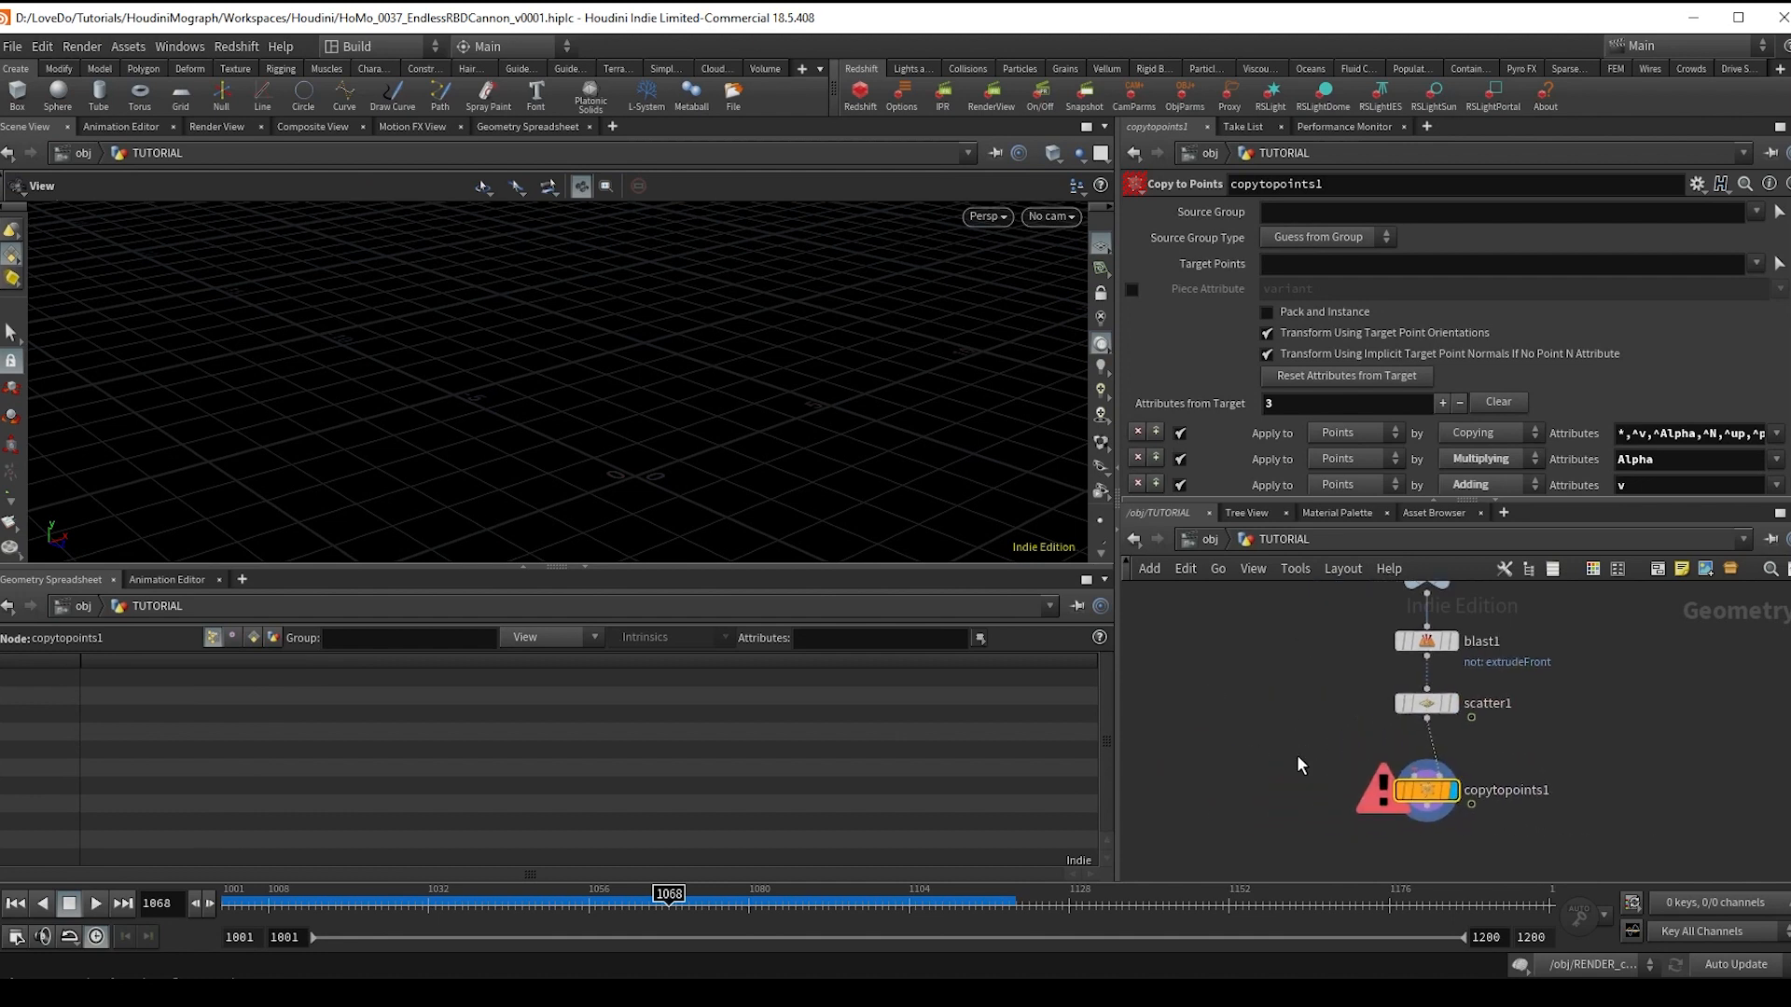
- Add a Copy to Points and a small Platonic Solids tetrahedron, duplicated as a second shape
{"action": "key", "text": "Tab"}
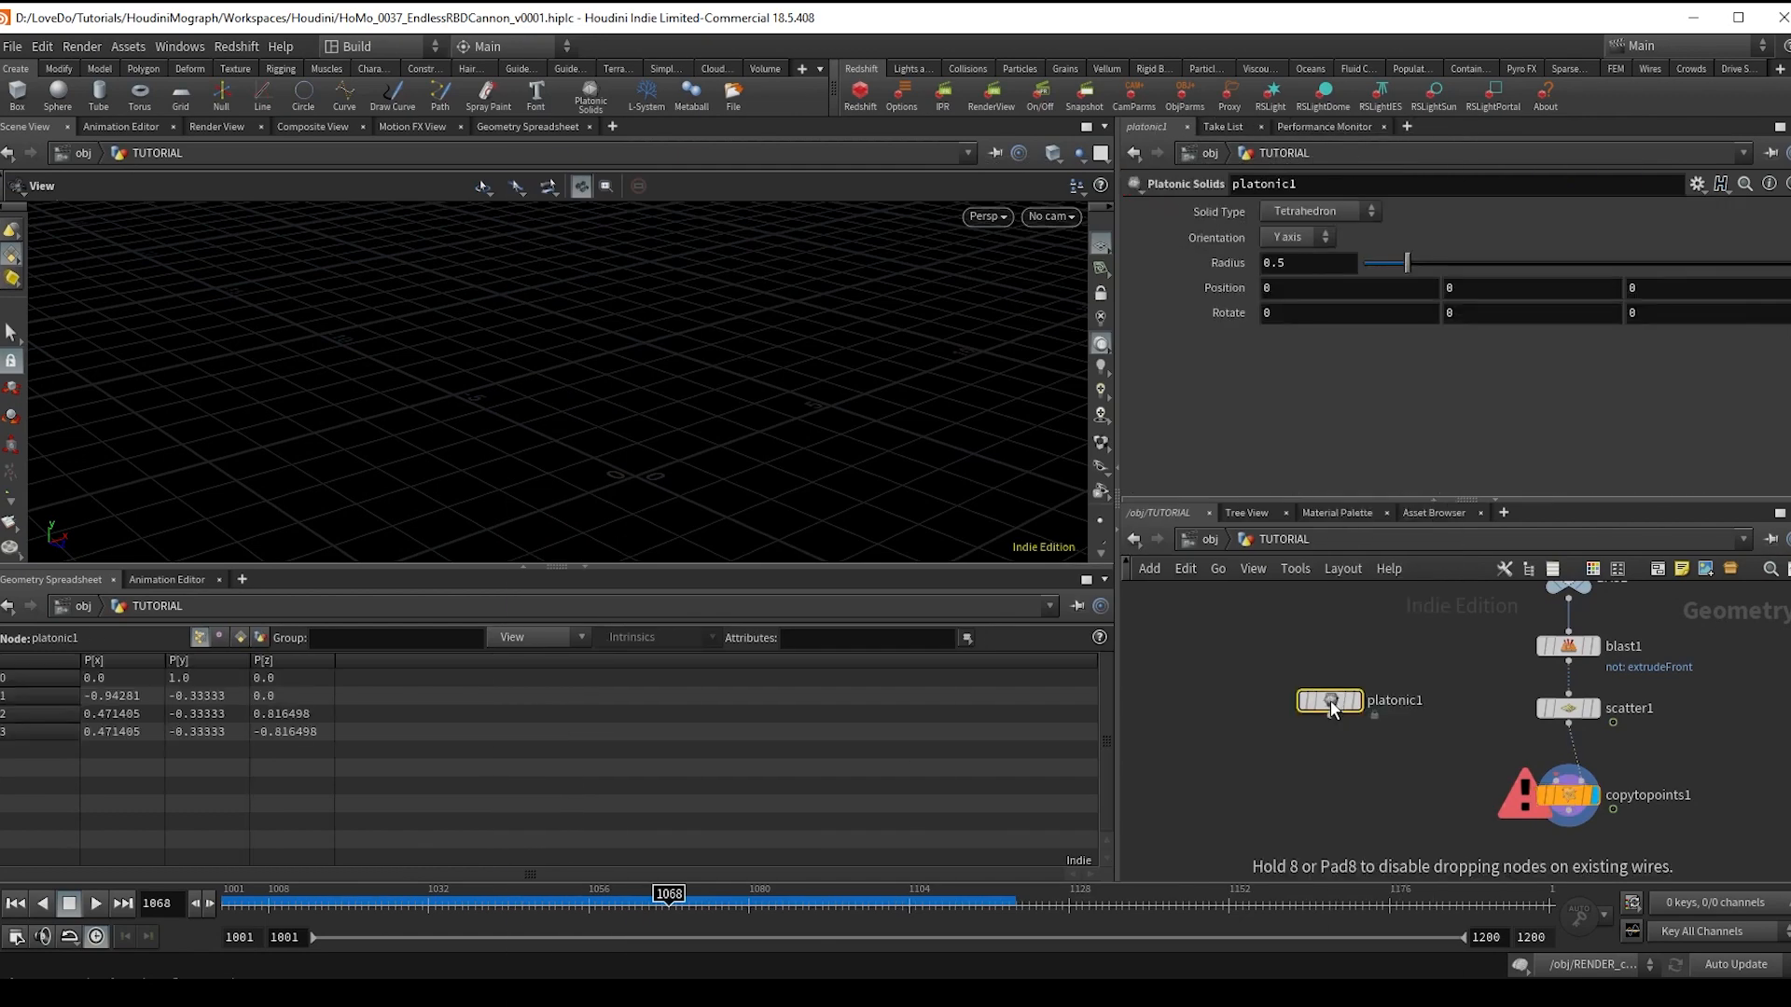
{"action": "type", "text": "1"}
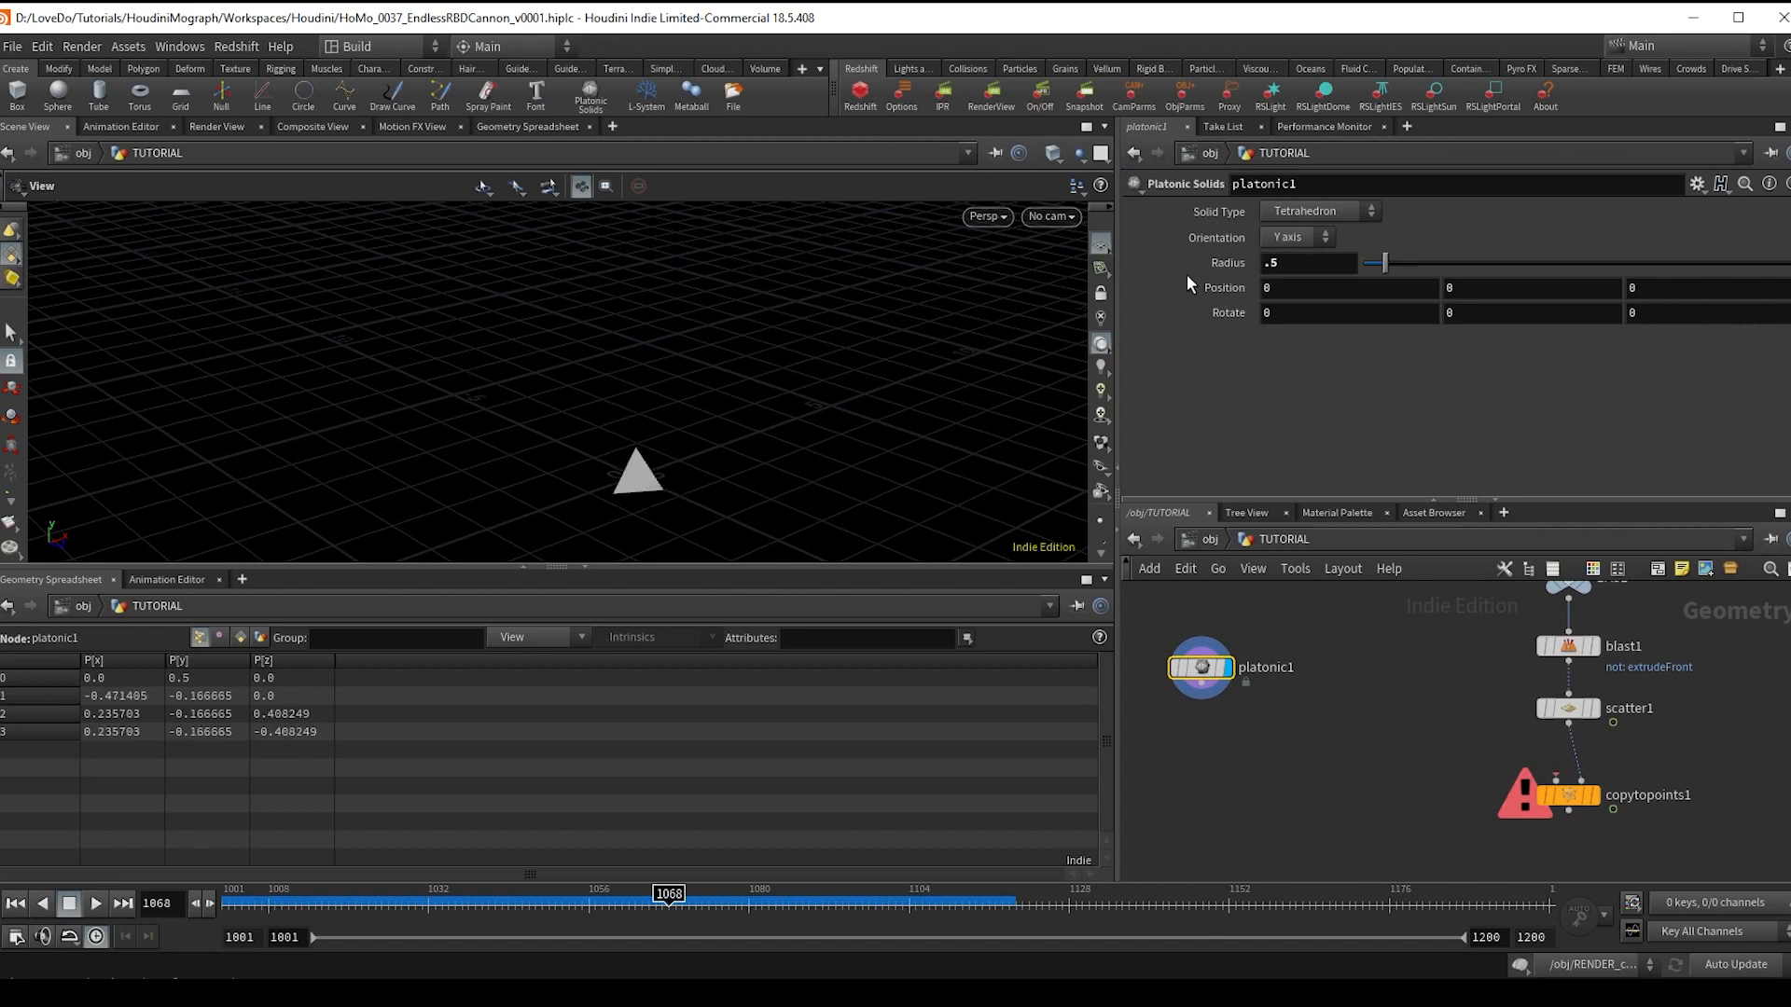
{"action": "mouse_move", "coordinate": [1194, 666]}
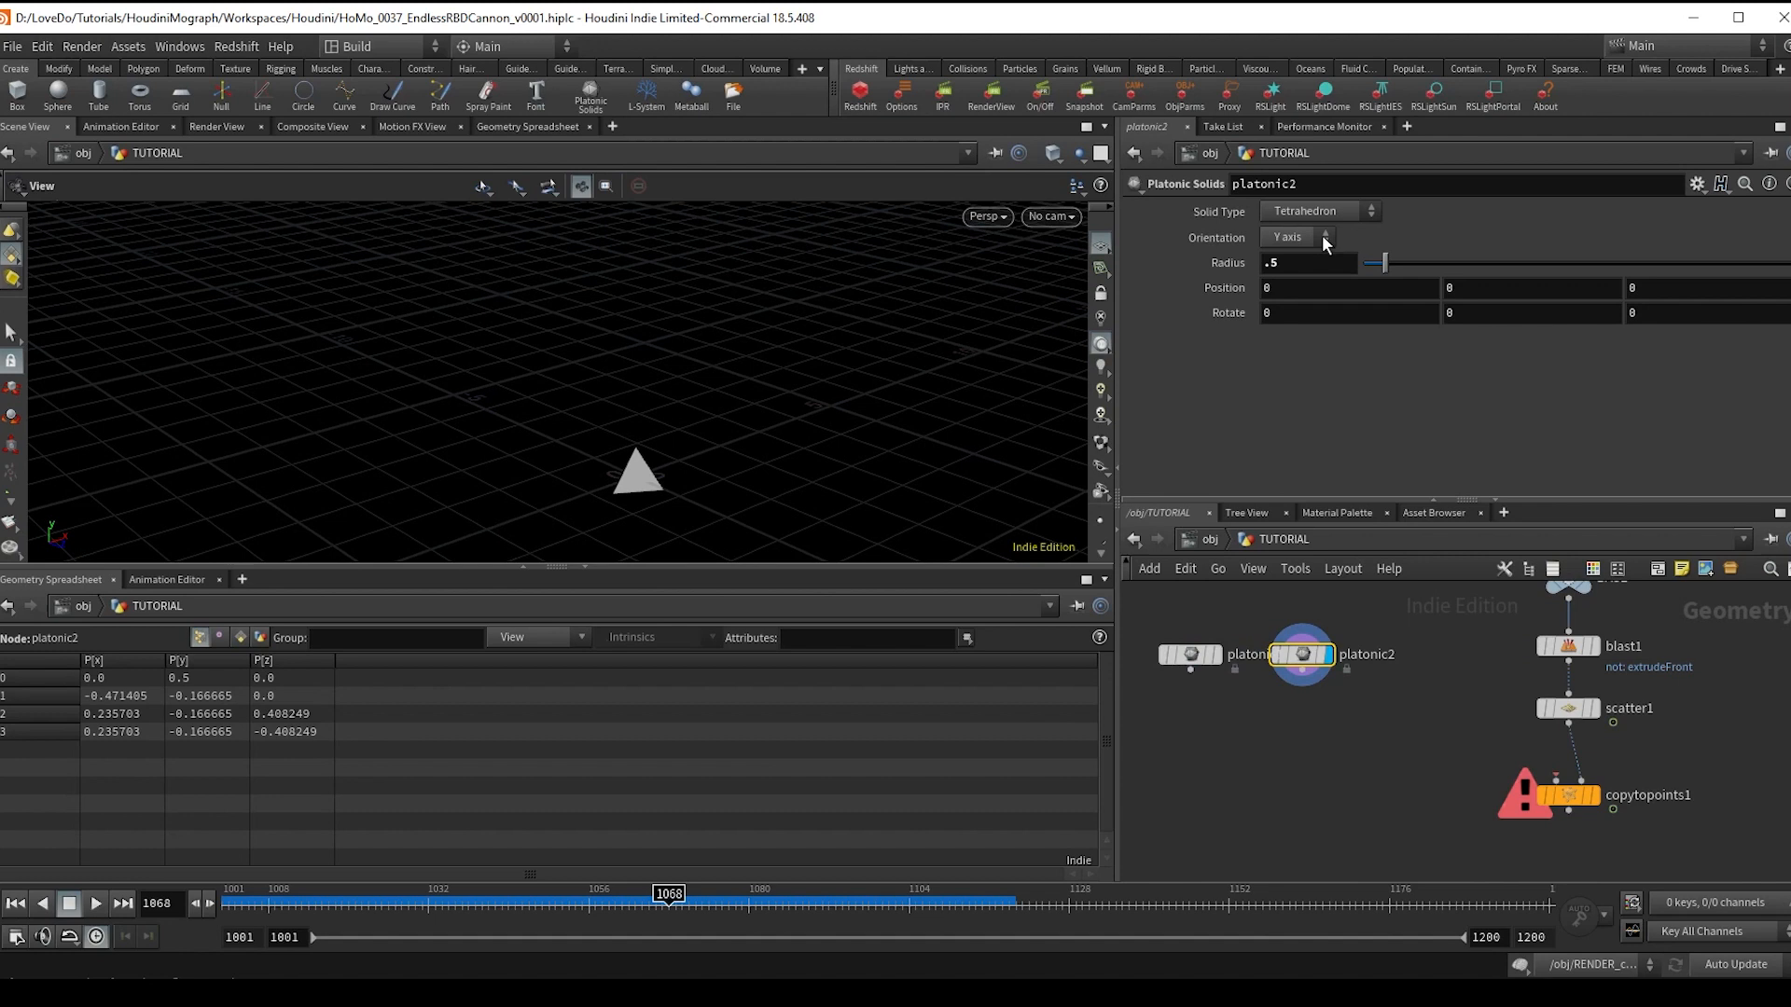
{"action": "left_click", "coordinate": [1319, 210]}
{"action": "type", "text": "pa"}
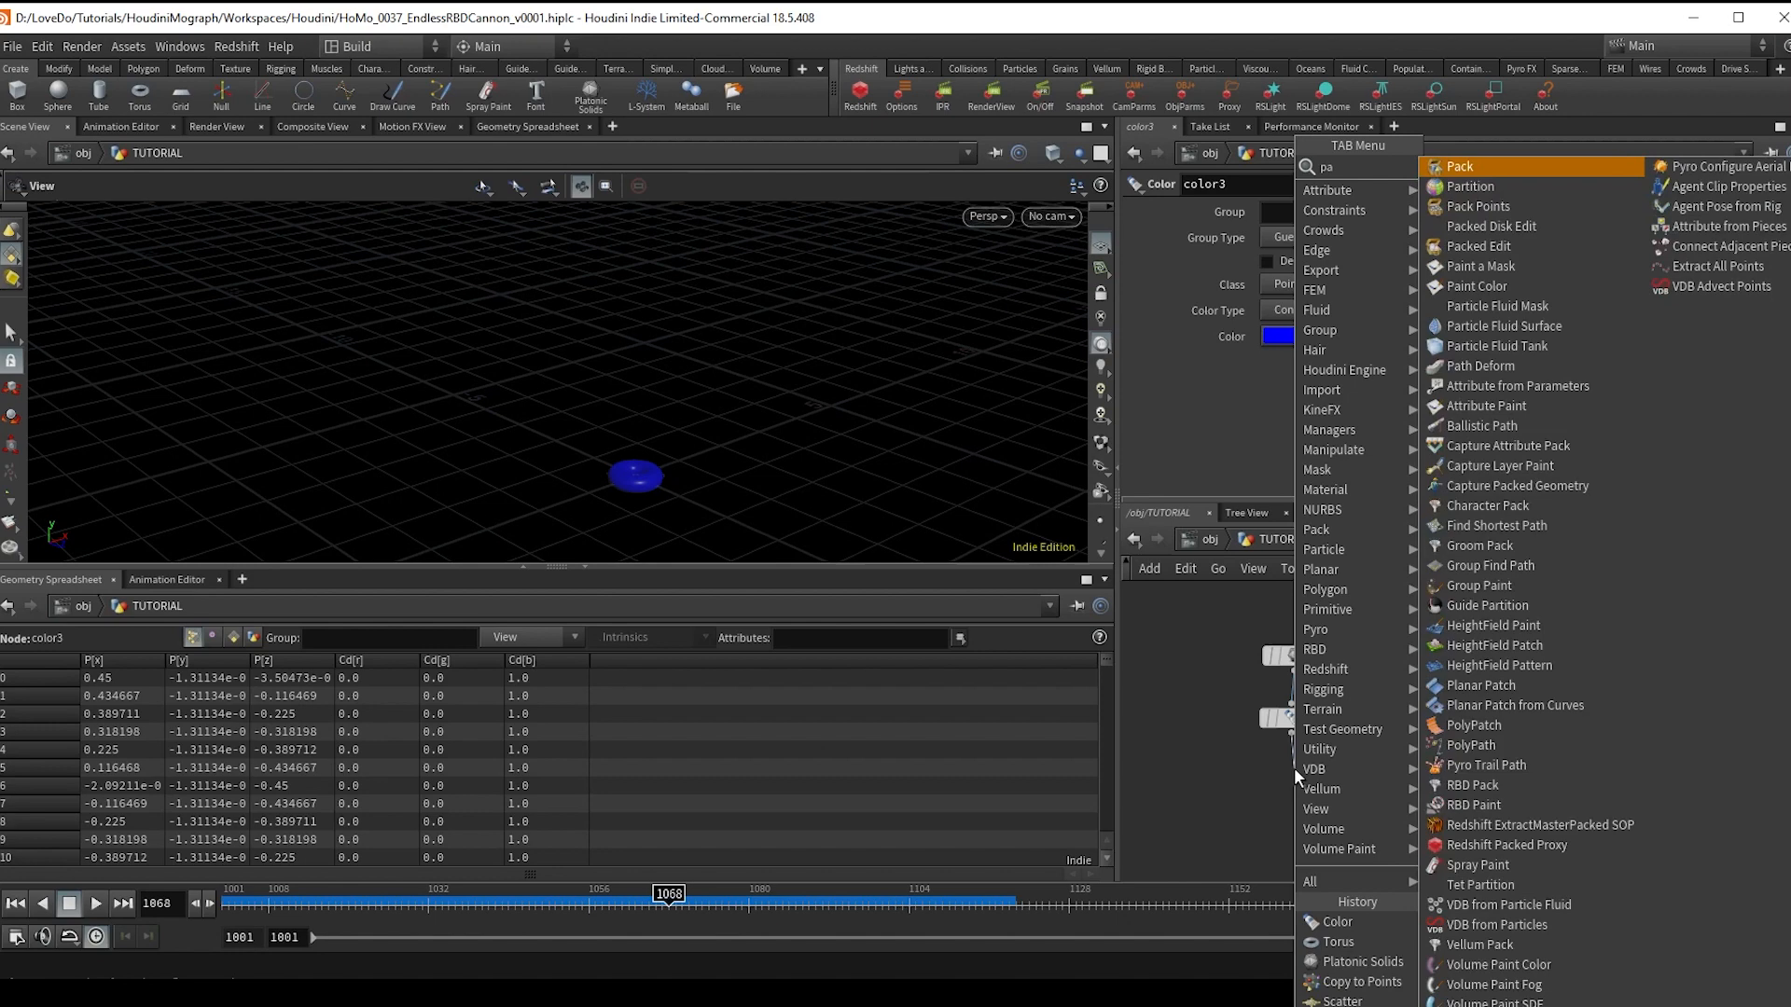
- Add a Pack node under the second coloured shape and wire it in
{"action": "left_click", "coordinate": [1448, 166]}
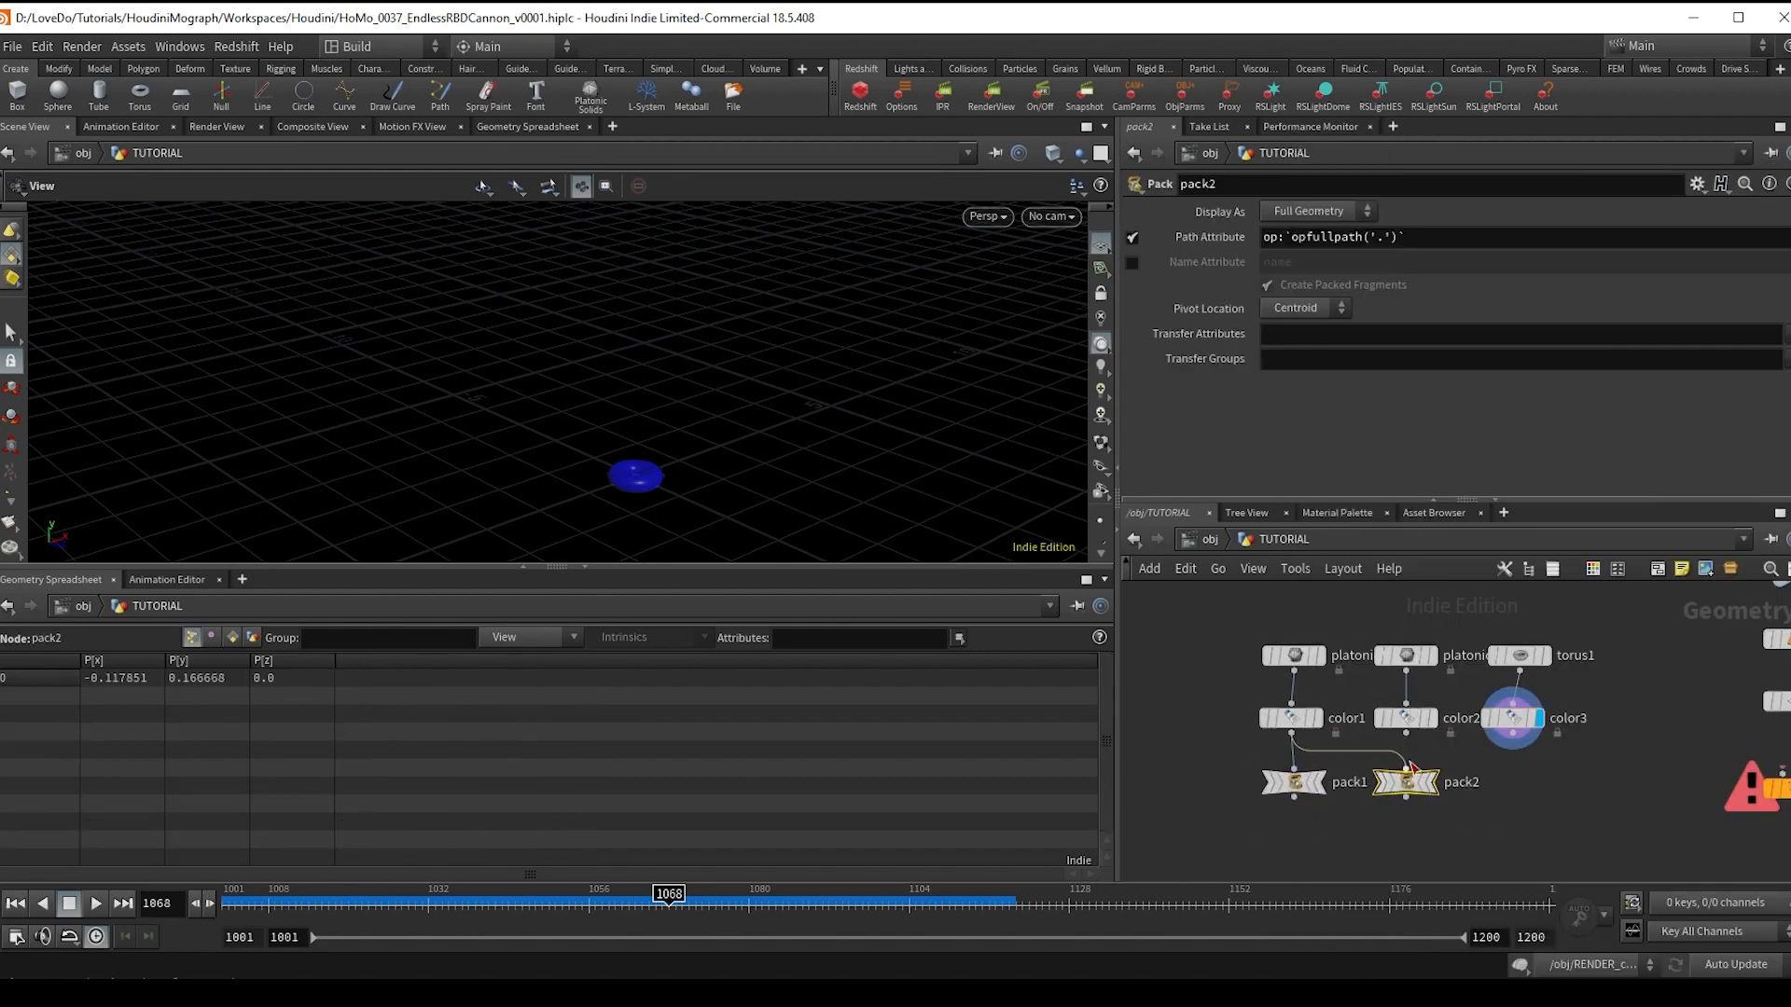
{"action": "left_click", "coordinate": [1509, 781]}
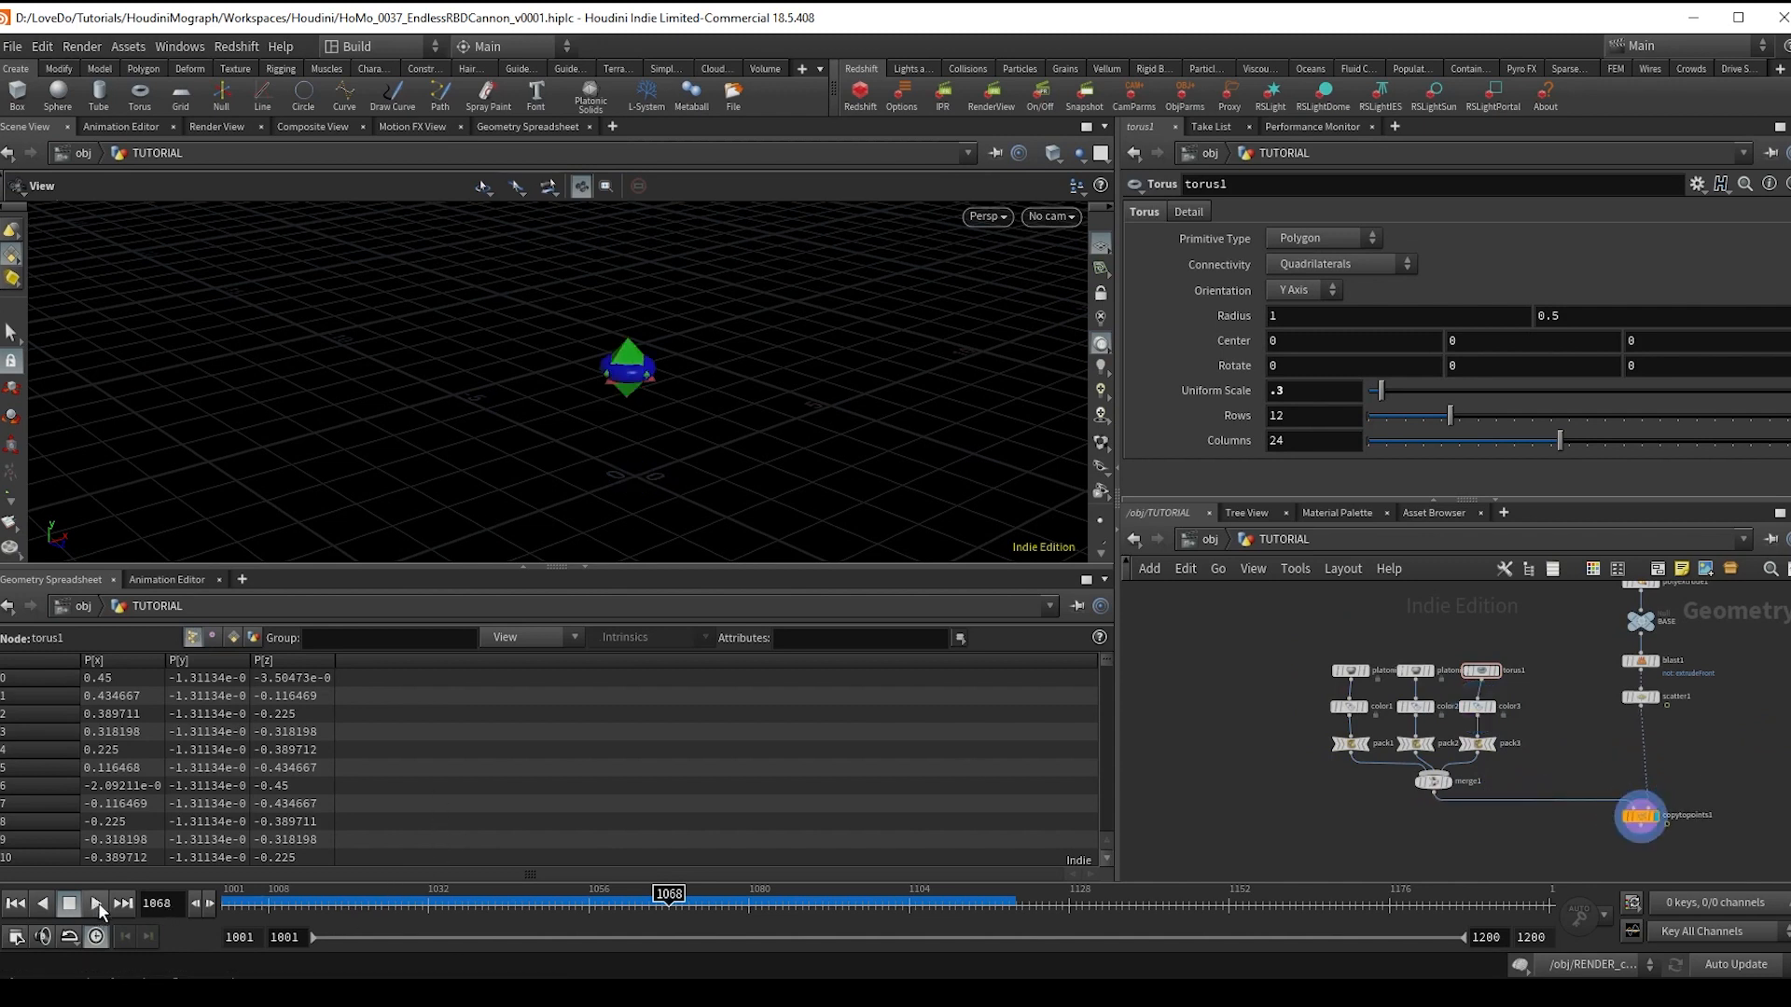
- Preview playback, then enable Piece Attribute 'variant' on copytopoints1
{"action": "left_click", "coordinate": [95, 903]}
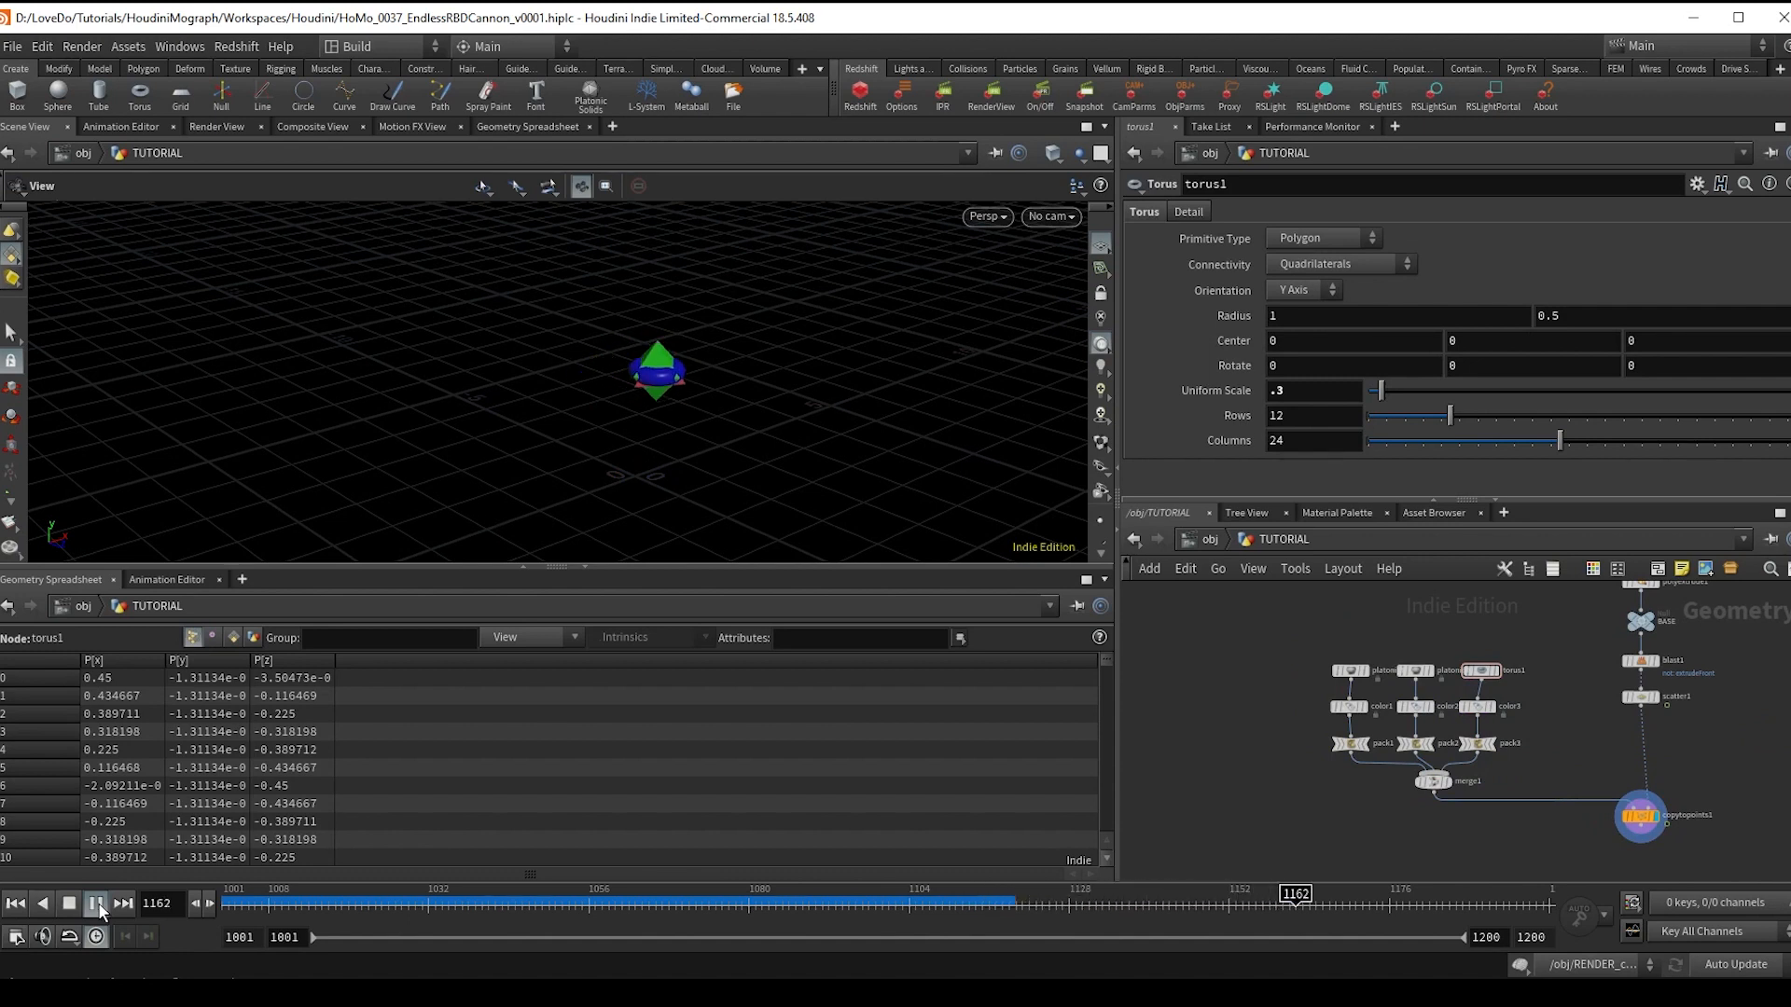
{"action": "left_click", "coordinate": [95, 903]}
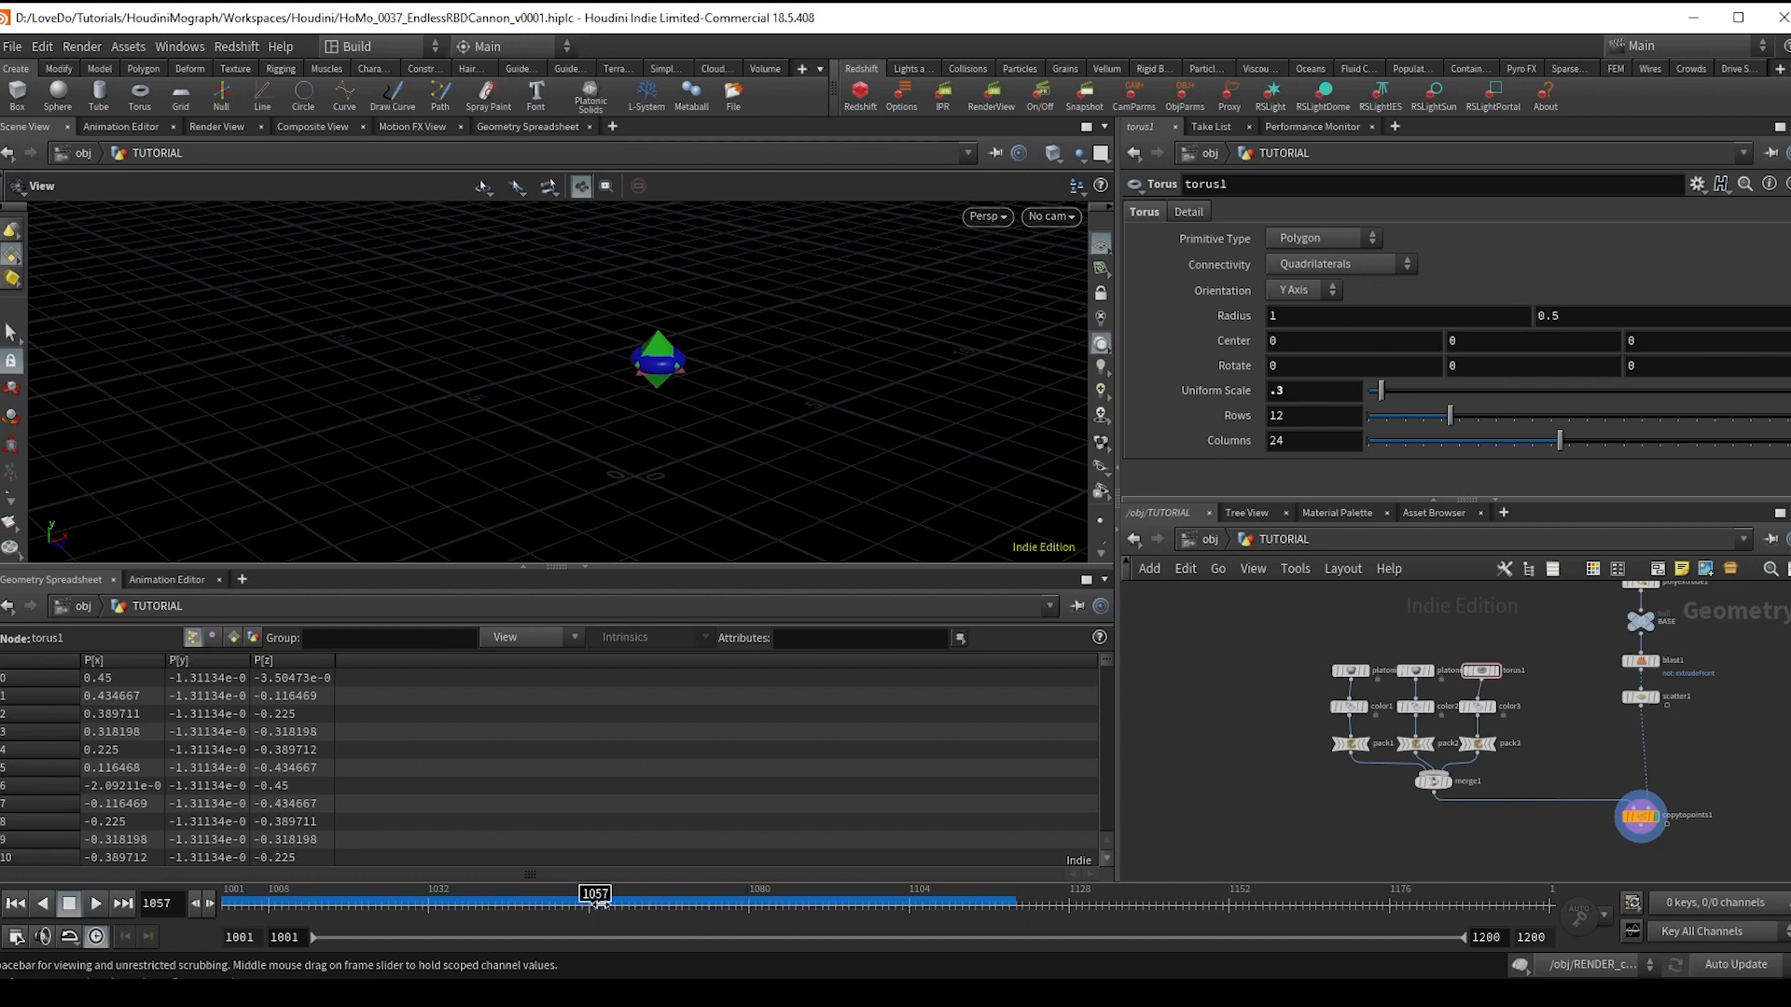
{"action": "left_click", "coordinate": [1550, 845]}
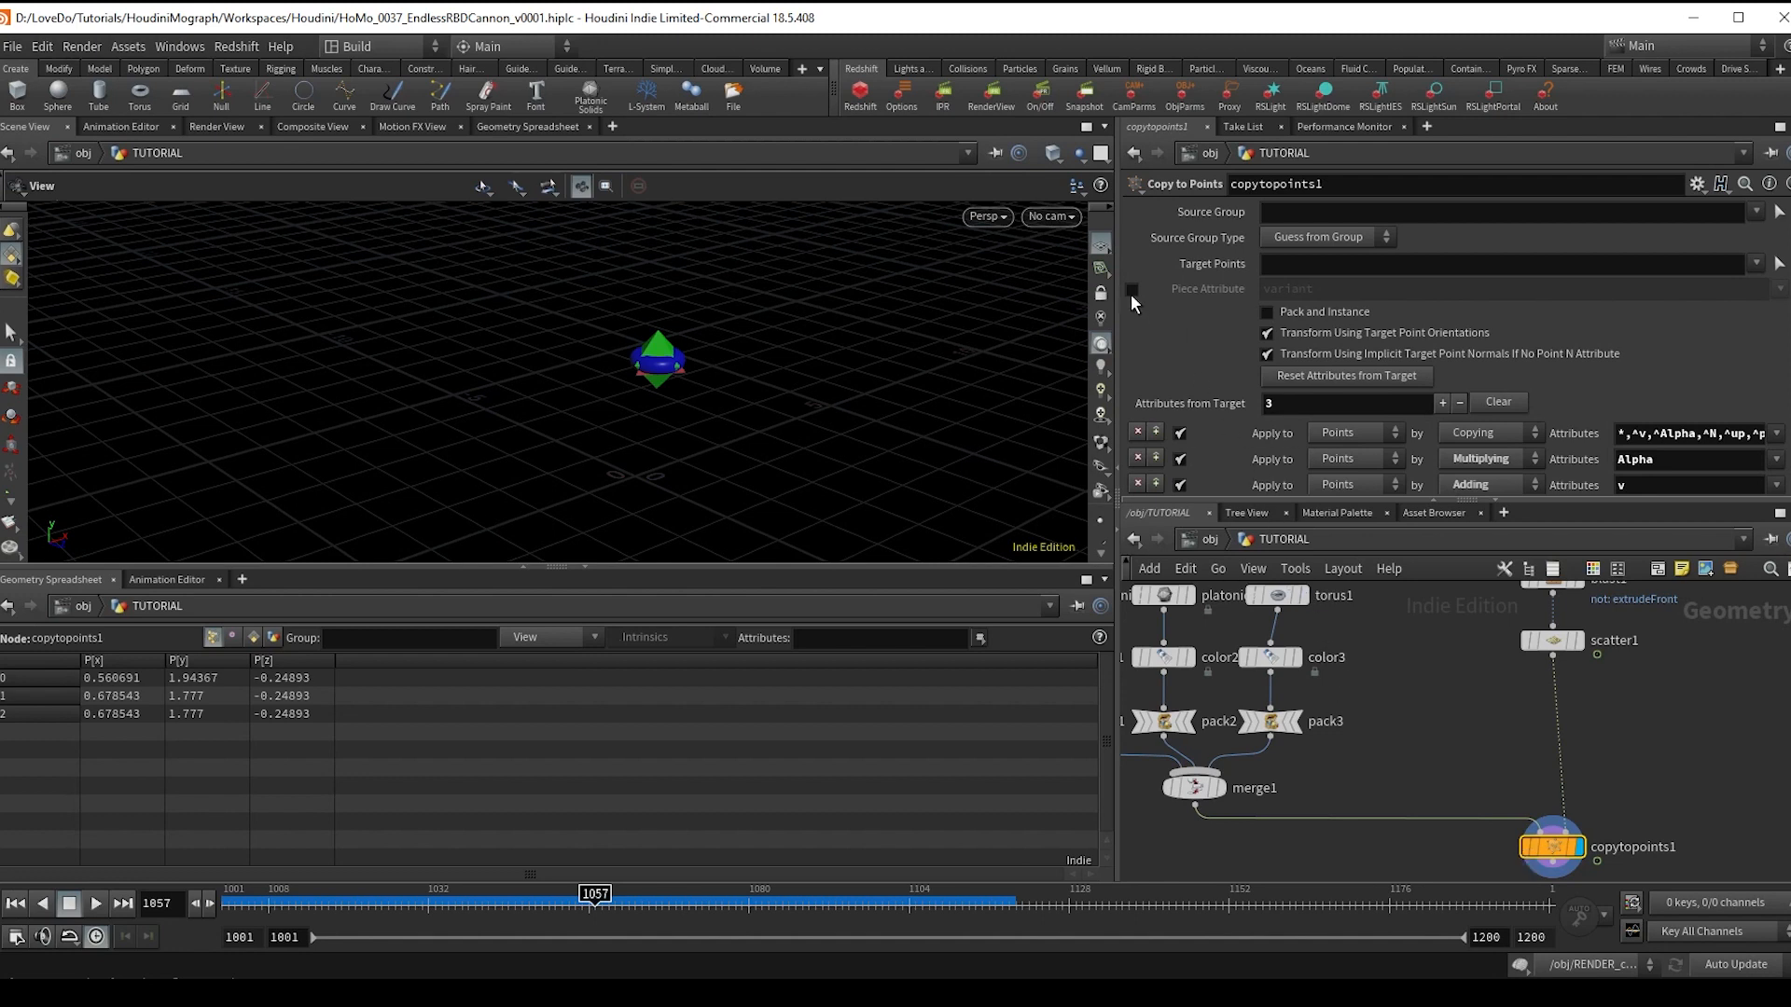
{"action": "left_click", "coordinate": [1131, 289]}
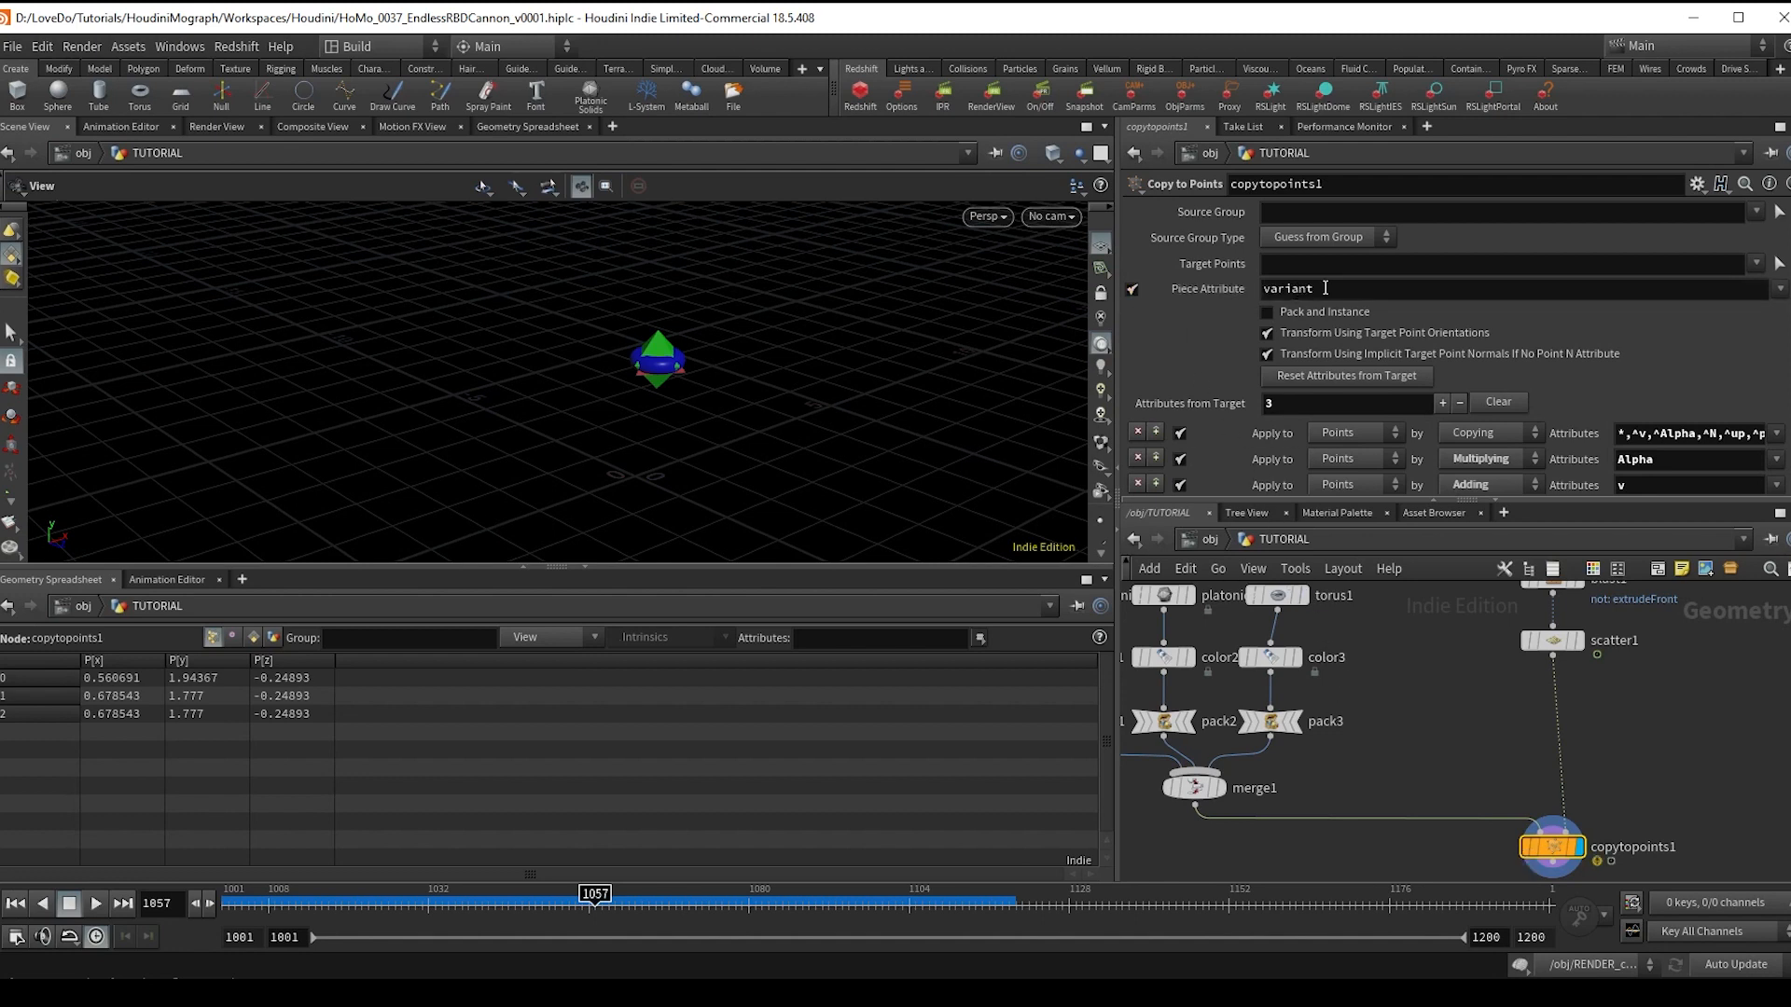
{"action": "double_click", "coordinate": [1289, 287]}
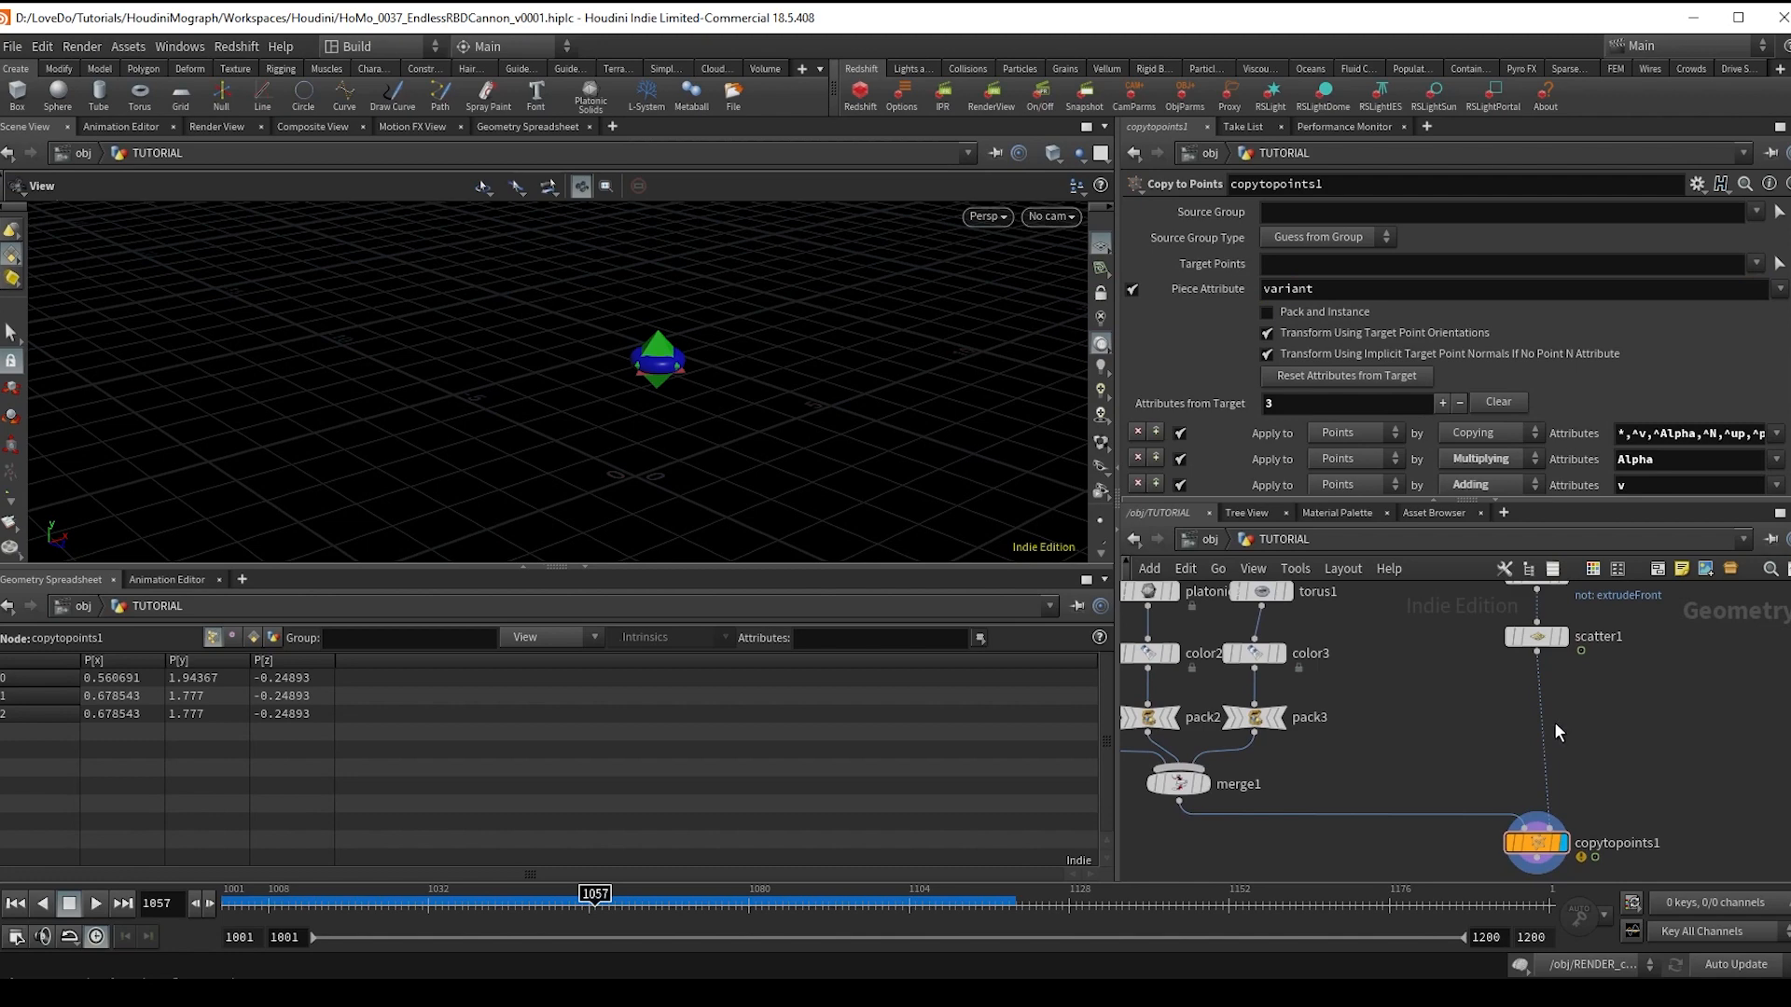
- Add a Point VOP after scatter1 with Random remapped by Fit Range to a 0–3 destination
{"action": "key", "text": "Tab"}
{"action": "type", "text": "pointvop"}
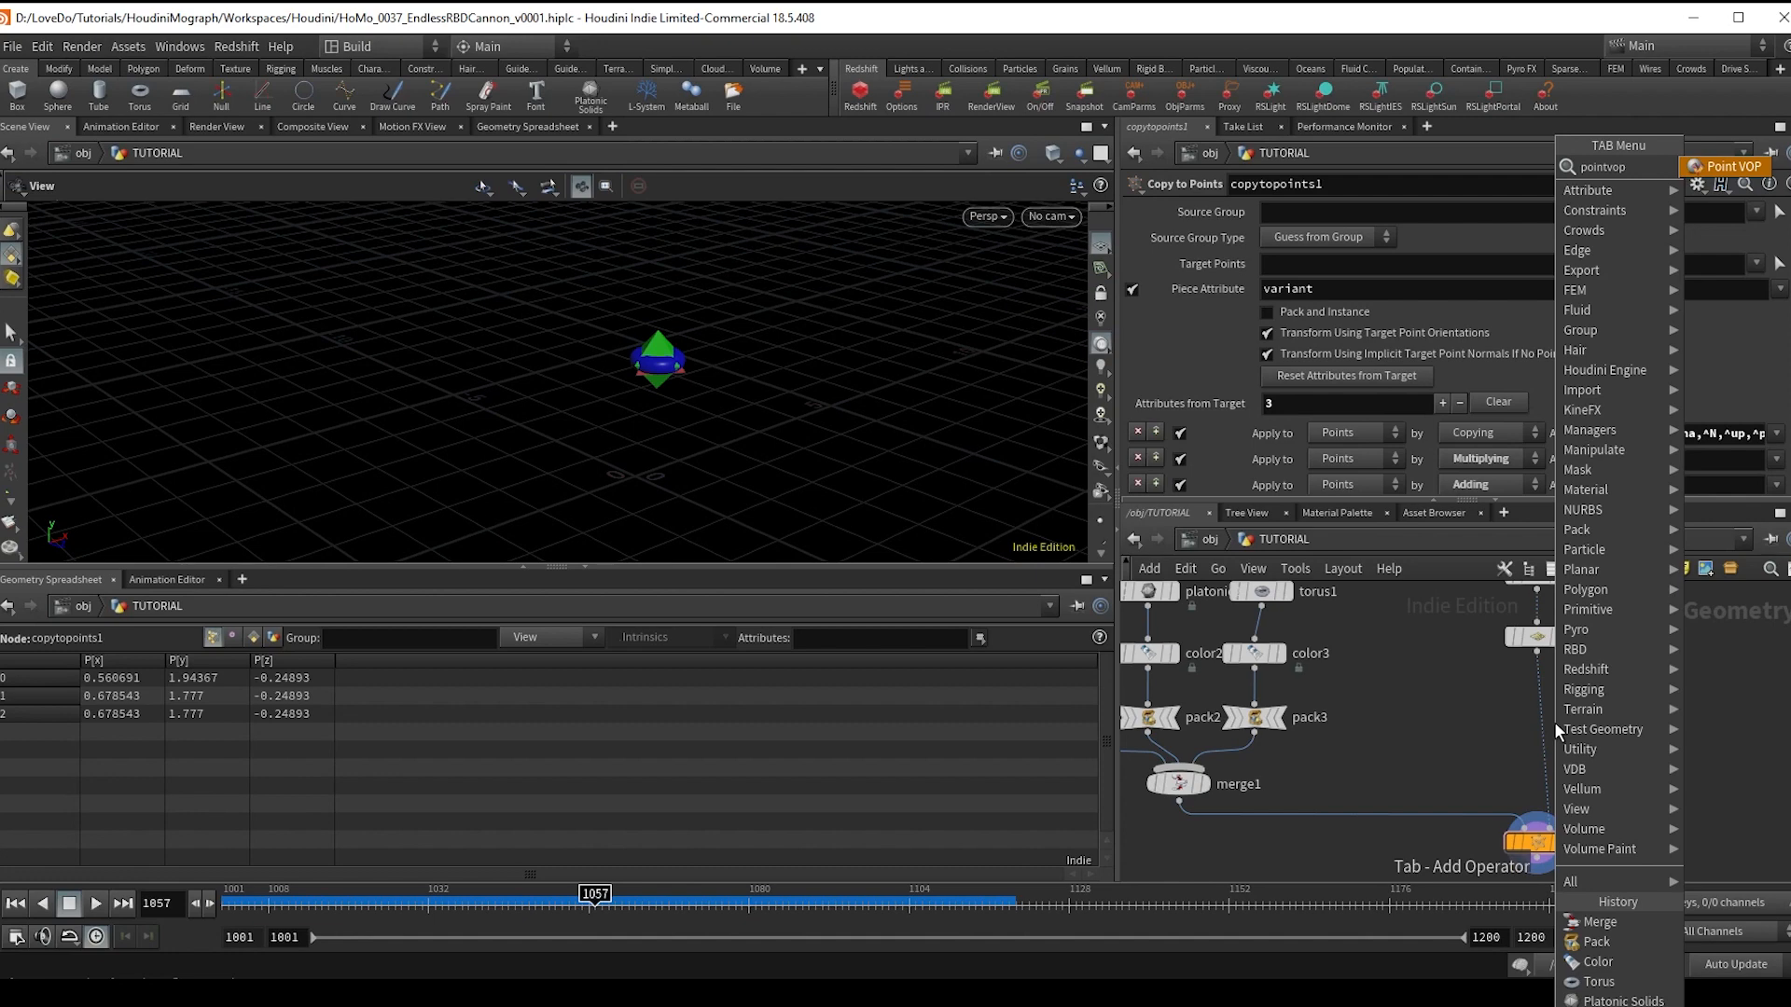
{"action": "left_click", "coordinate": [1727, 166]}
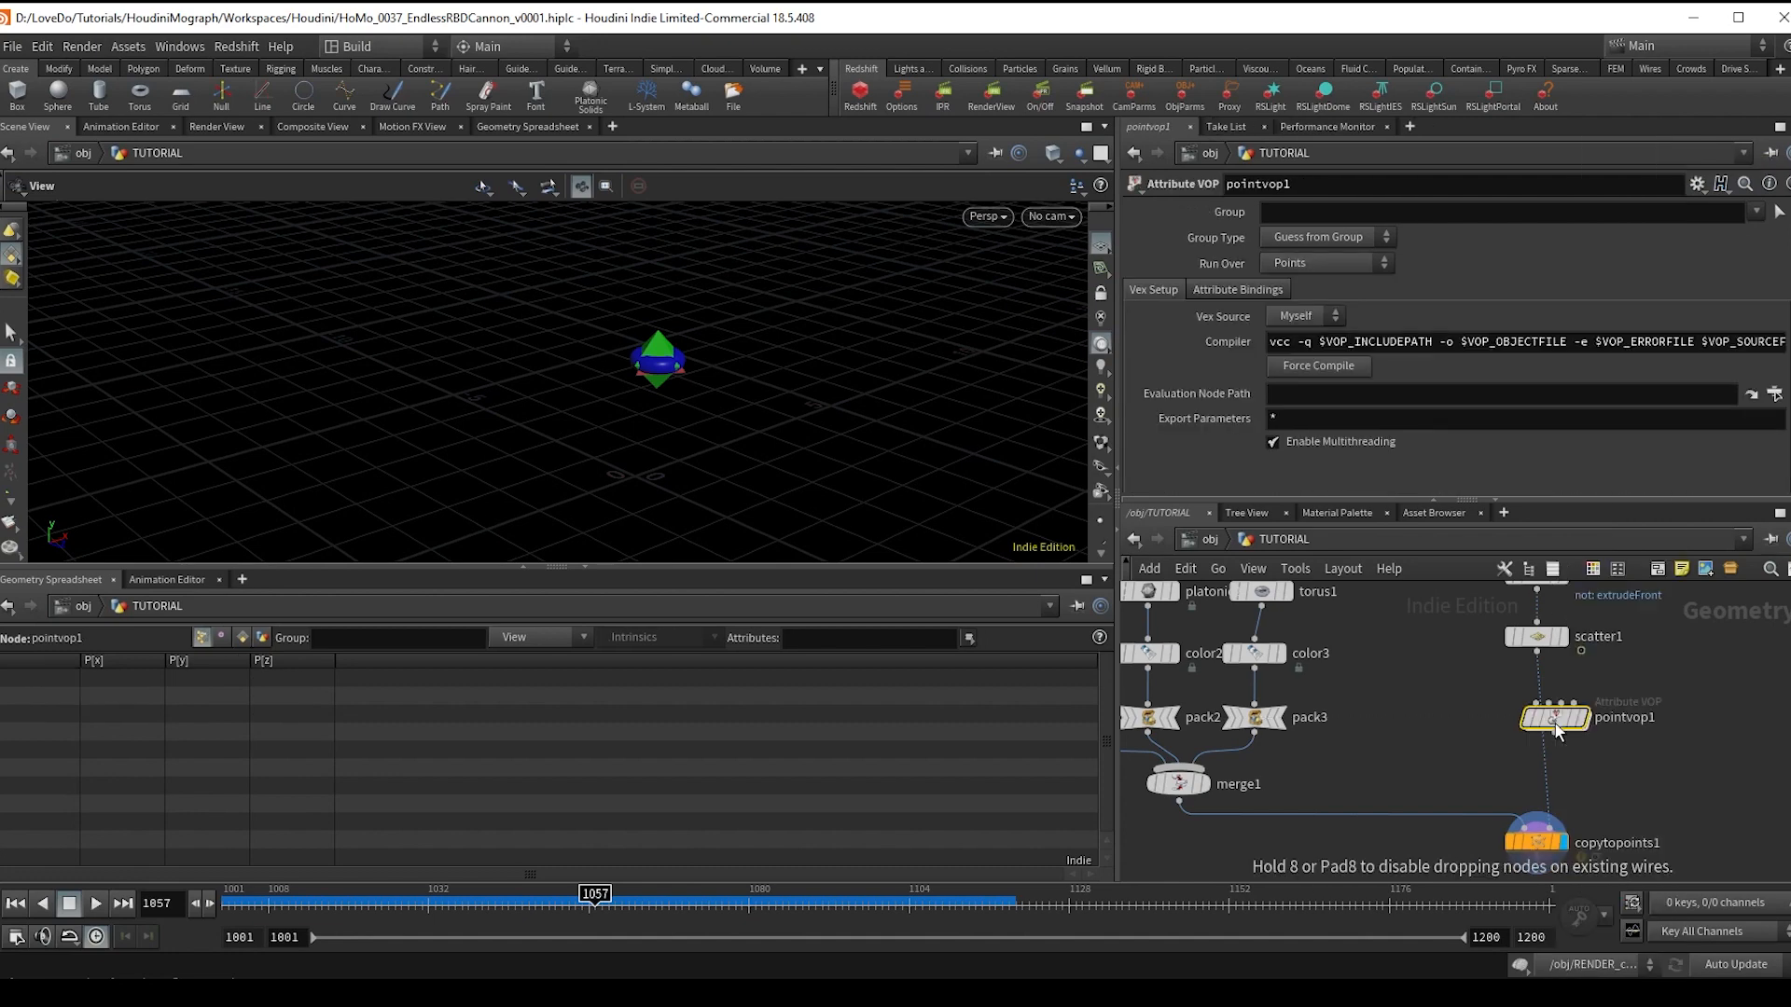
{"action": "double_click", "coordinate": [1554, 717]}
{"action": "type", "text": "rand"}
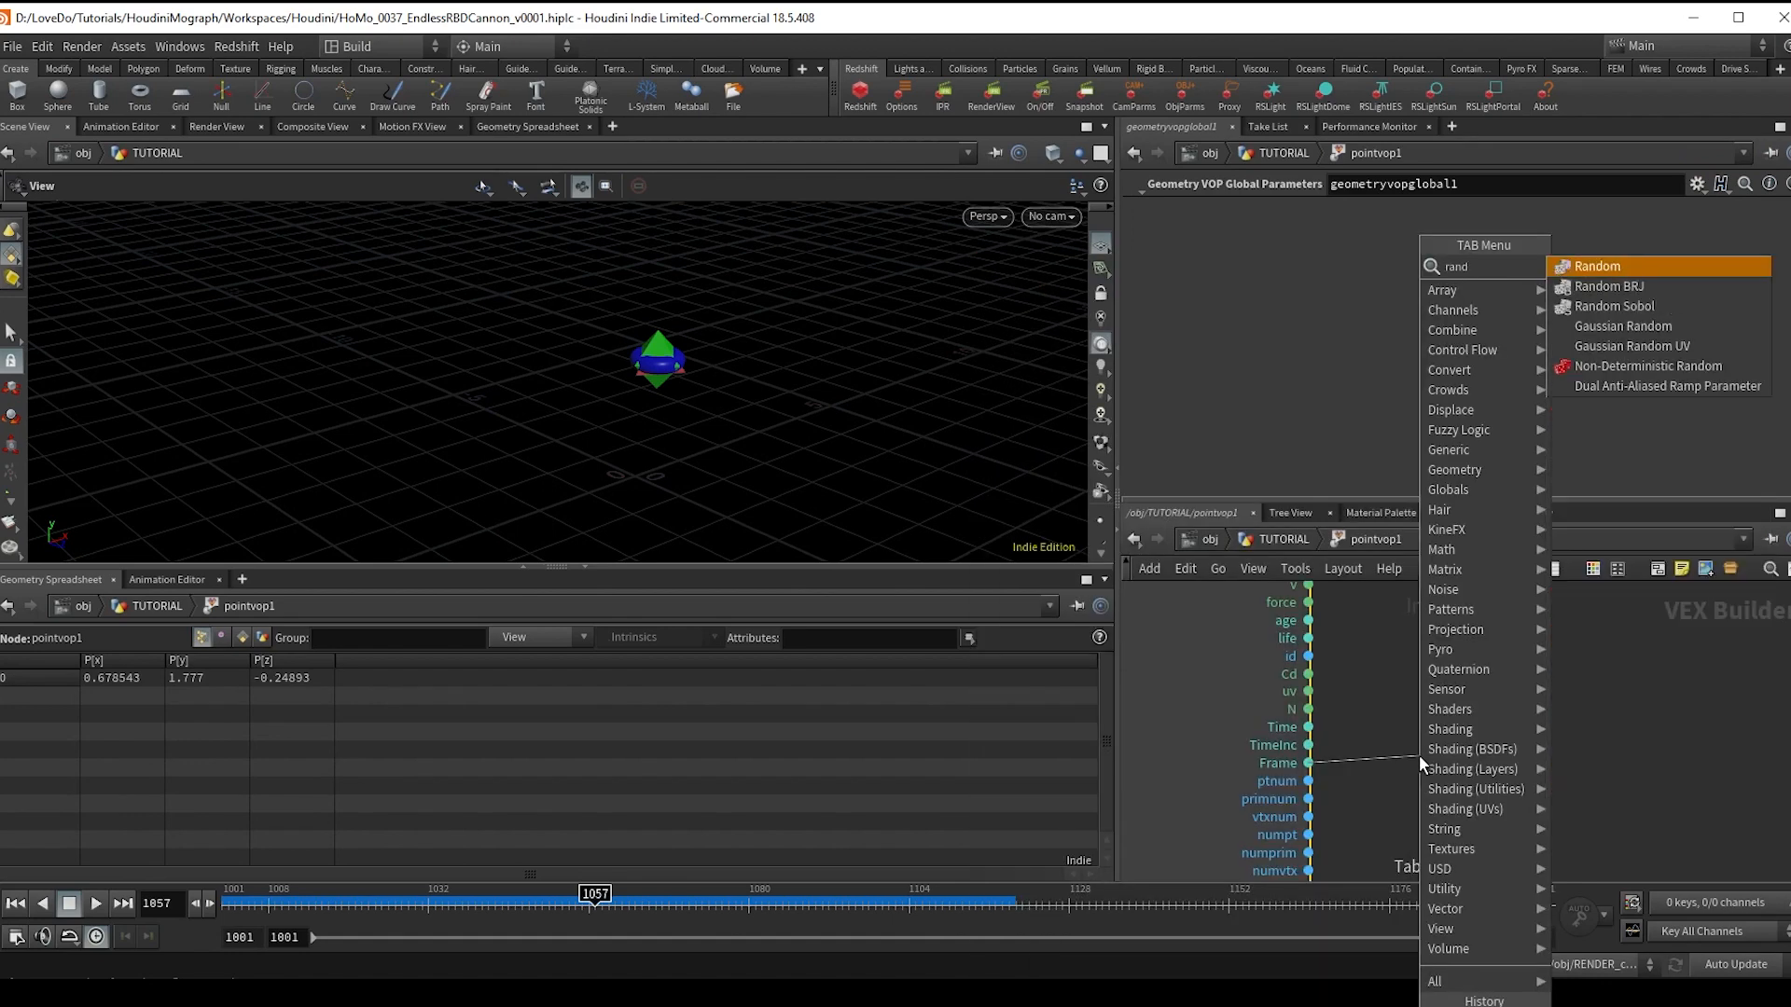
{"action": "left_click", "coordinate": [1597, 266]}
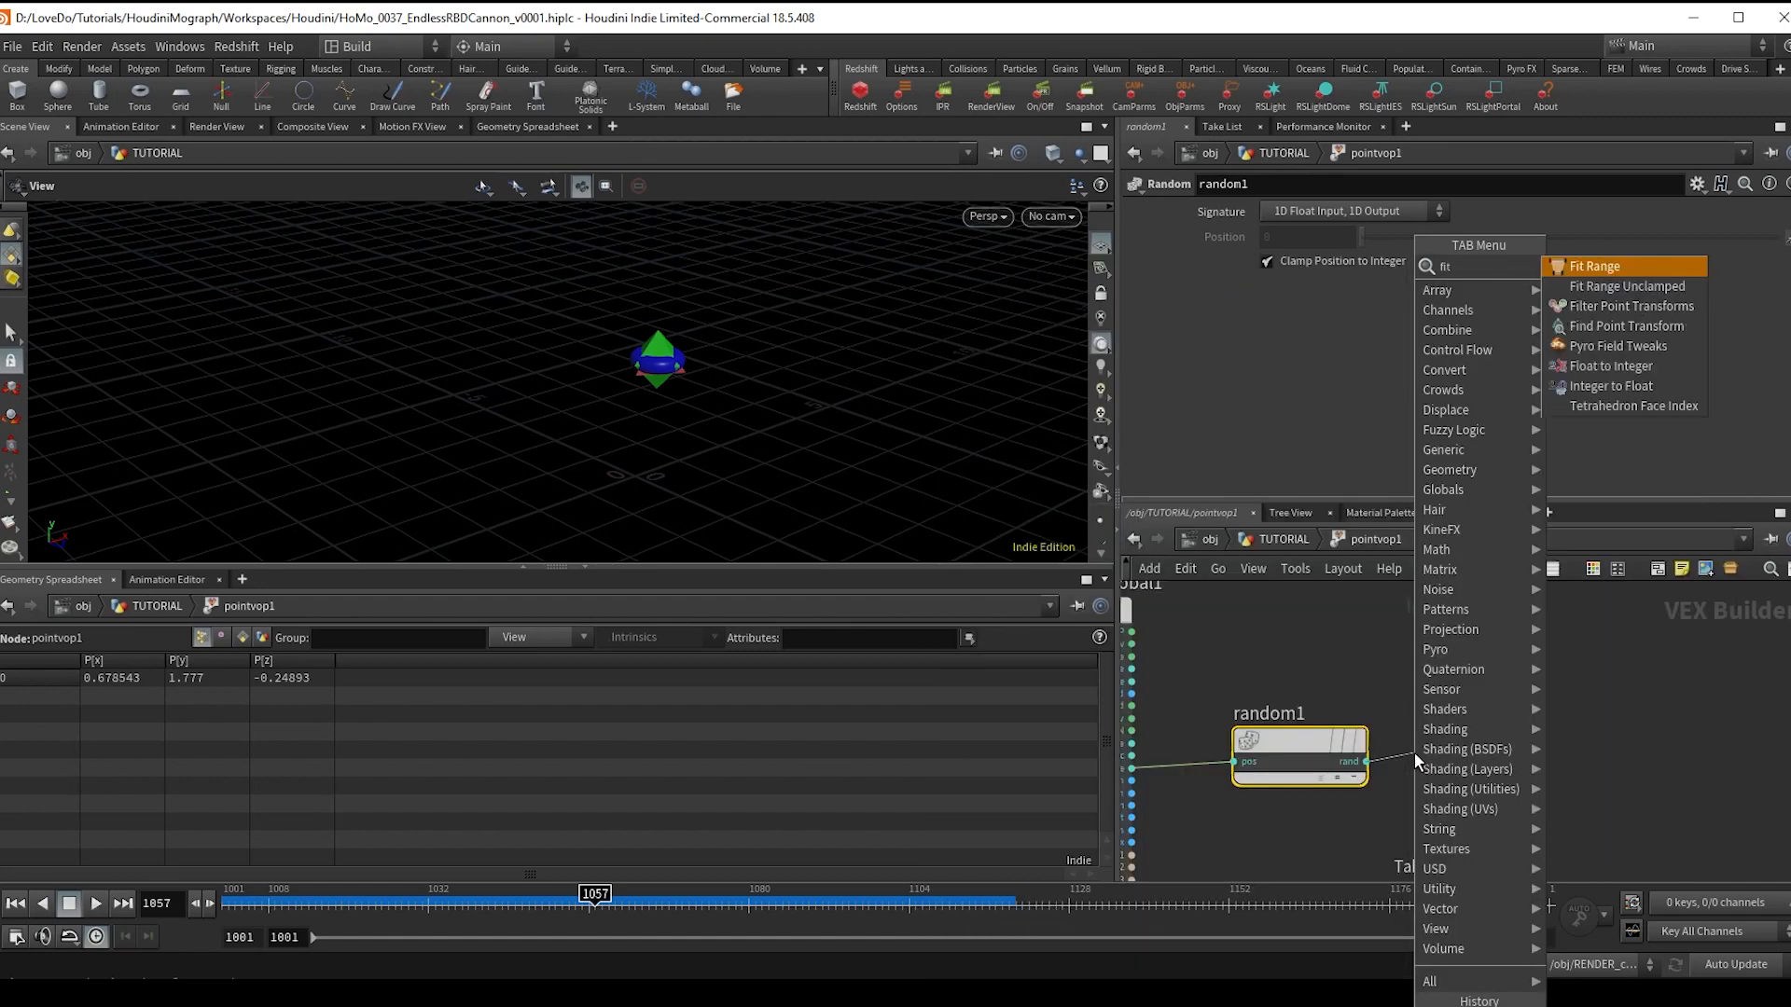
{"action": "left_click", "coordinate": [1593, 267]}
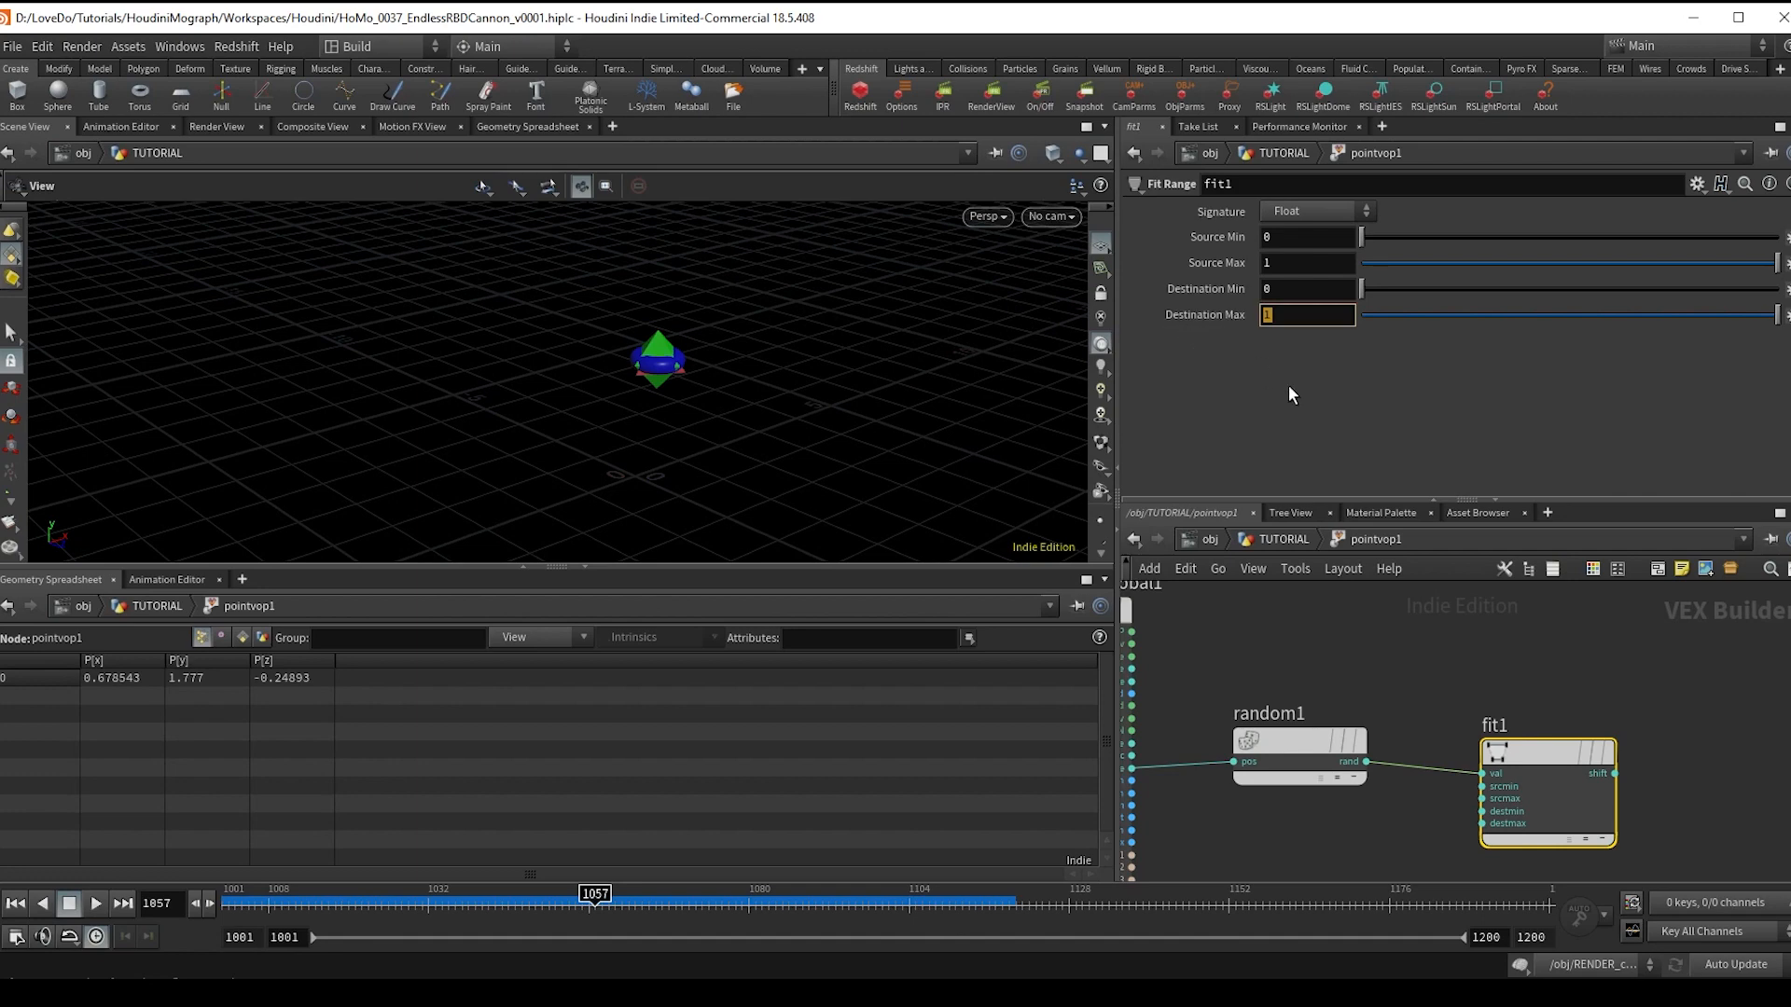
{"action": "type", "text": "3"}
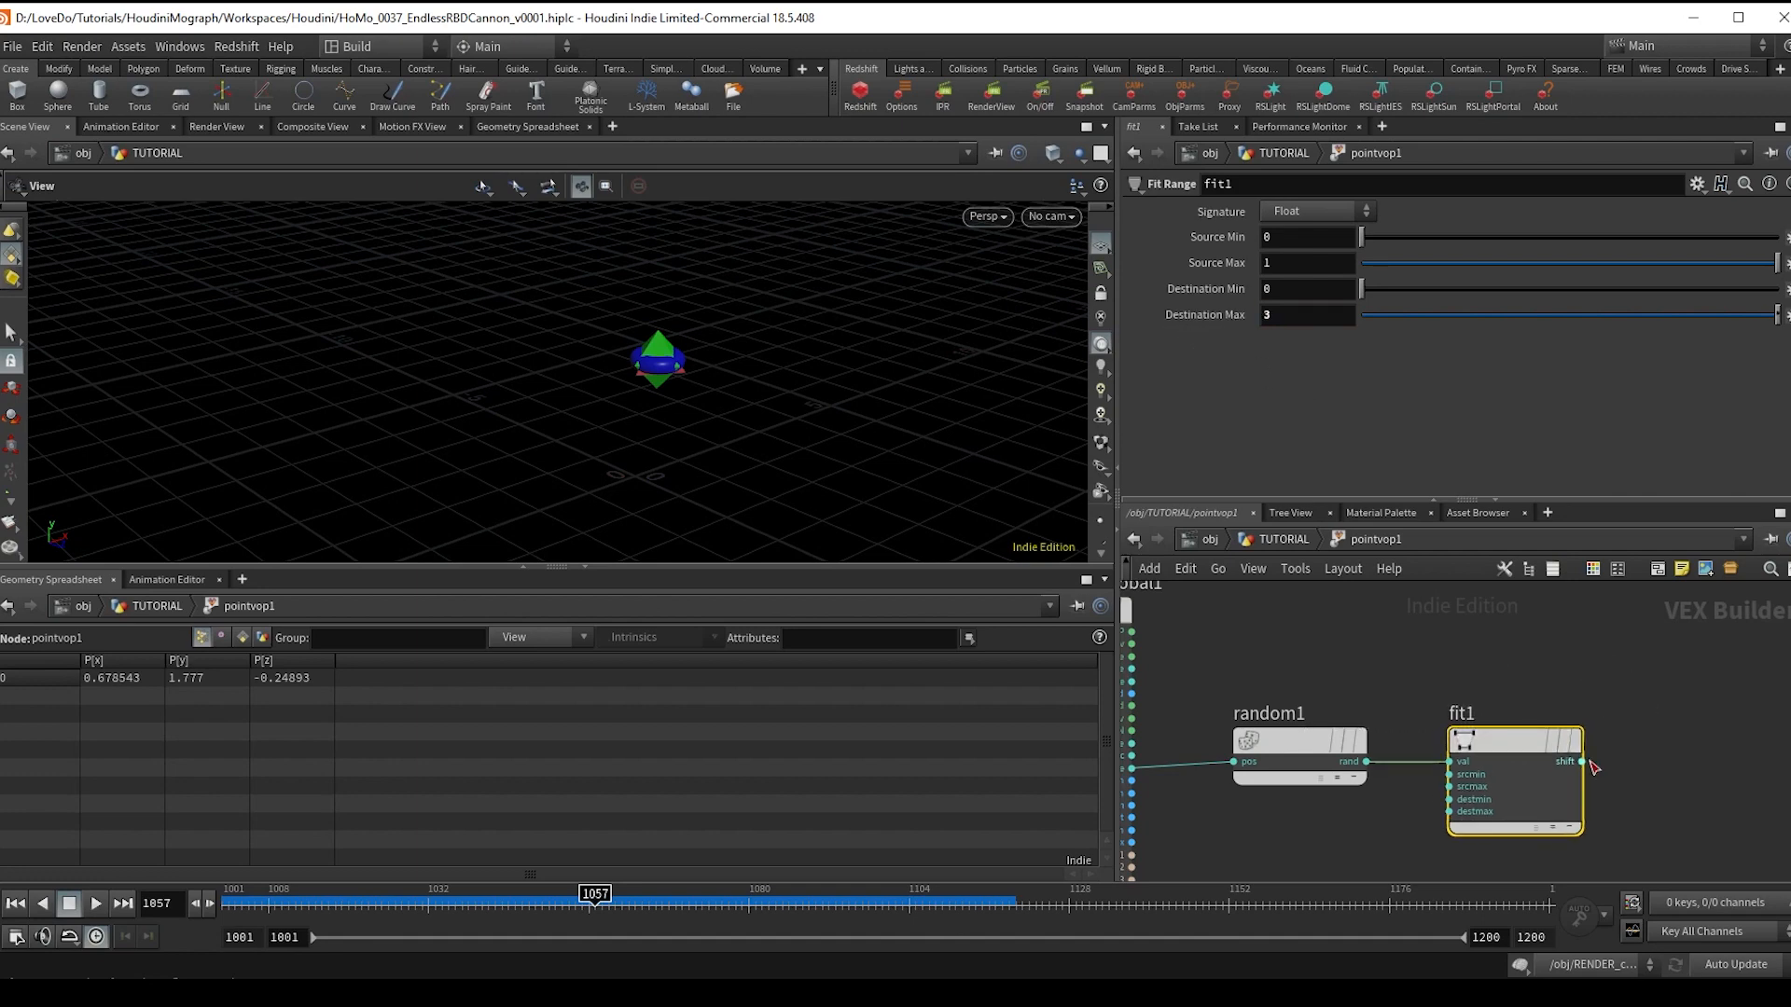
{"action": "key", "text": "tab"}
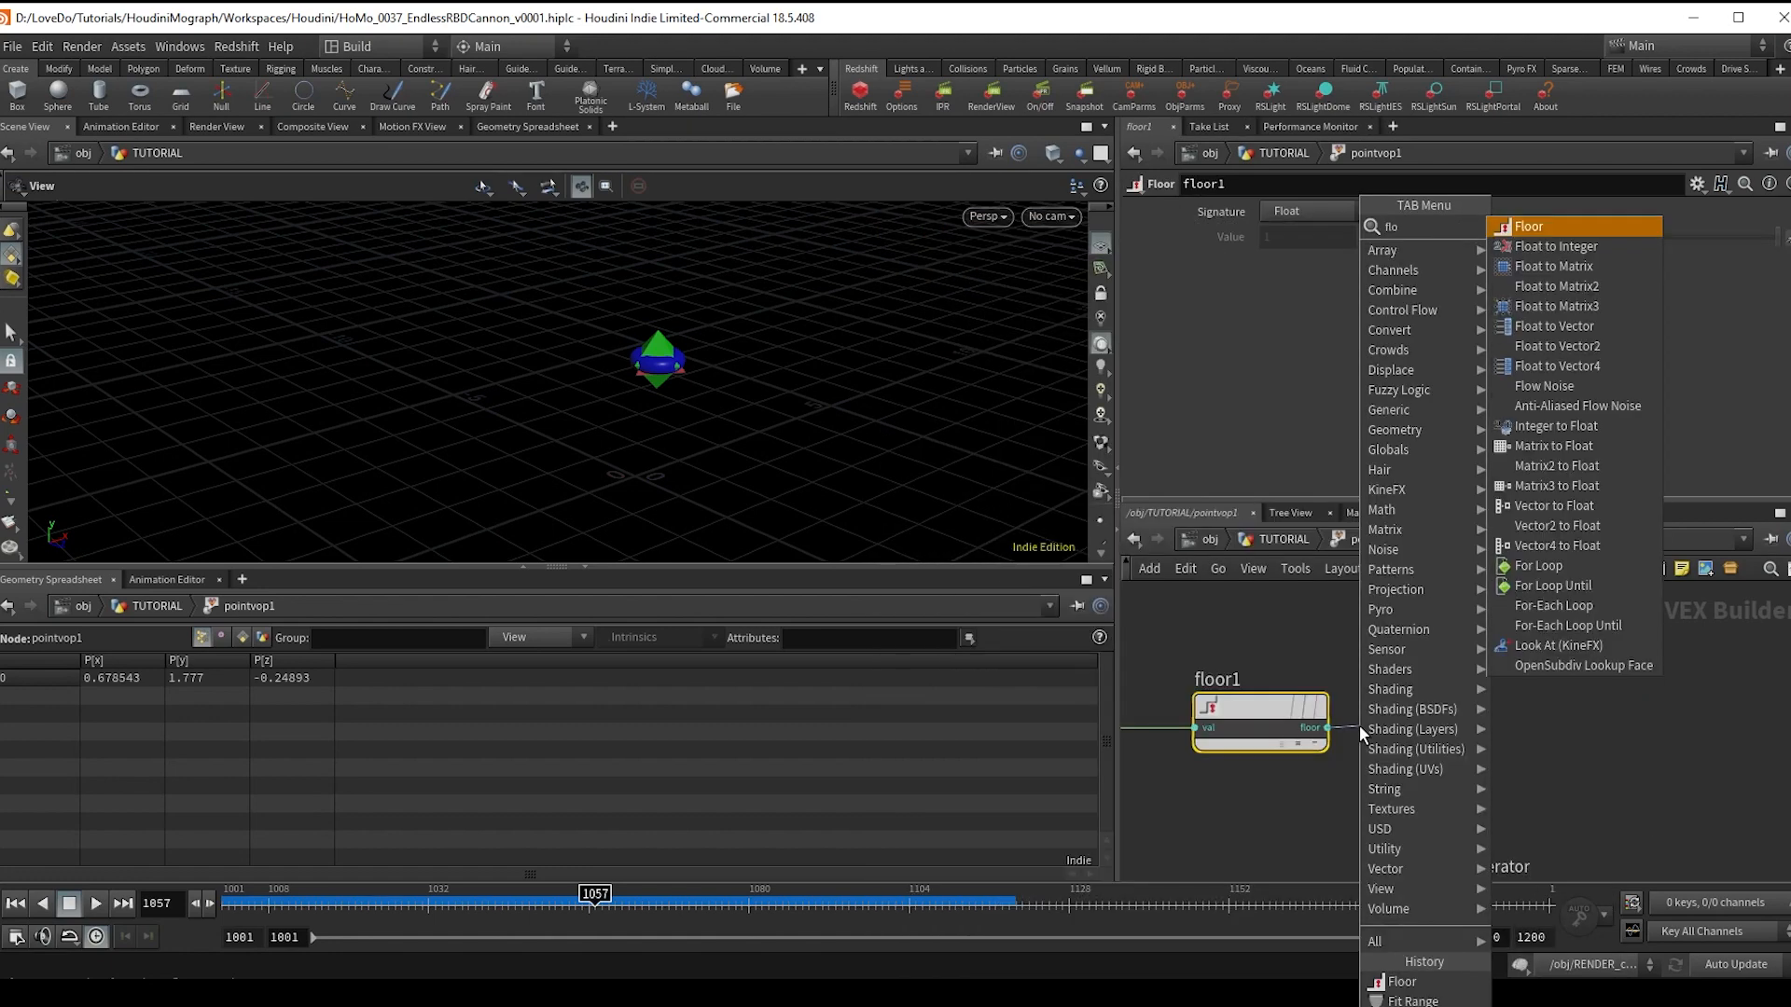
- Floor and convert to integer, then Bind Export it as point attribute 'variant'
{"action": "left_click", "coordinate": [1553, 246]}
{"action": "type", "text": "binde"}
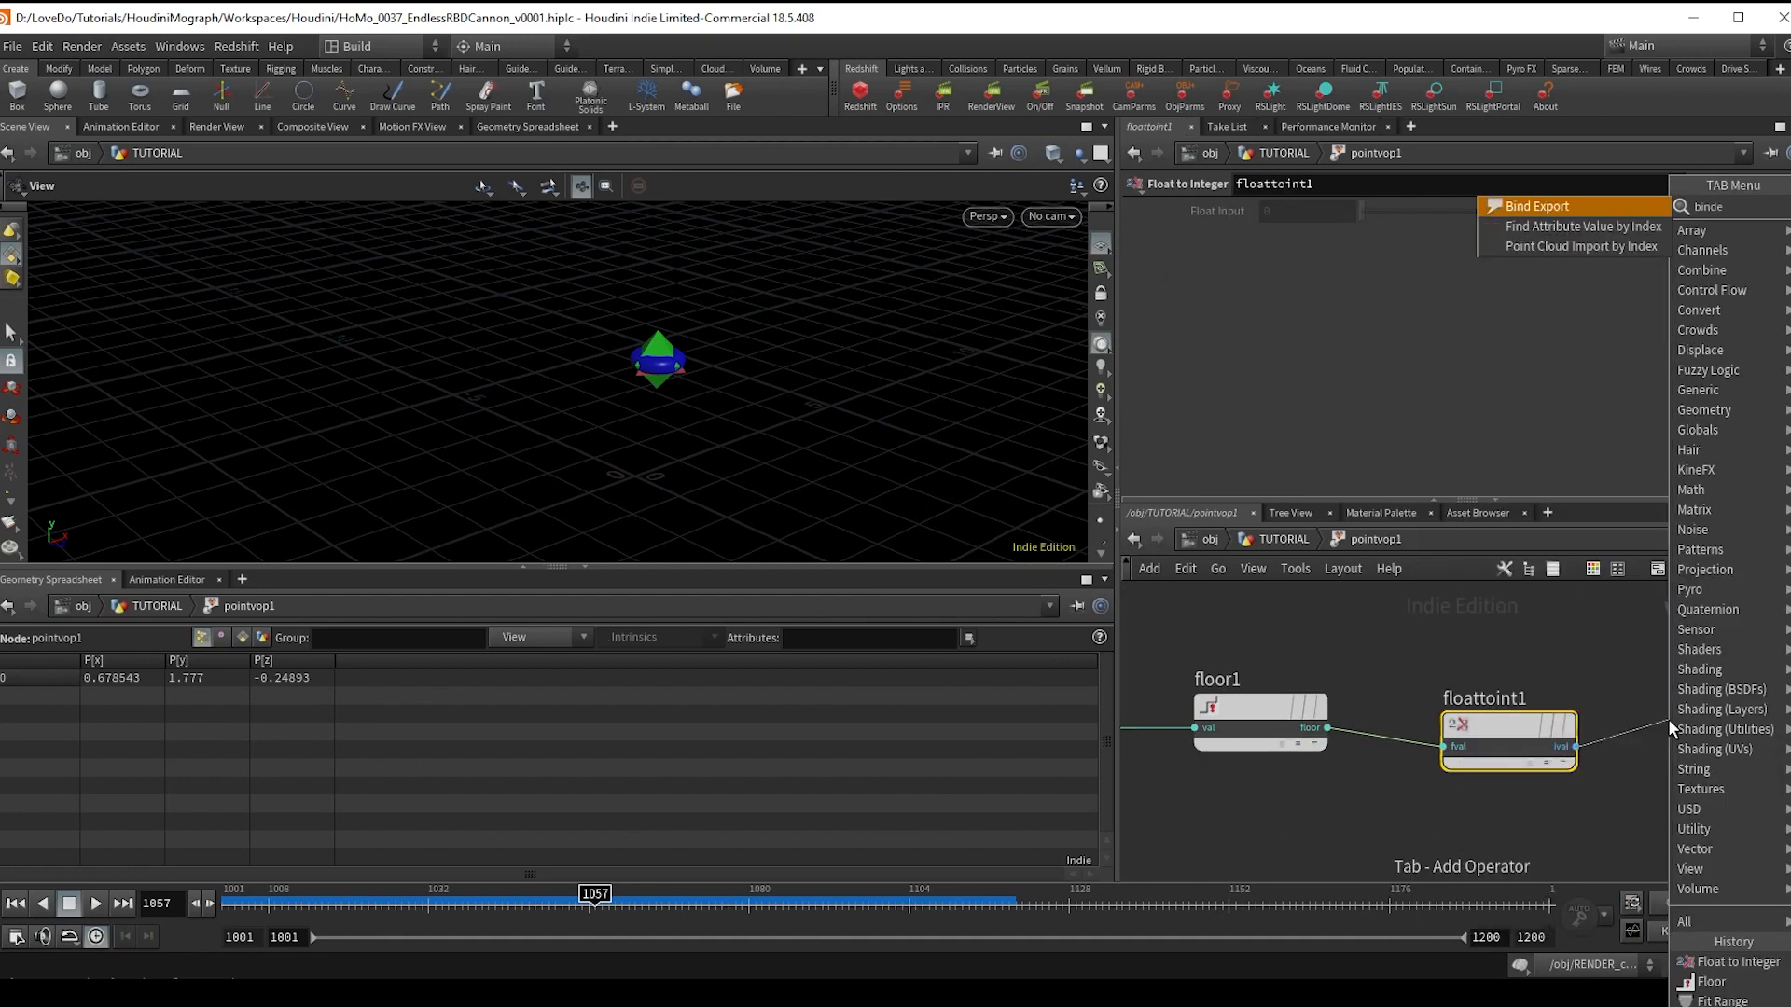
{"action": "left_click", "coordinate": [1537, 205]}
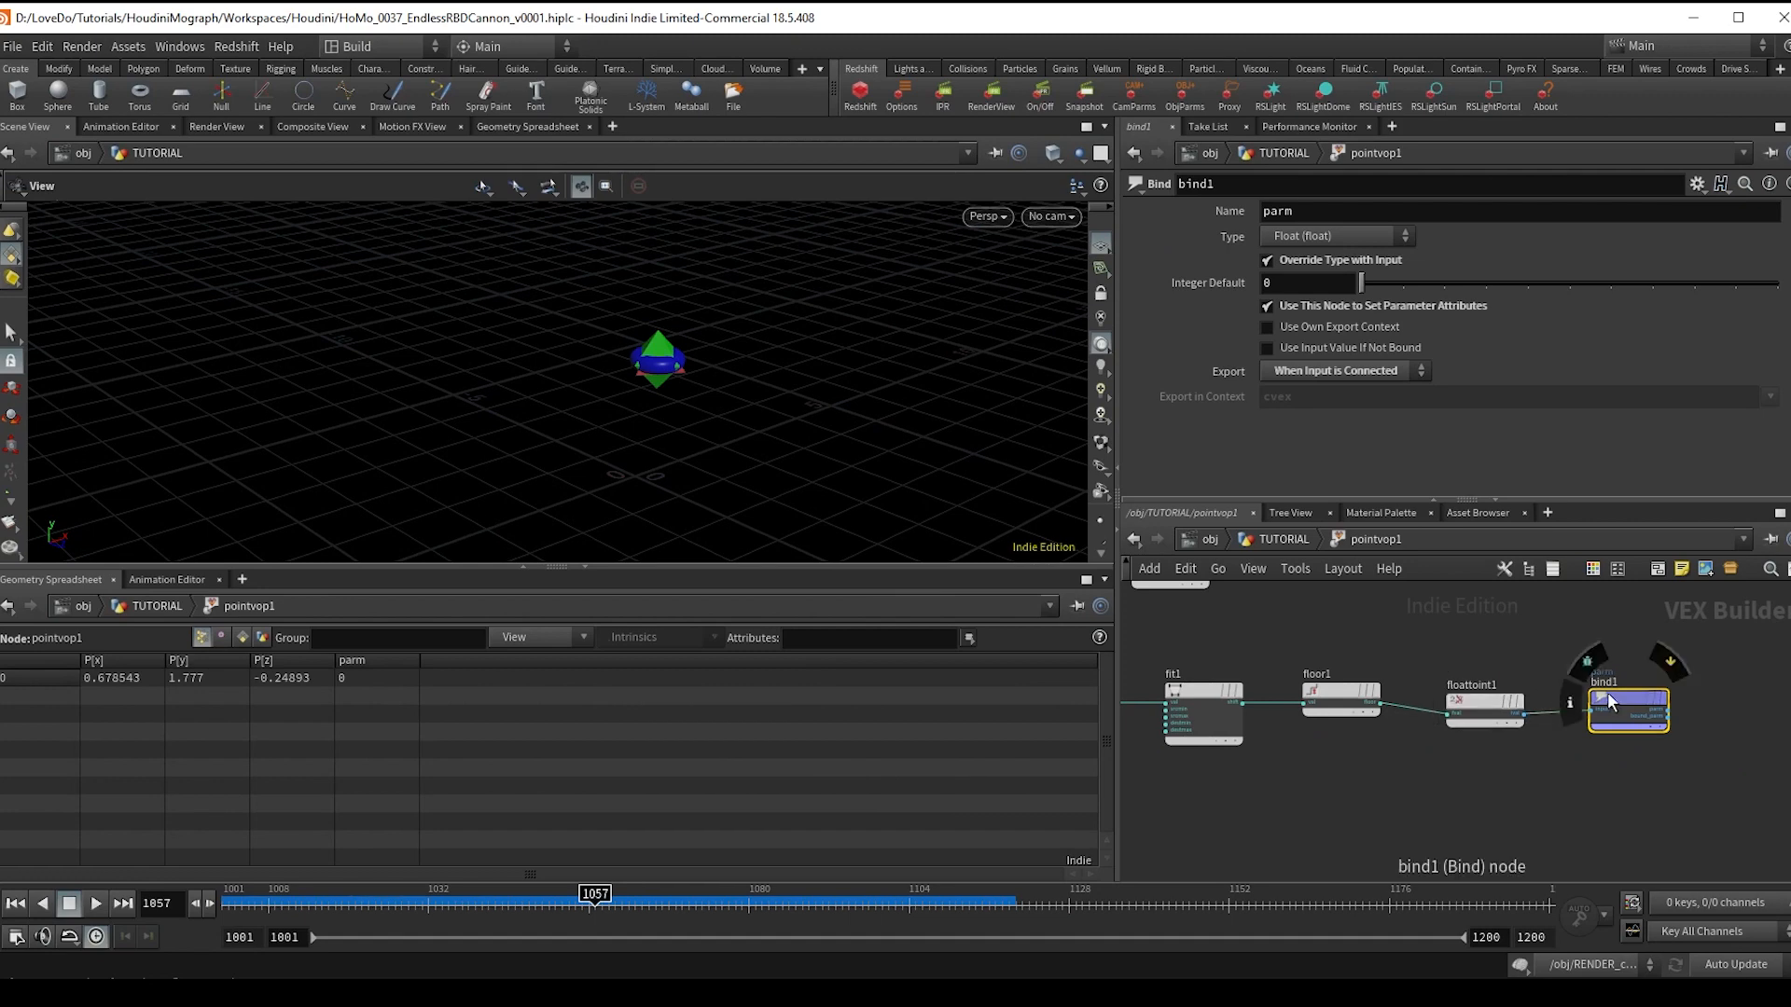
{"action": "type", "text": "variant"}
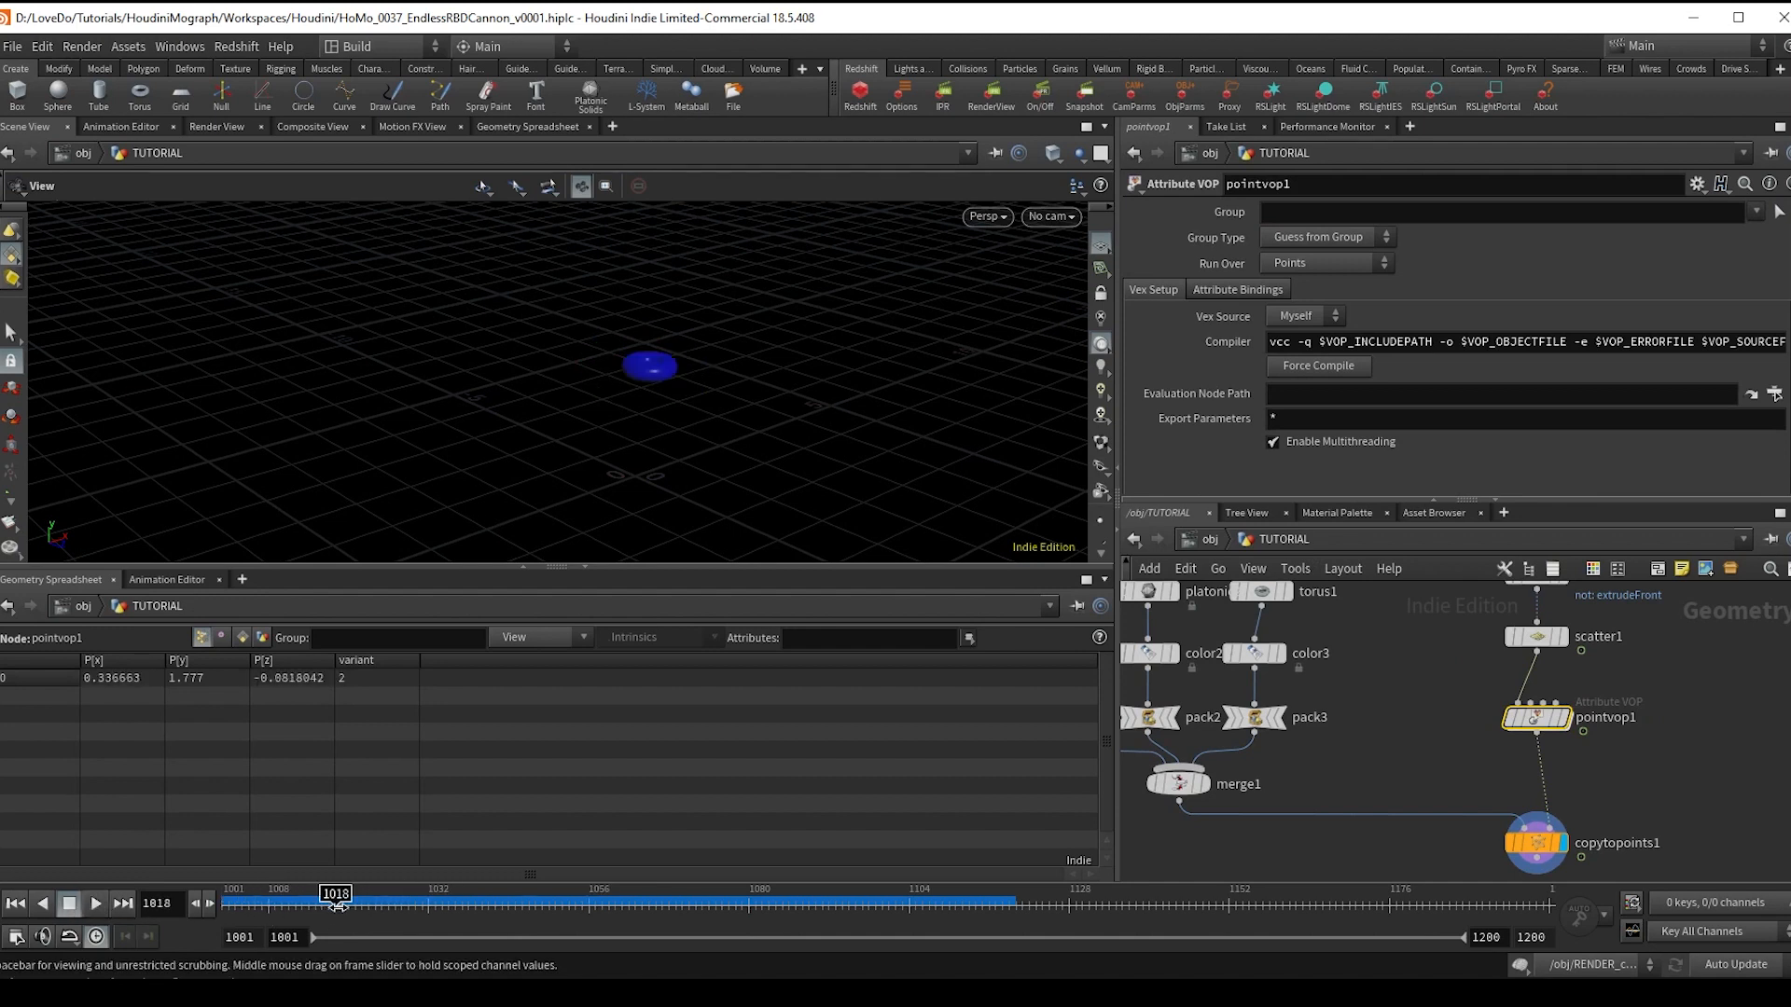
{"action": "left_click_drag", "start_coordinate": [336, 902], "coordinate": [441, 903]}
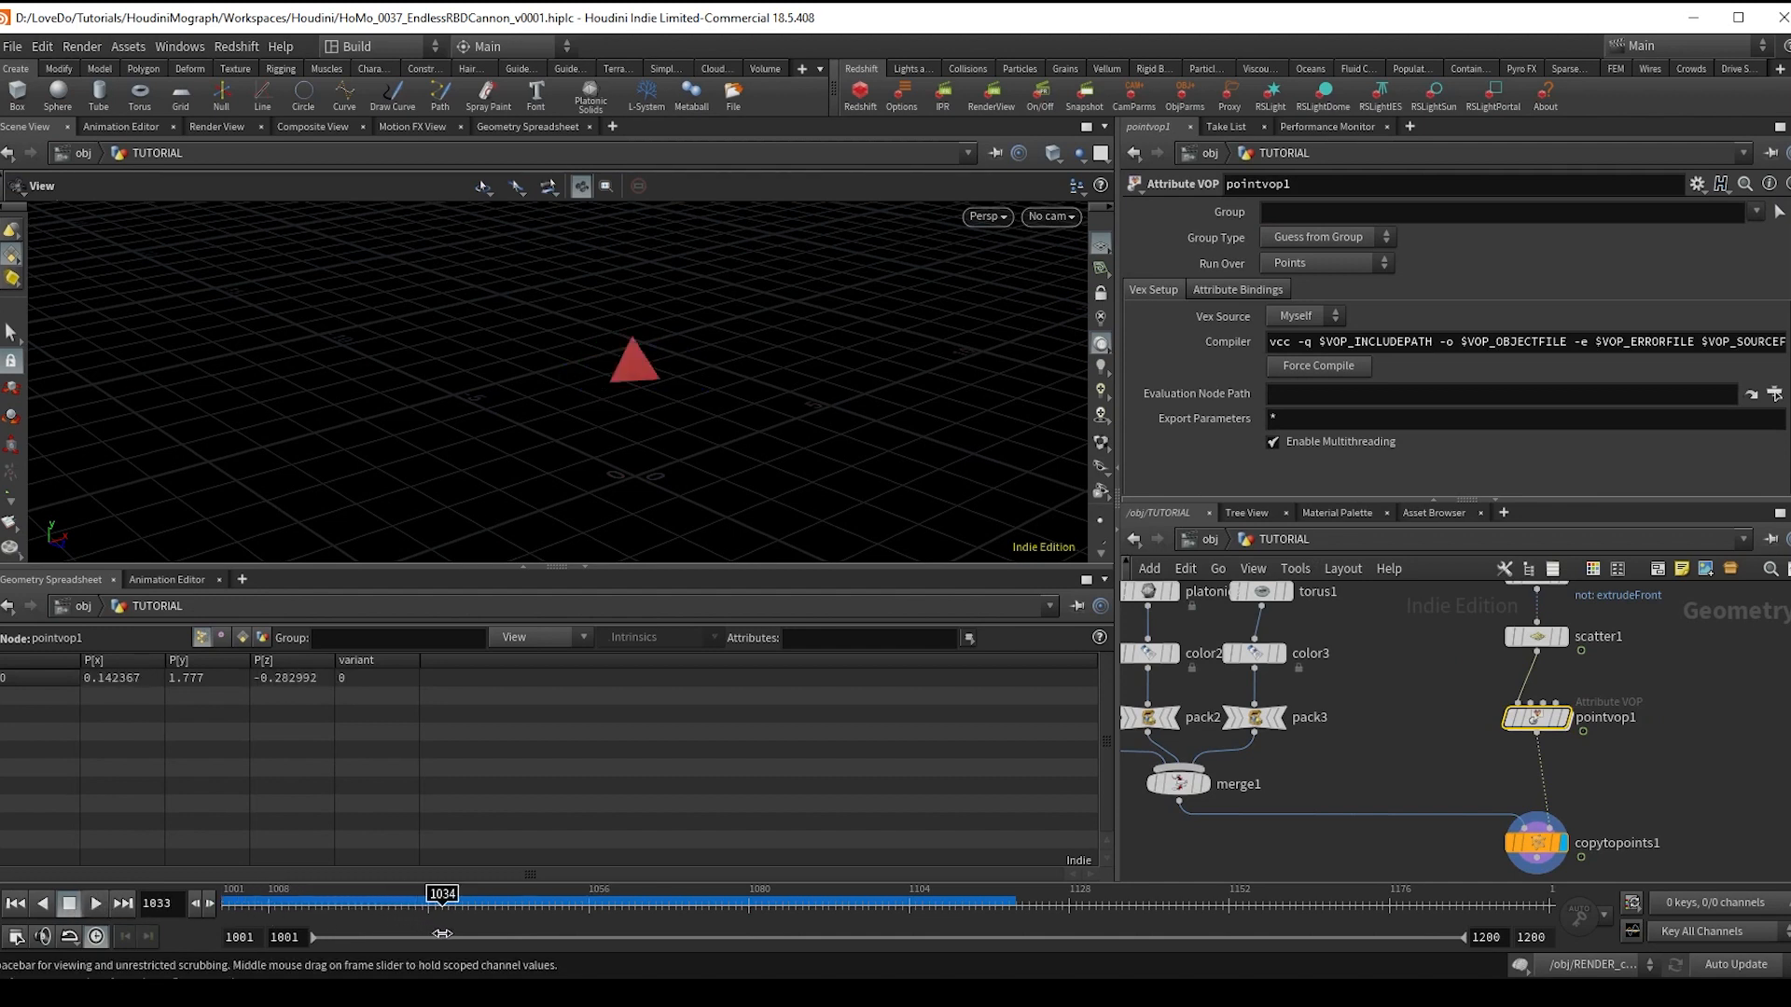
{"action": "left_click_drag", "start_coordinate": [441, 895], "coordinate": [554, 896]}
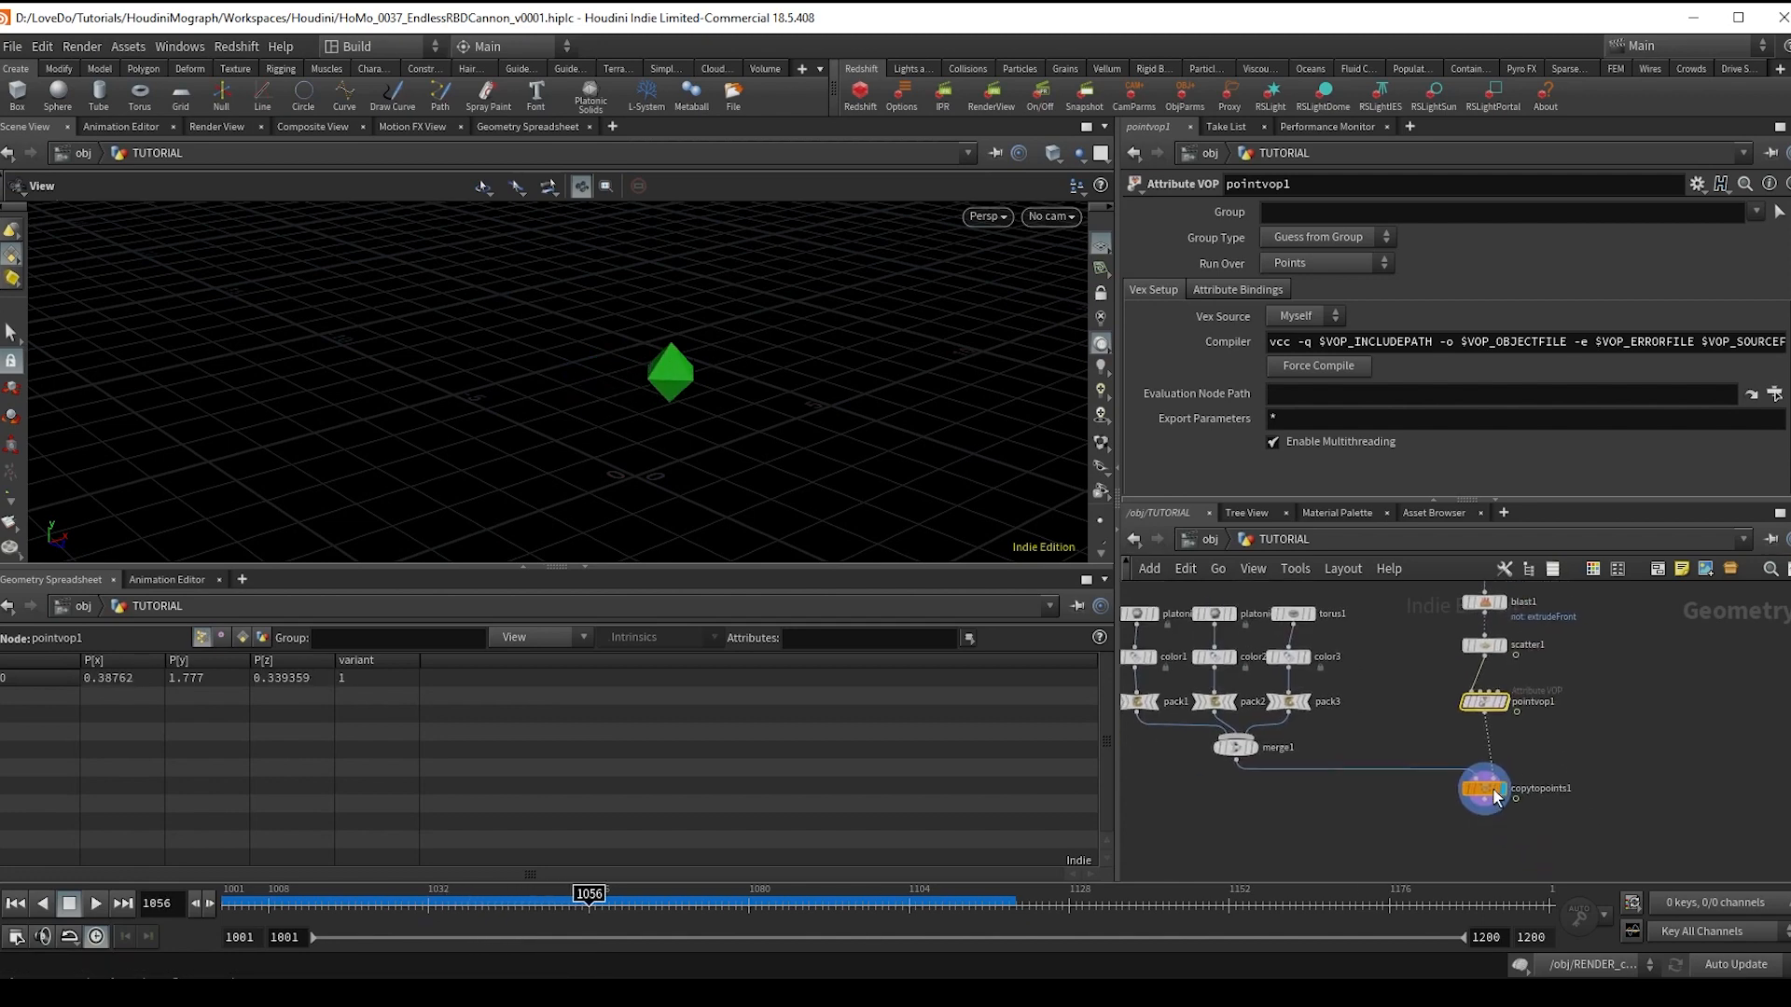
{"action": "key", "text": "Tab"}
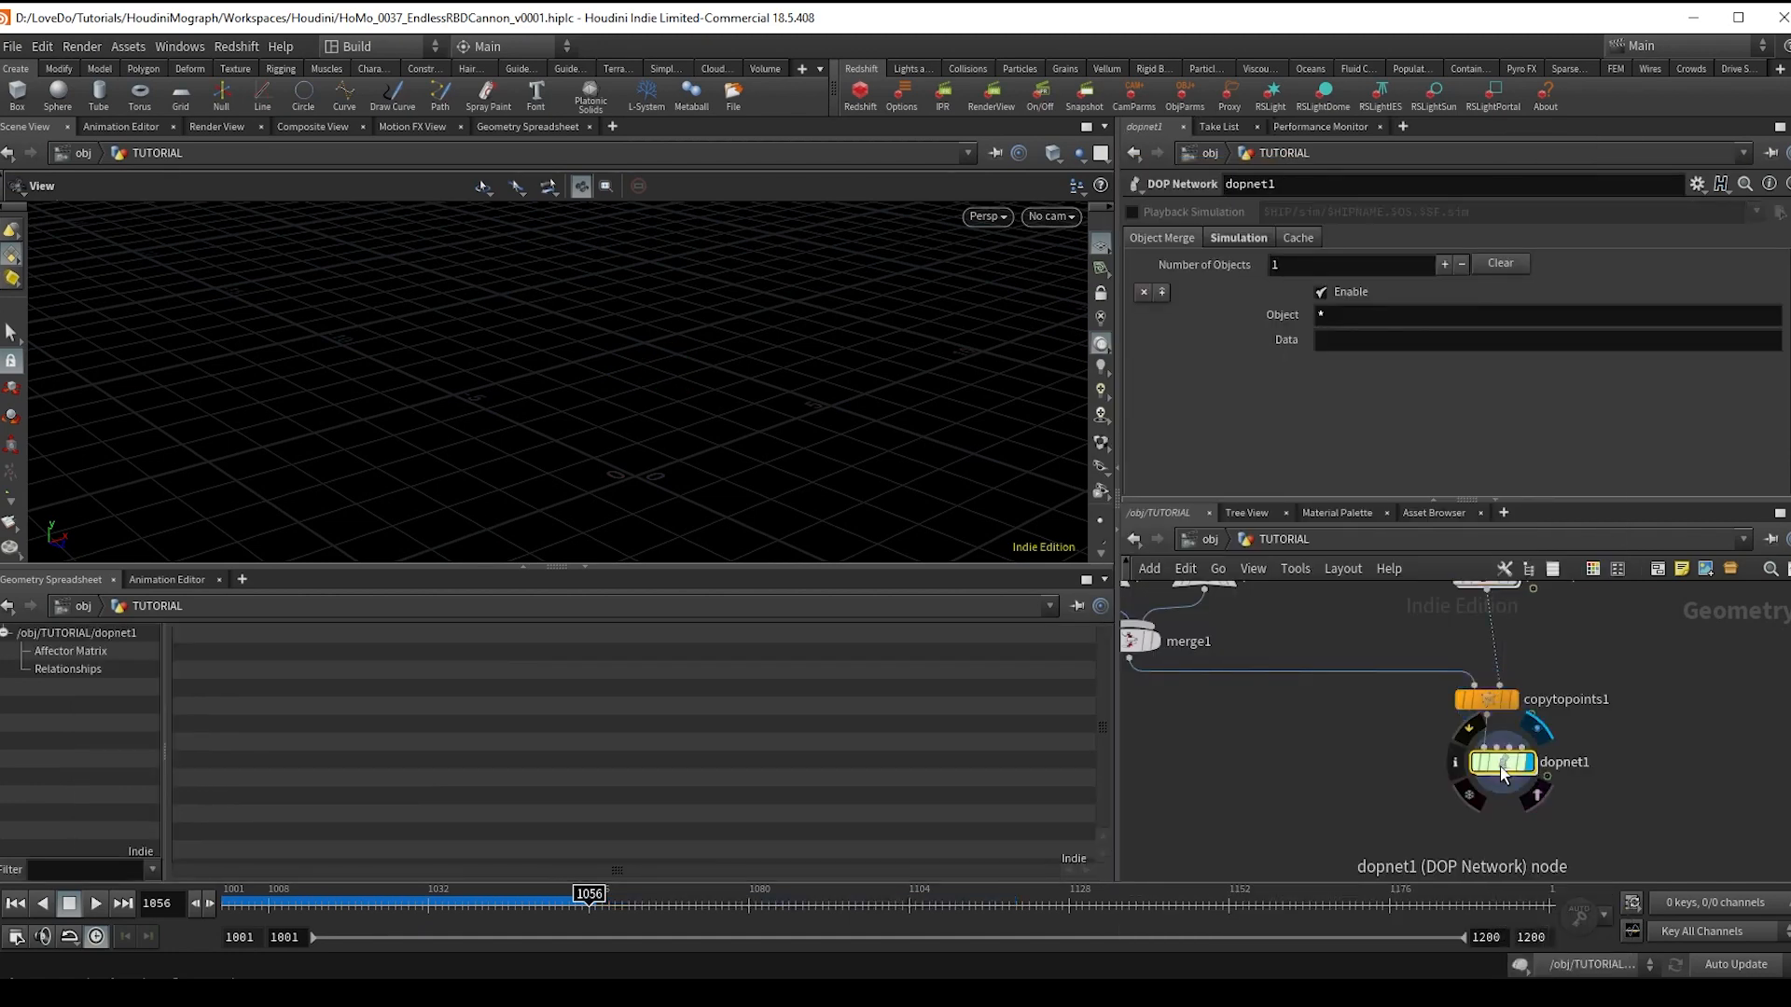
- Inside dopnet1, add an RBD Packed Object, a Rigid Body Solver and a POP Source
{"action": "double_click", "coordinate": [1502, 761]}
{"action": "type", "text": "rpac"}
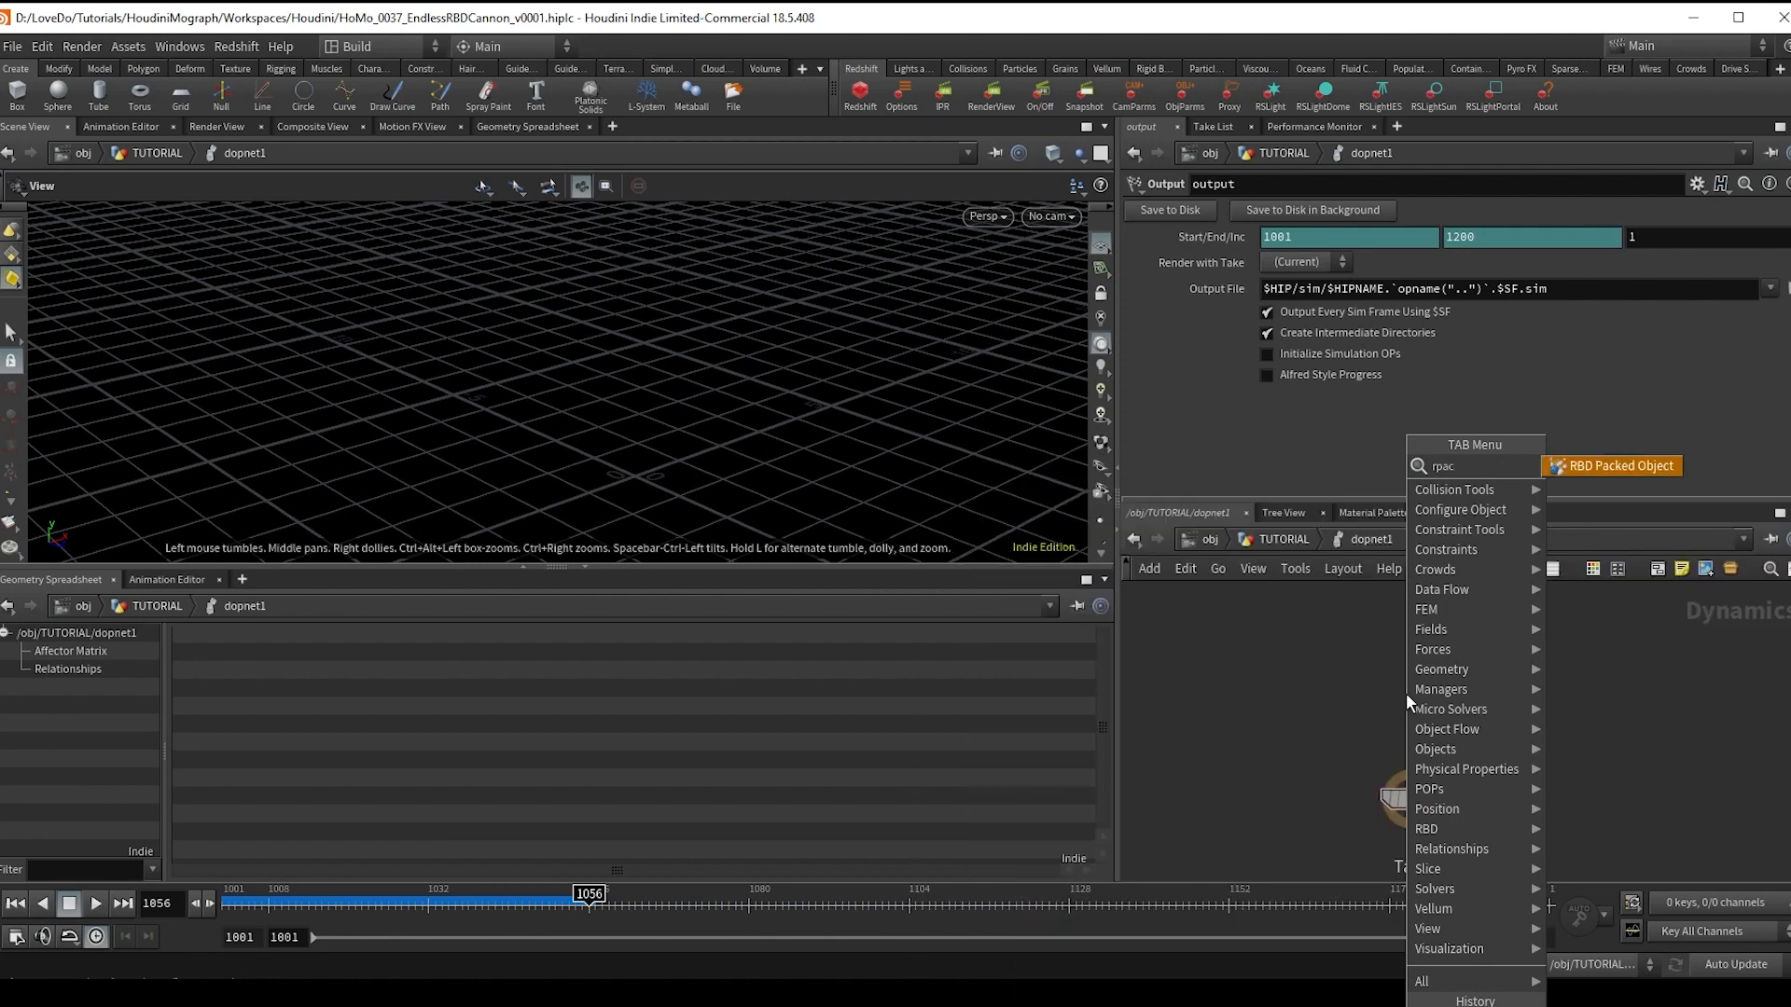
{"action": "left_click", "coordinate": [1611, 465]}
{"action": "type", "text": "rigi"}
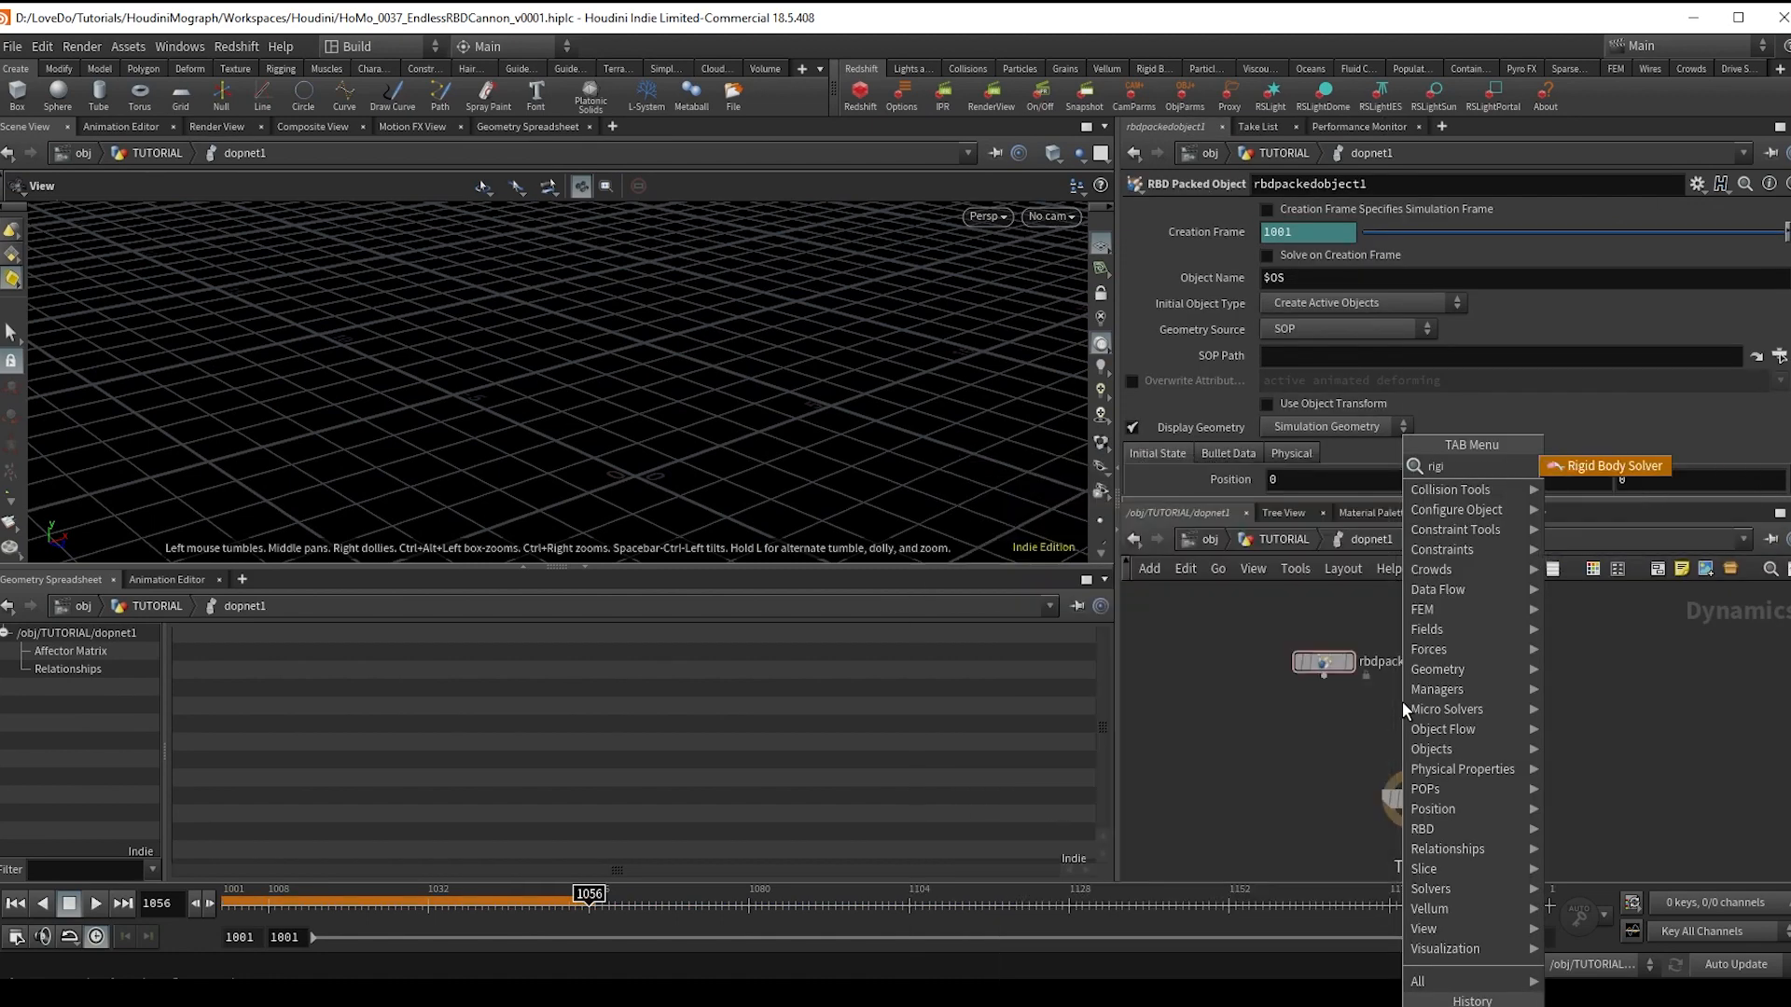
{"action": "left_click", "coordinate": [1604, 464]}
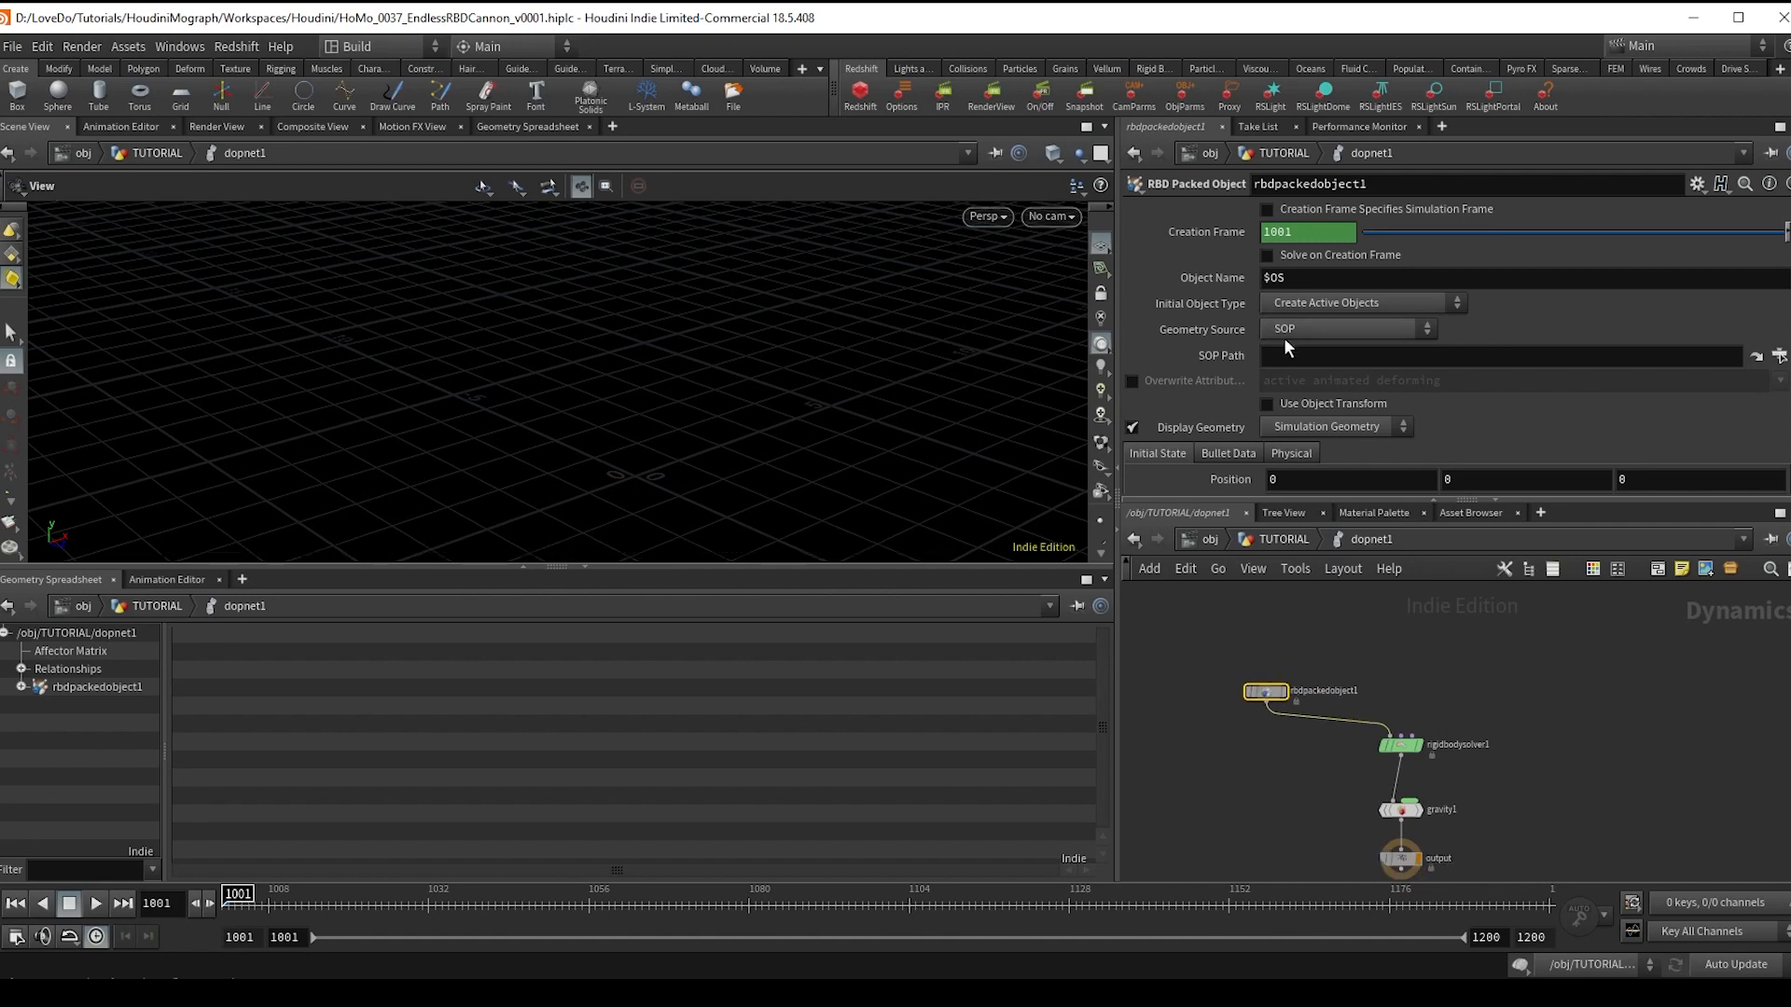
{"action": "mouse_move", "coordinate": [1403, 731]}
{"action": "type", "text": "popso"}
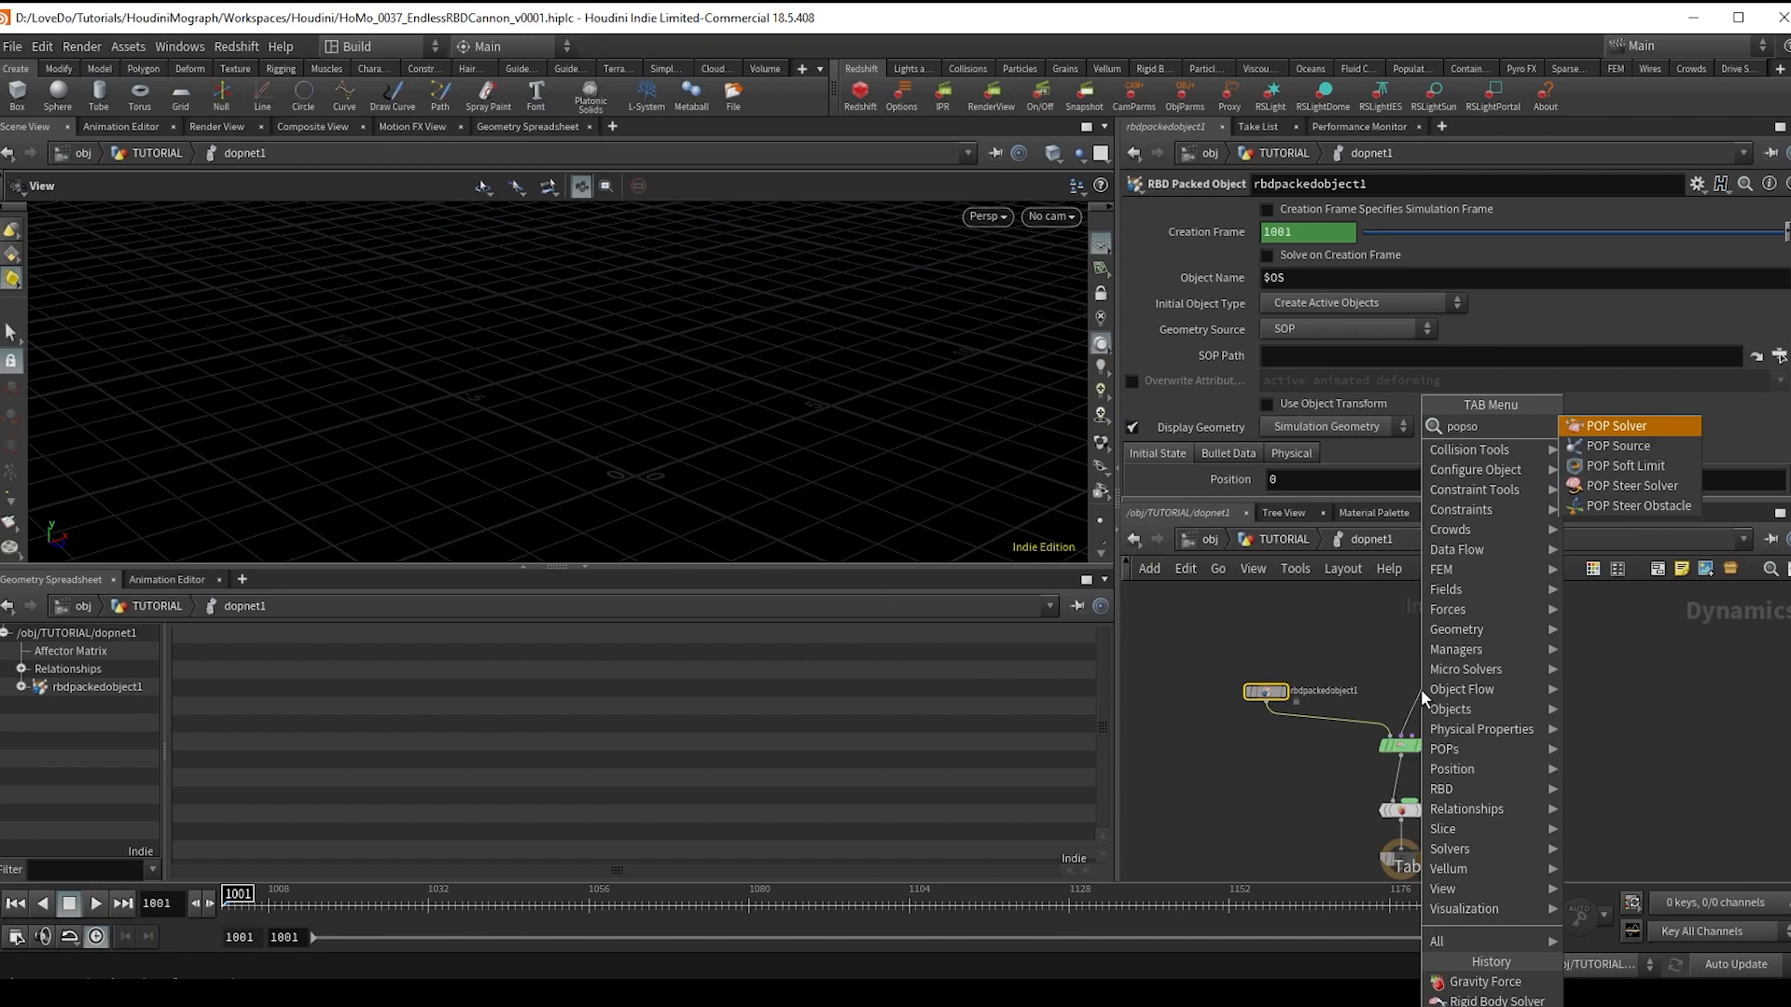
{"action": "left_click", "coordinate": [1617, 446]}
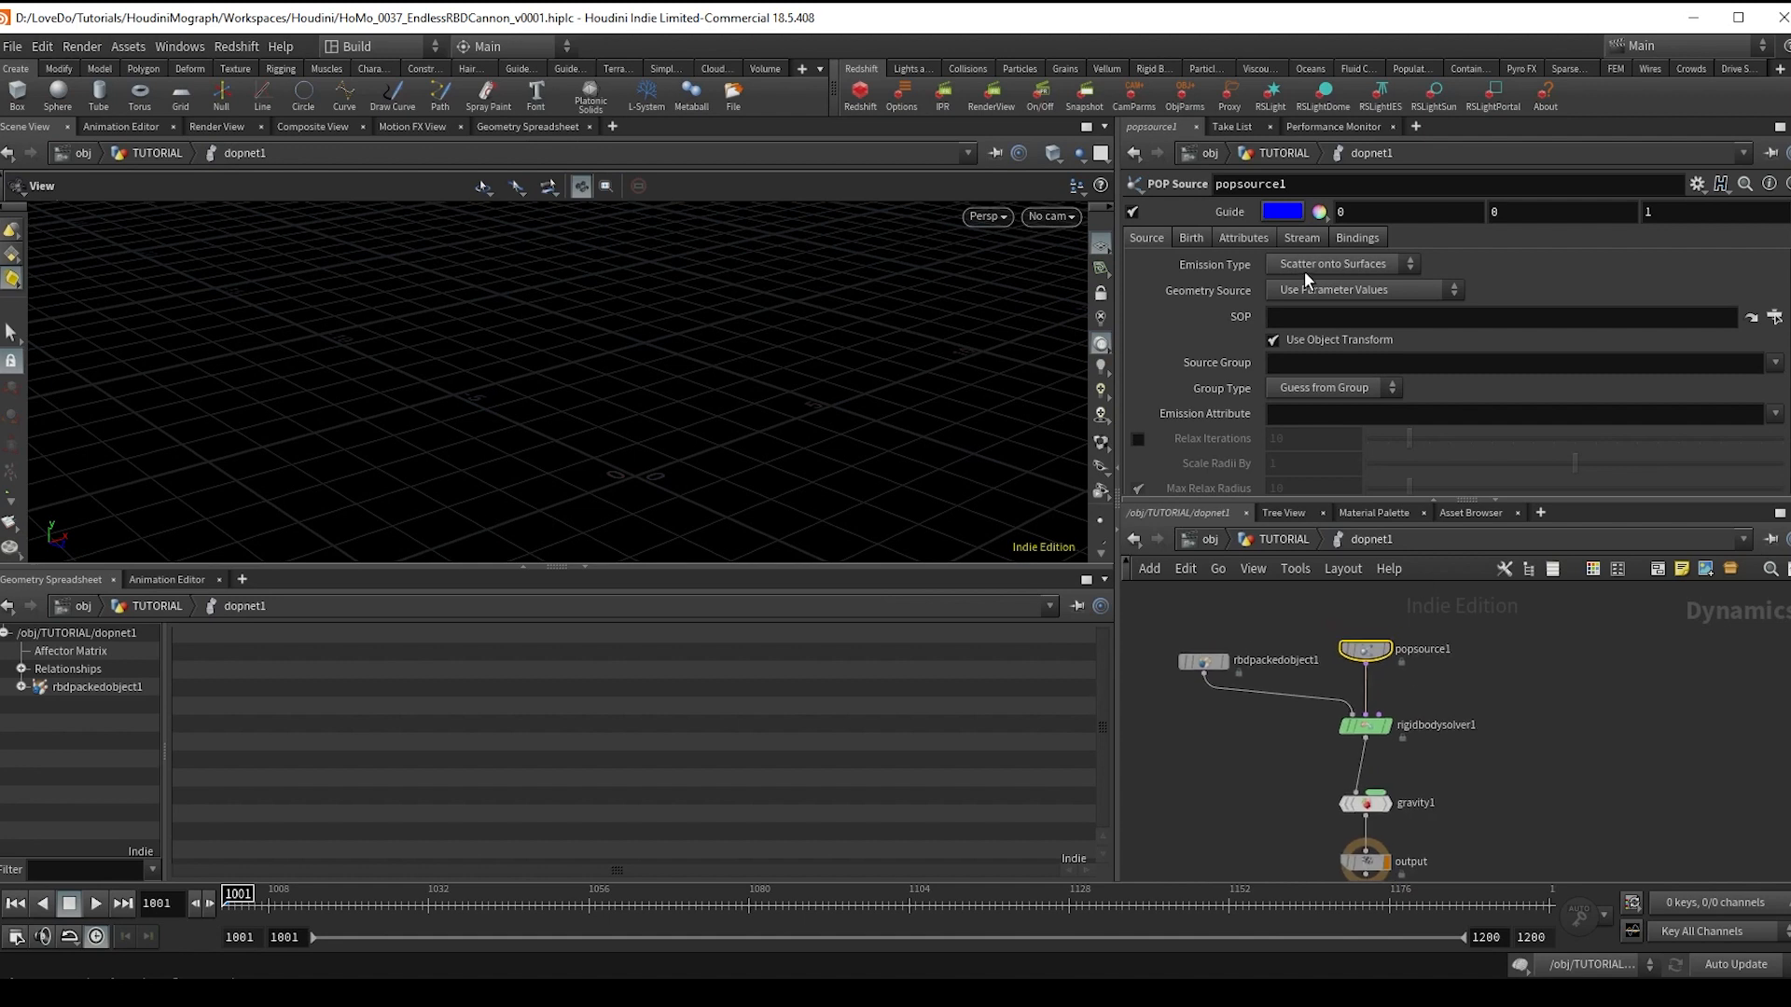
- Set popsource1 Emission Type to All Geometry and Geometry Source to Use First Context Geometry
{"action": "left_click", "coordinate": [1341, 263]}
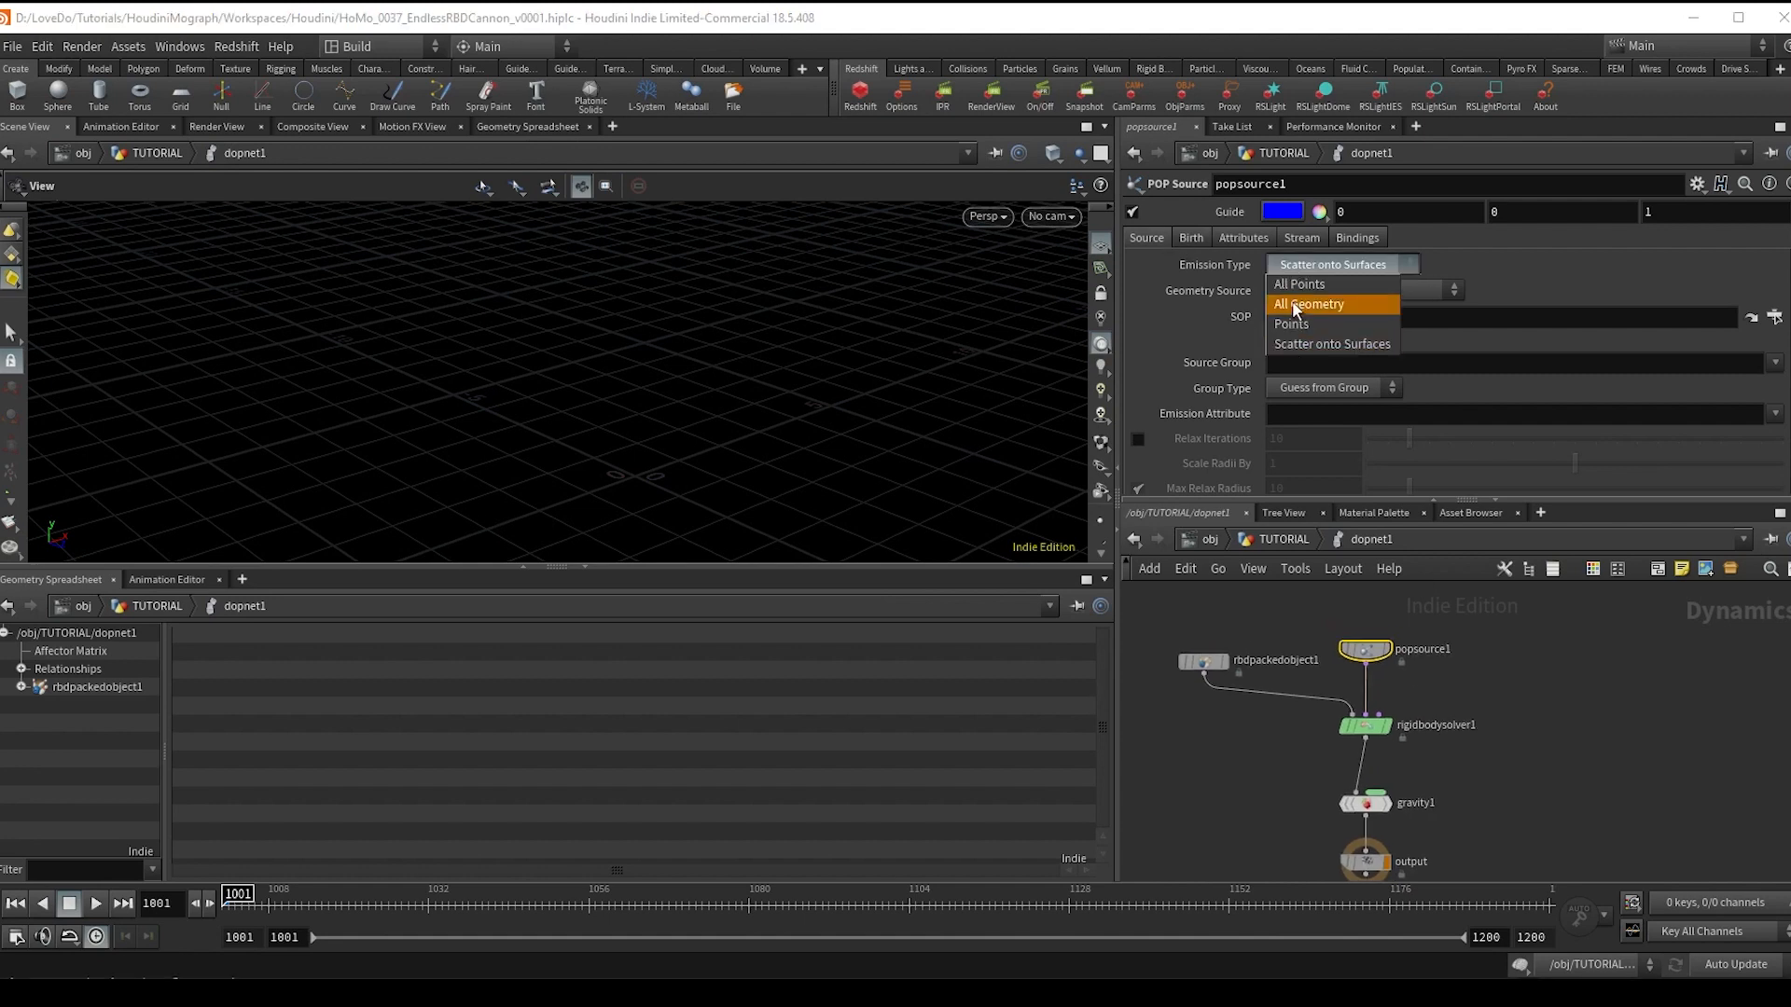
{"action": "left_click", "coordinate": [1308, 304]}
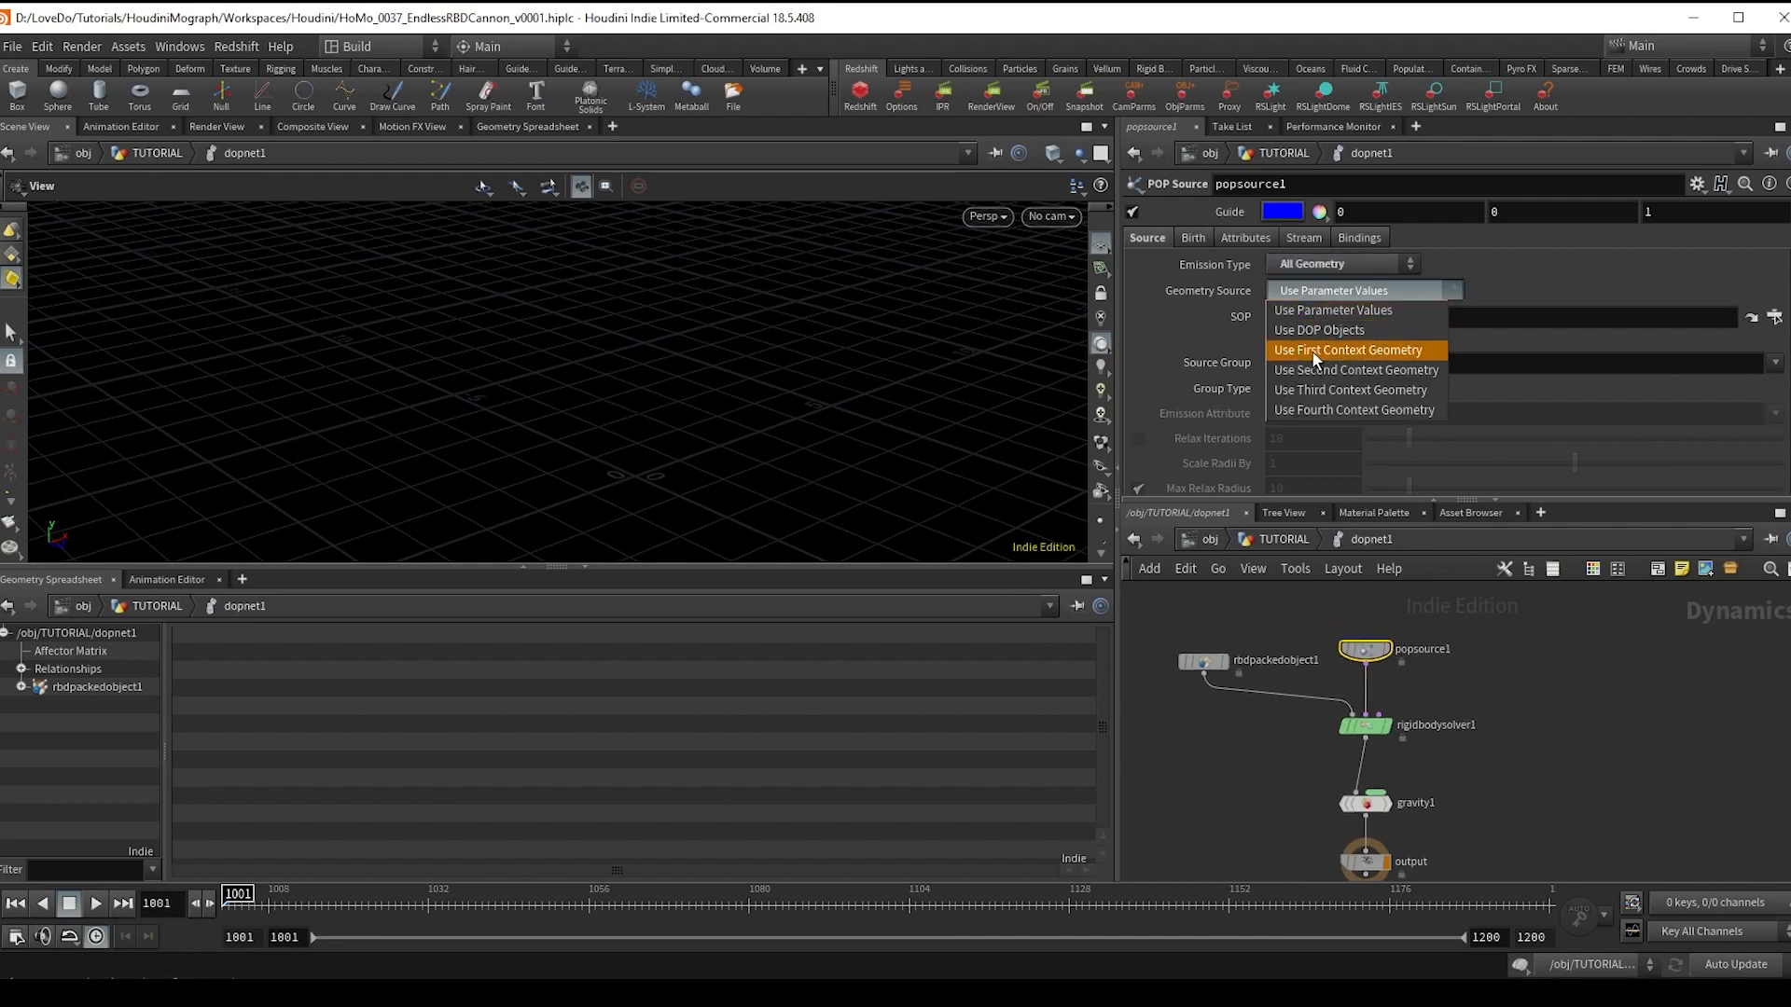
{"action": "left_click", "coordinate": [1346, 348]}
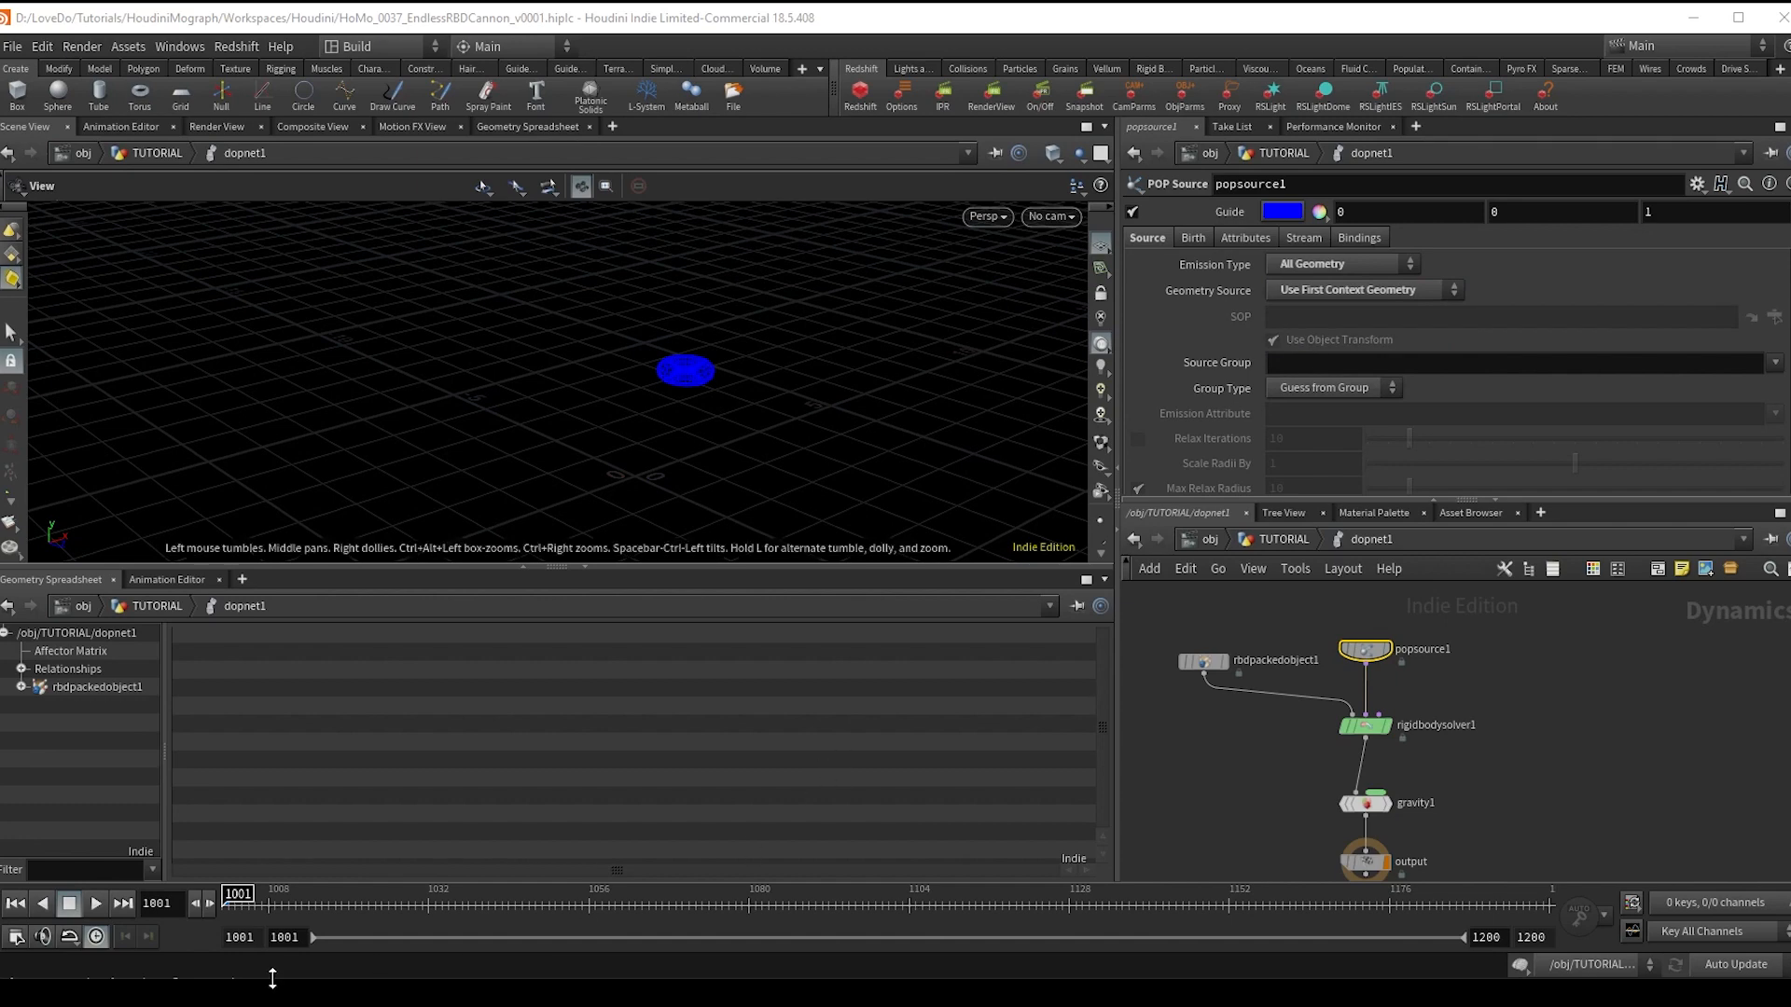
- Play the simulation to verify colored shapes are emitted, then stop playback
{"action": "left_click", "coordinate": [95, 903]}
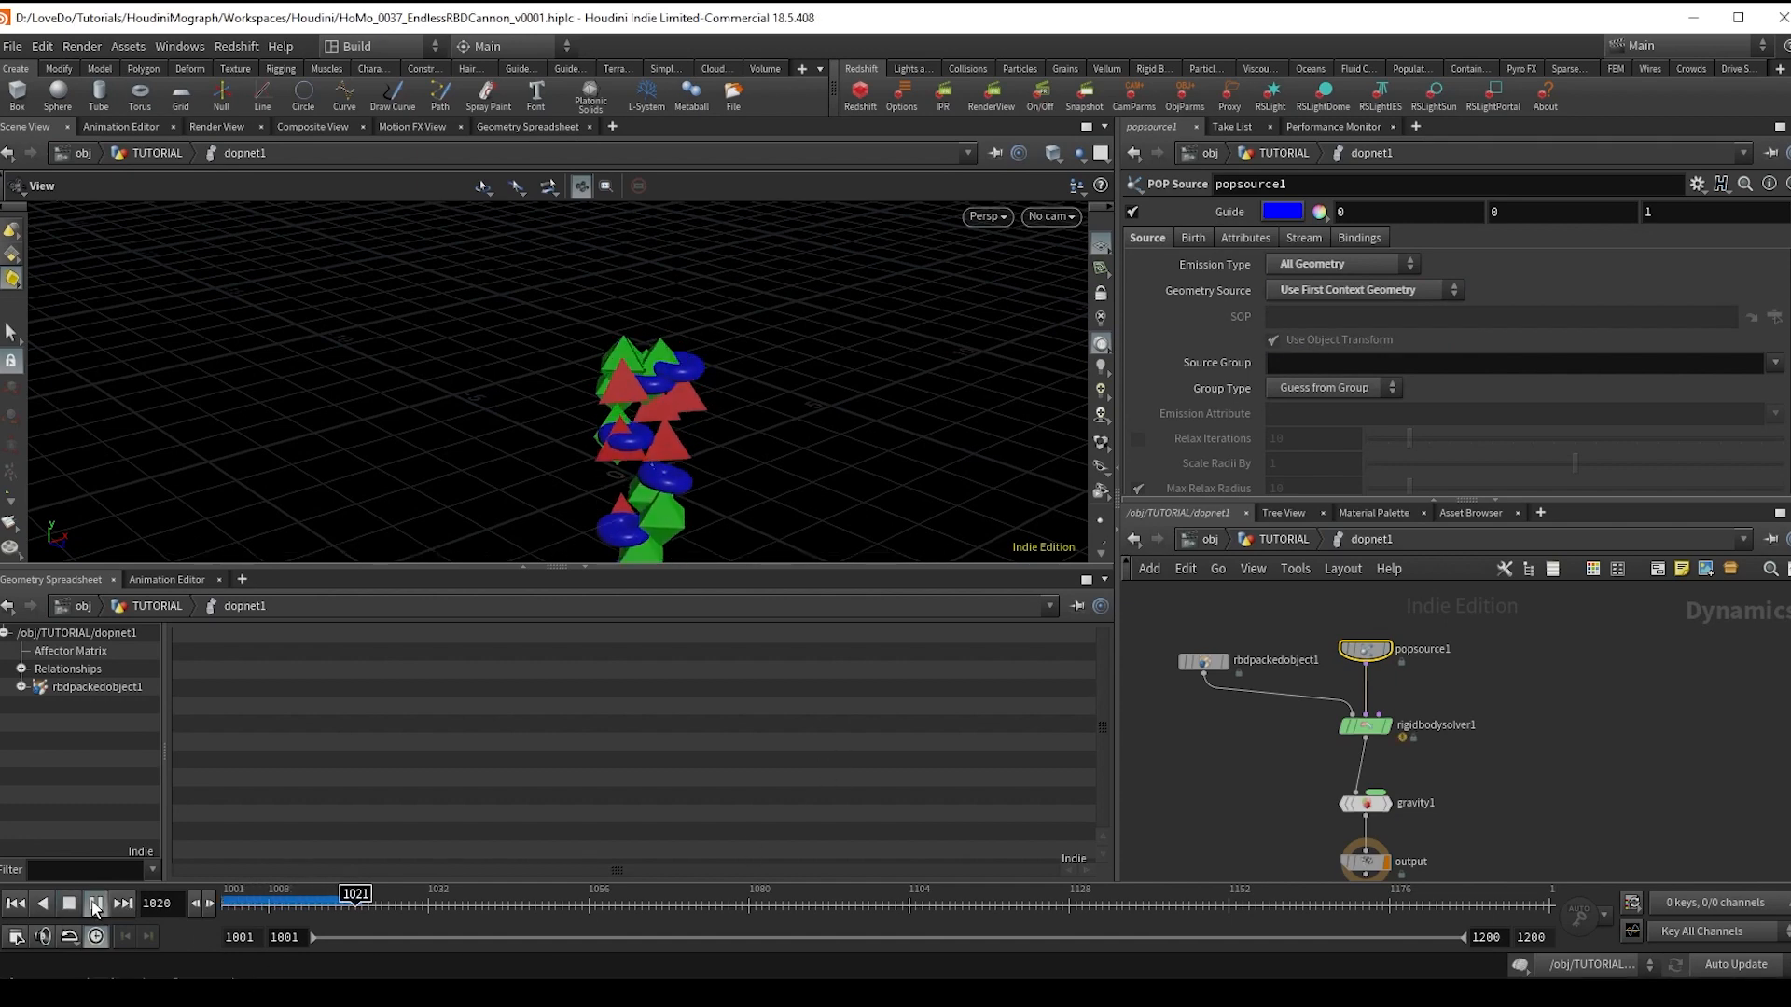
{"action": "left_click", "coordinate": [96, 903]}
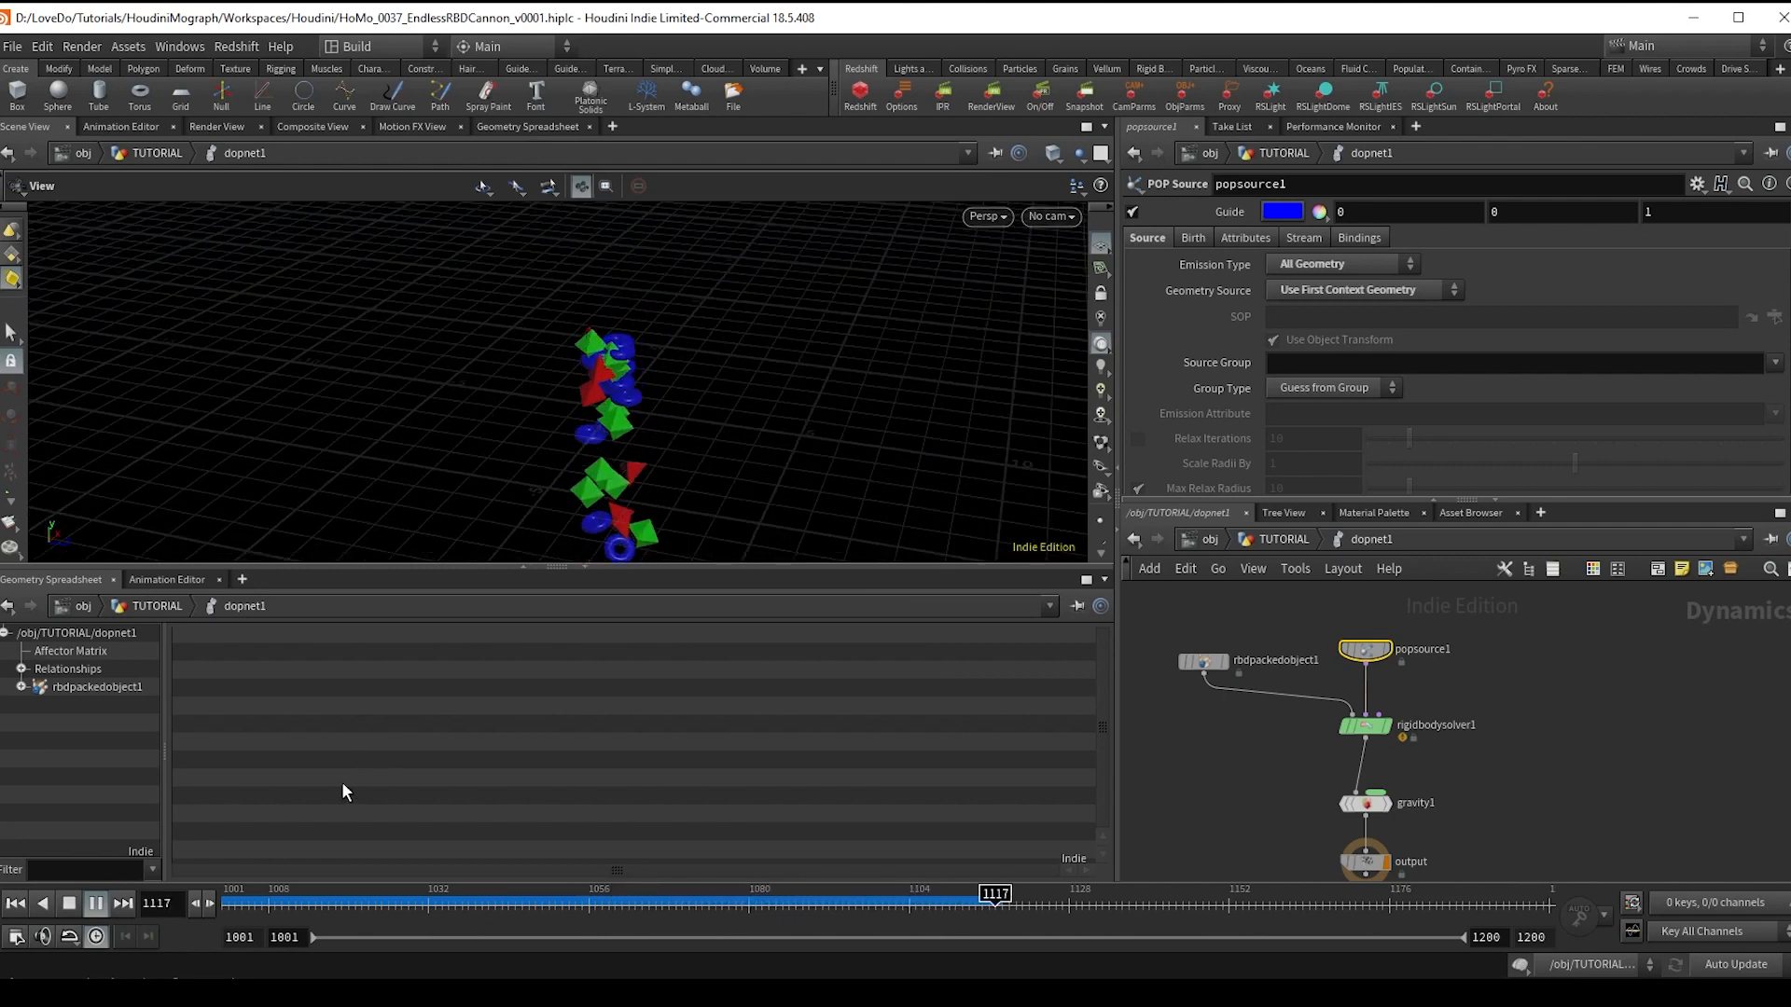
{"action": "left_click", "coordinate": [95, 903]}
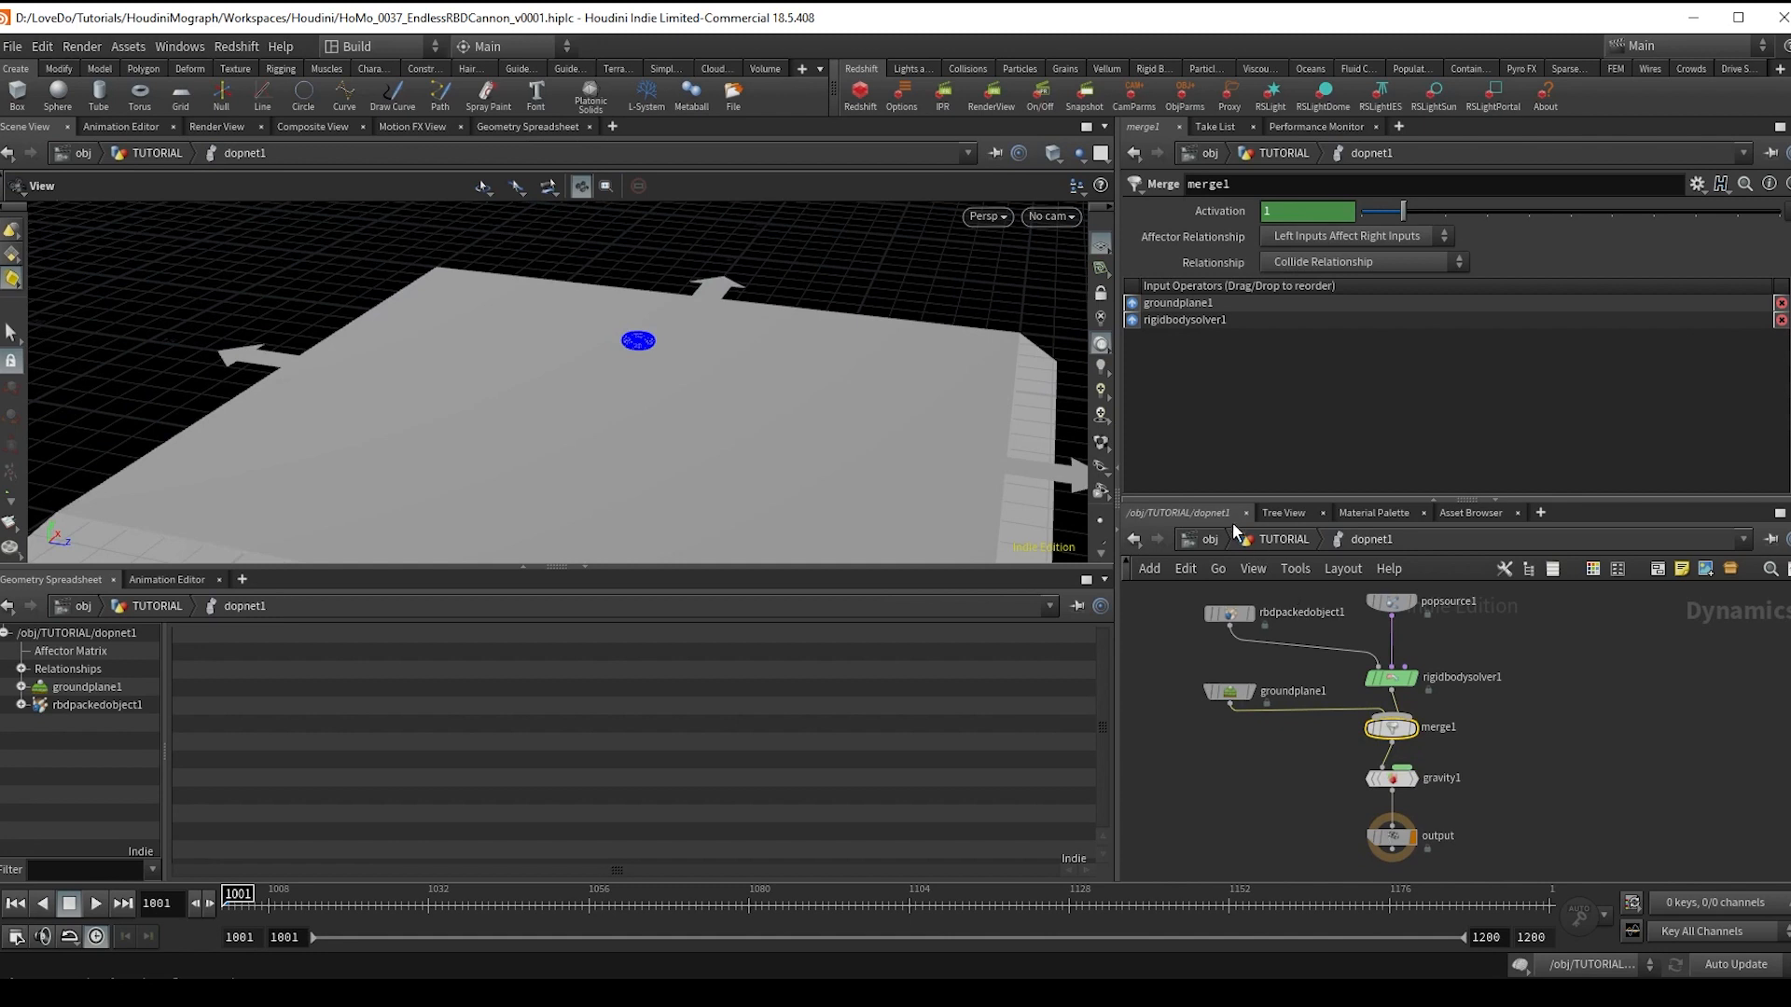
{"action": "mouse_move", "coordinate": [1366, 696]}
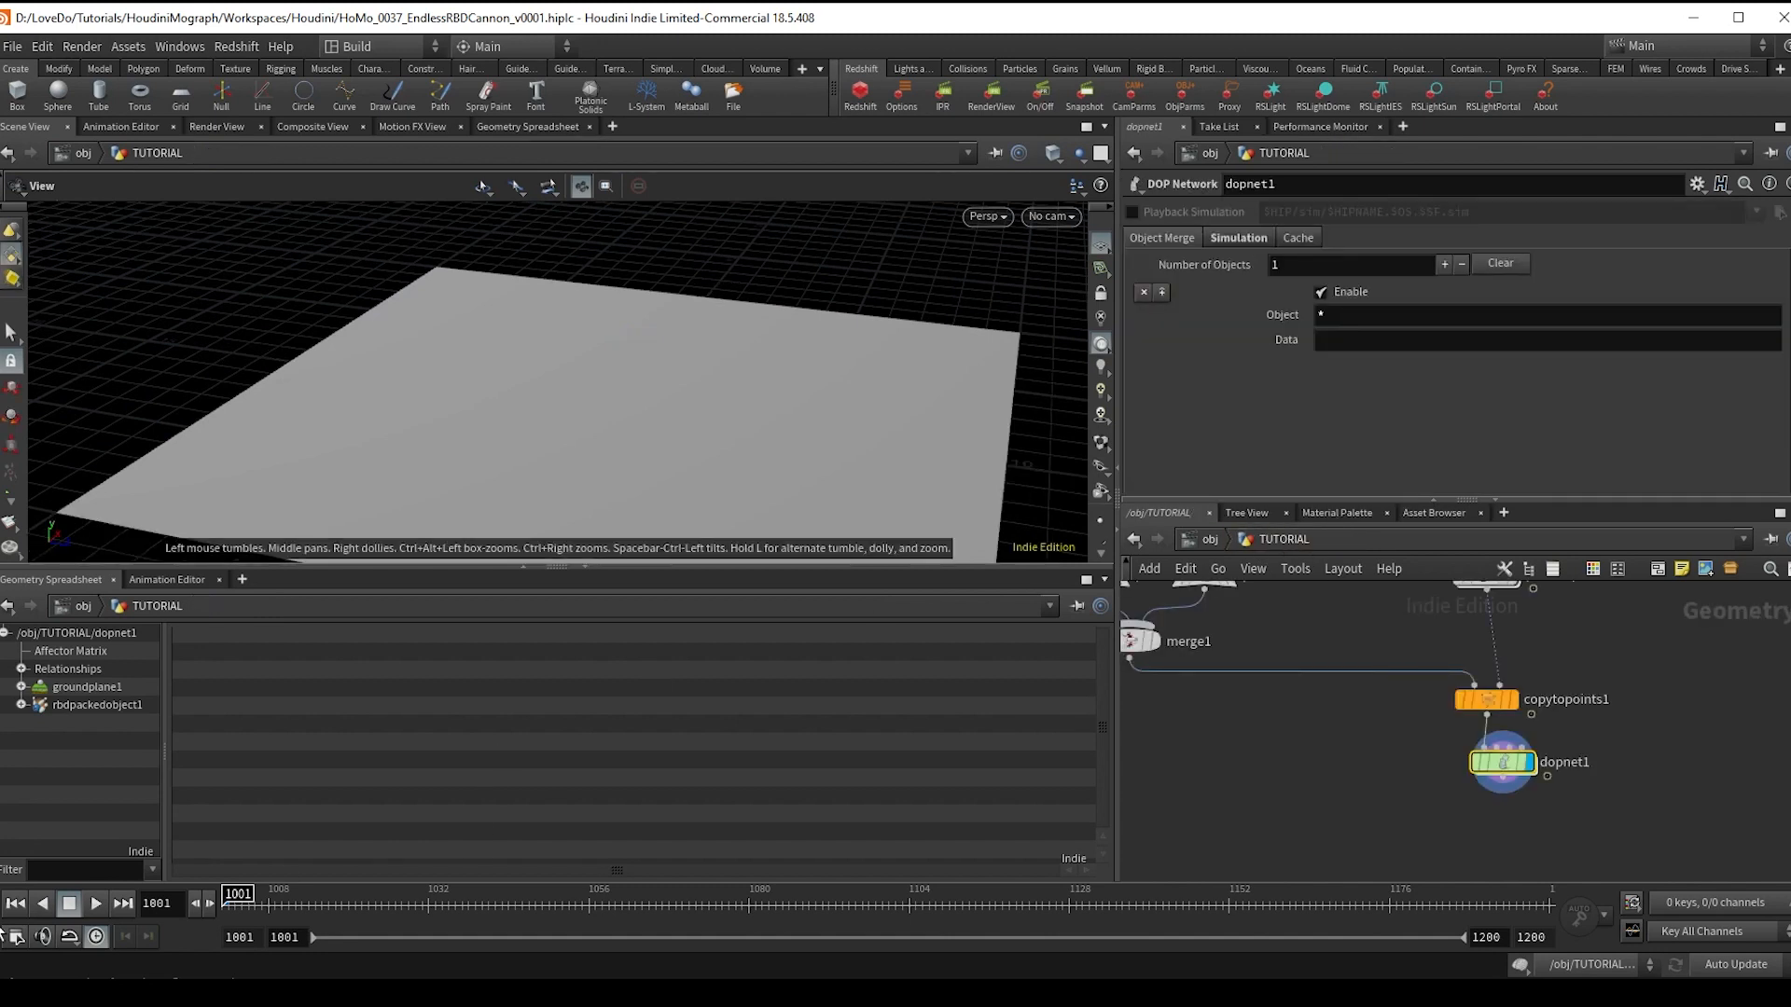
- Play the simulation to test floor collisions with the ground plane, then stop and rewind
{"action": "left_click", "coordinate": [96, 903]}
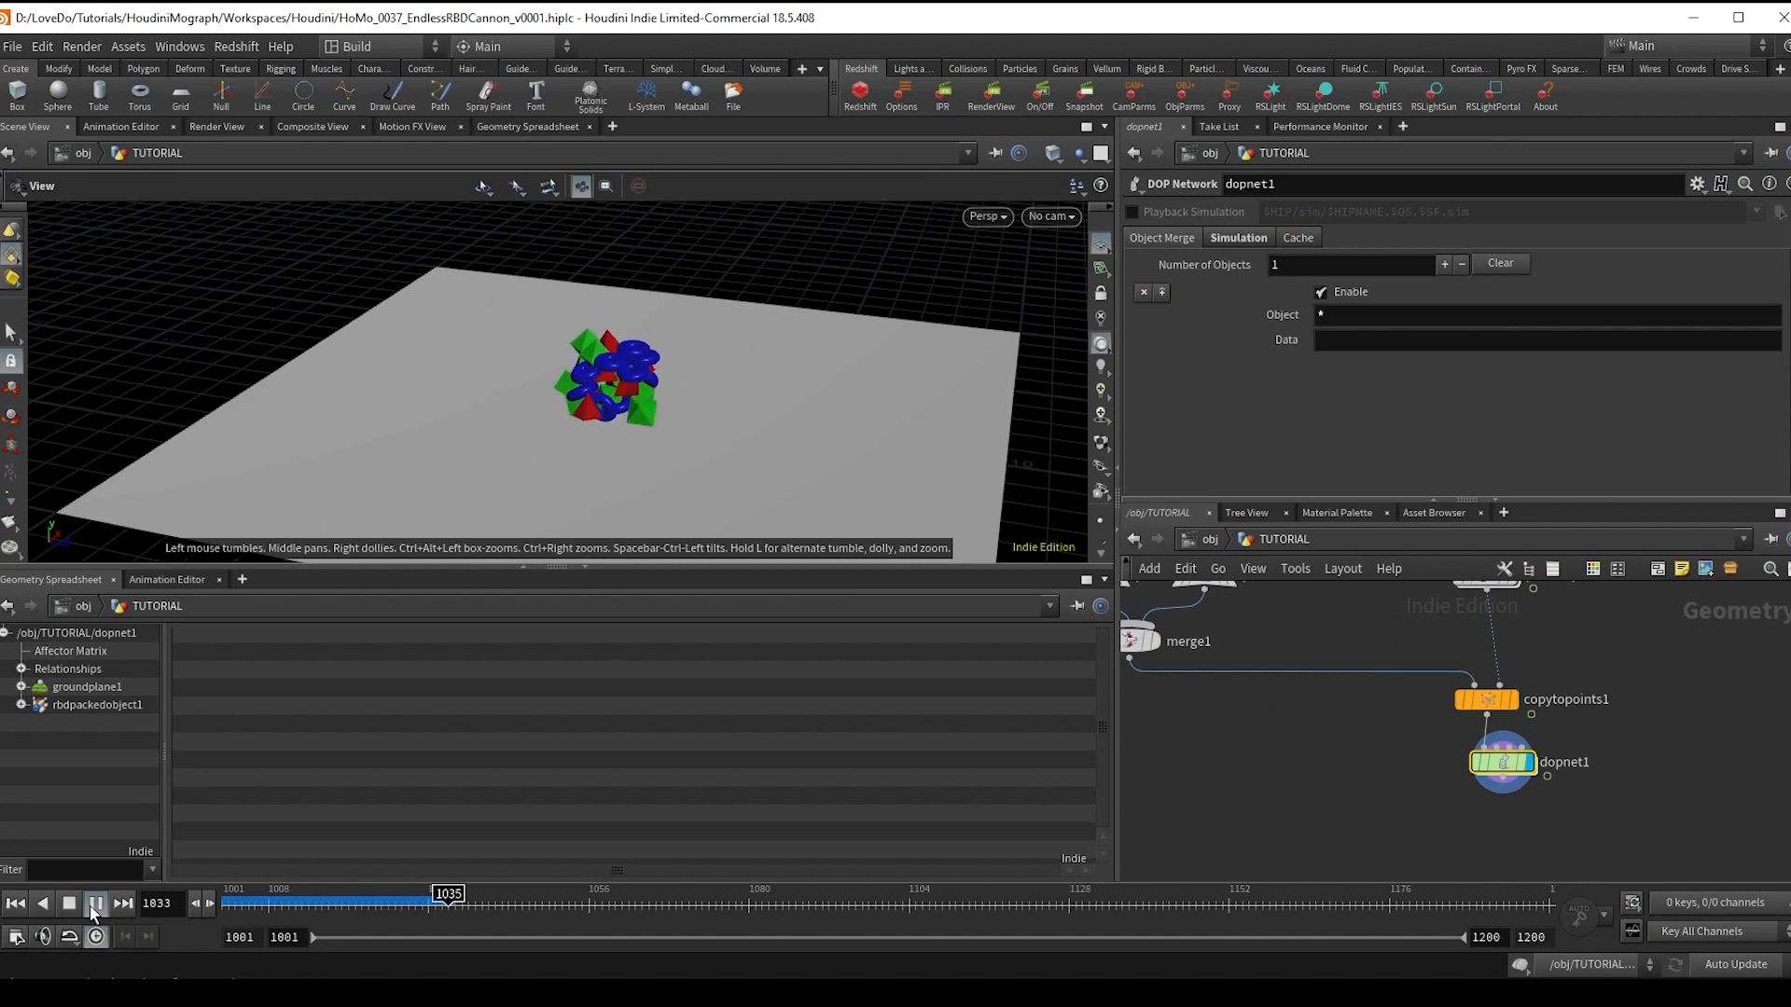
{"action": "left_click", "coordinate": [96, 903]}
{"action": "type", "text": "ra"}
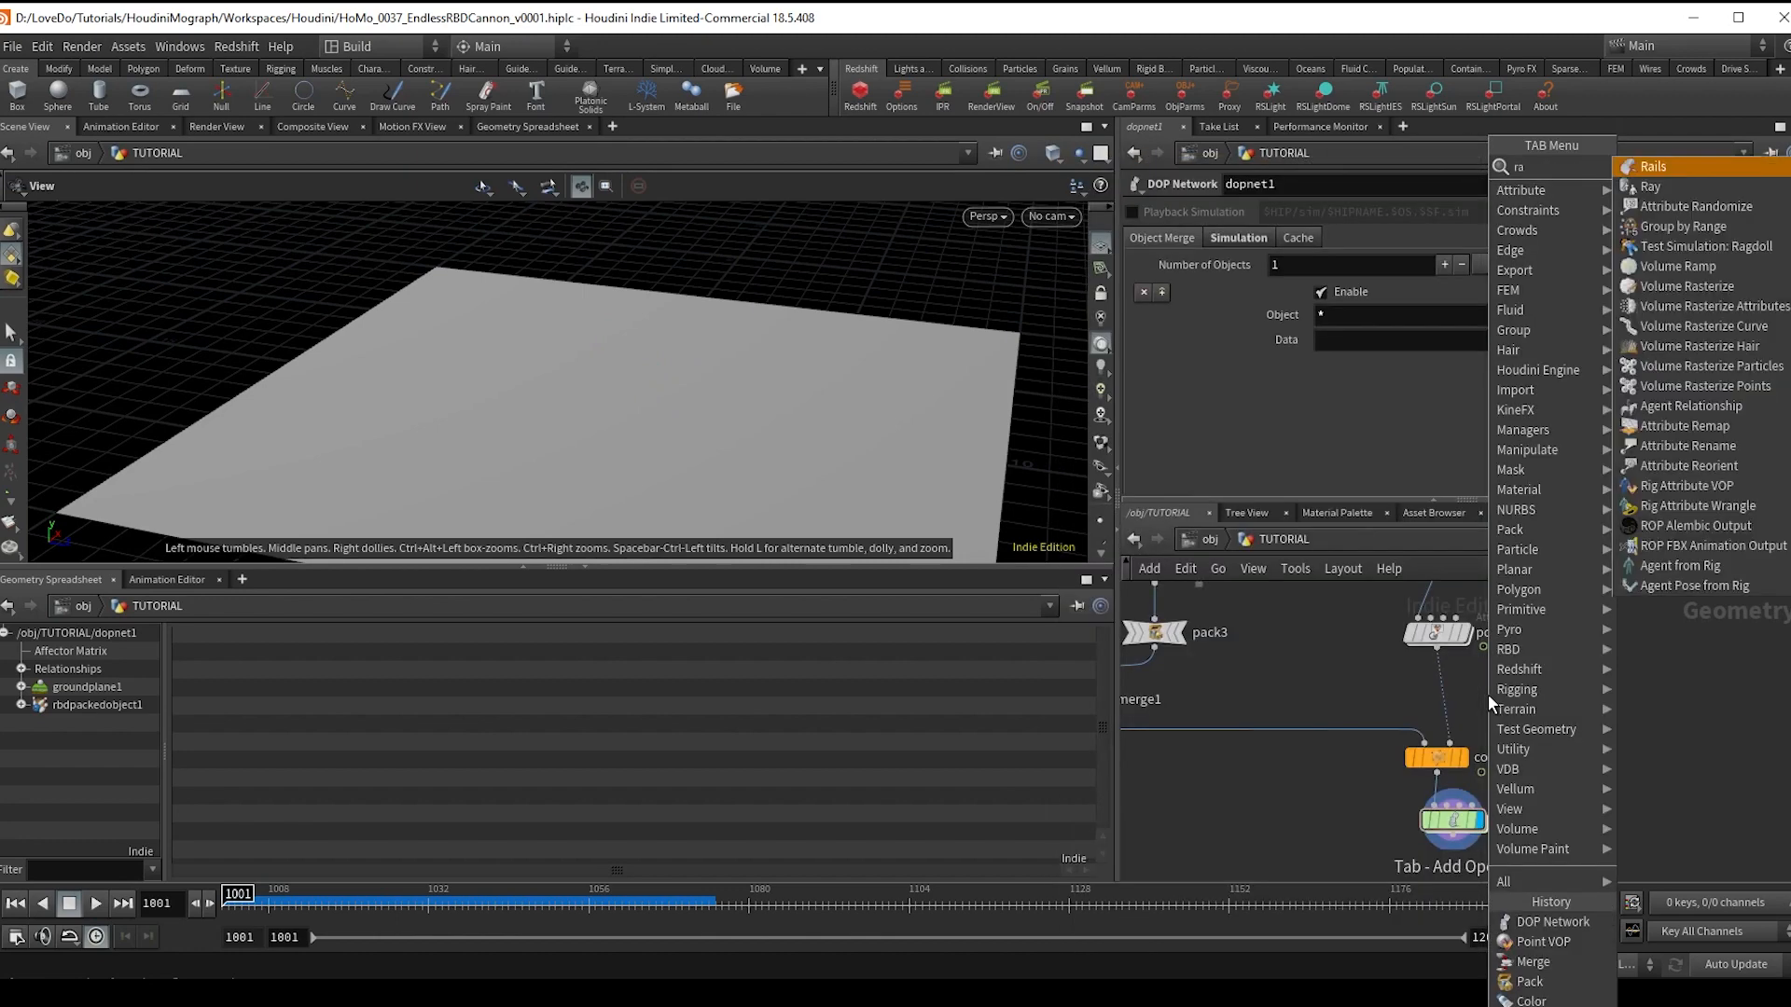
- Add Attribute Randomize on v after pointvop1 with Min -1, 6, -1 and Max 1, 16, 1
{"action": "left_click", "coordinate": [1701, 207]}
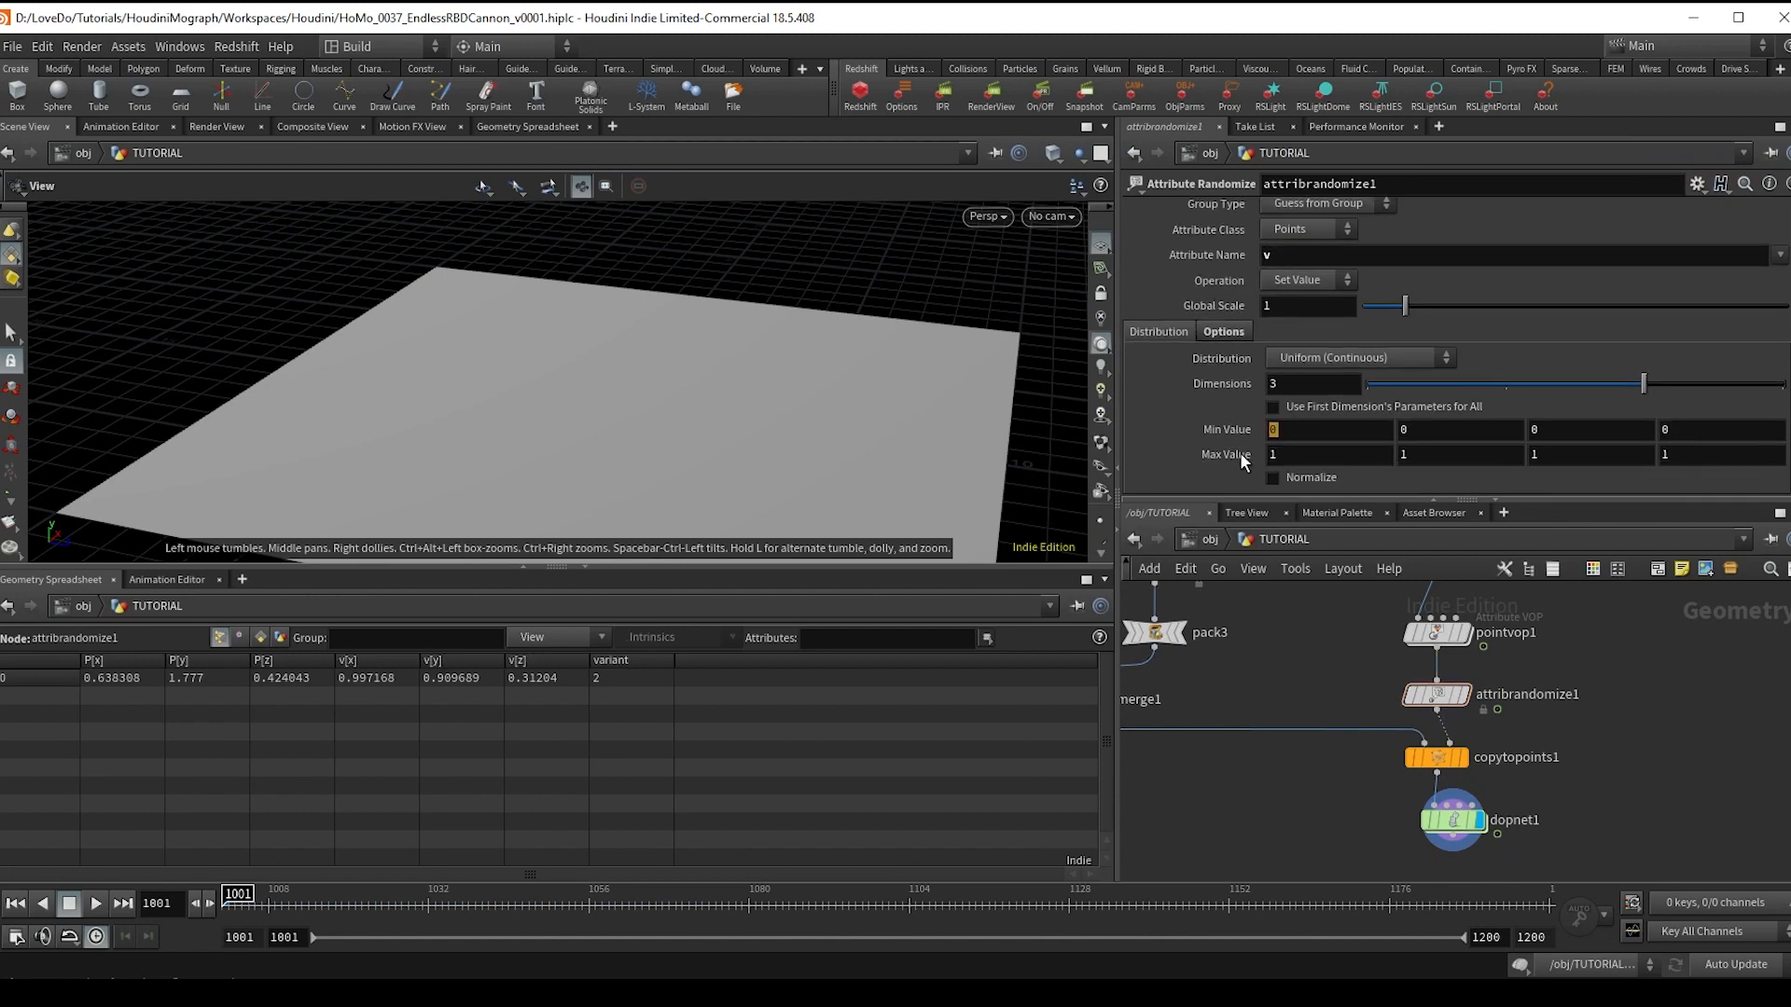
{"action": "type", "text": "-1"}
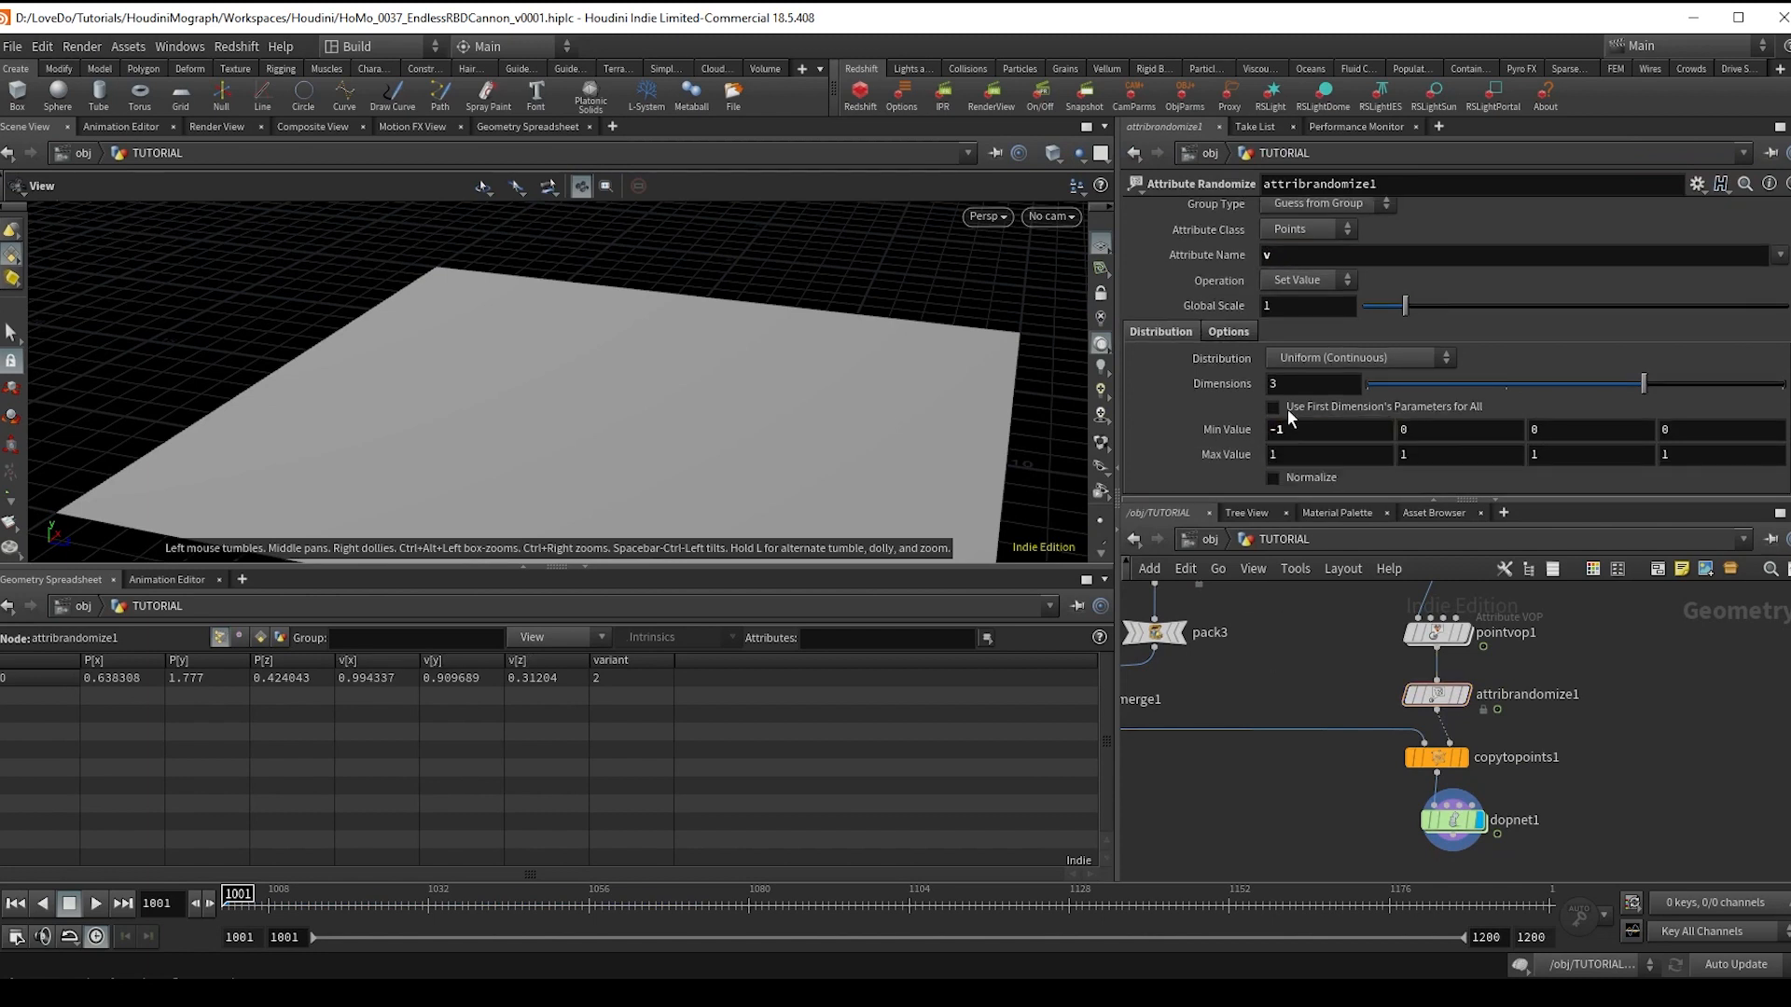
{"action": "left_click", "coordinate": [1587, 429]}
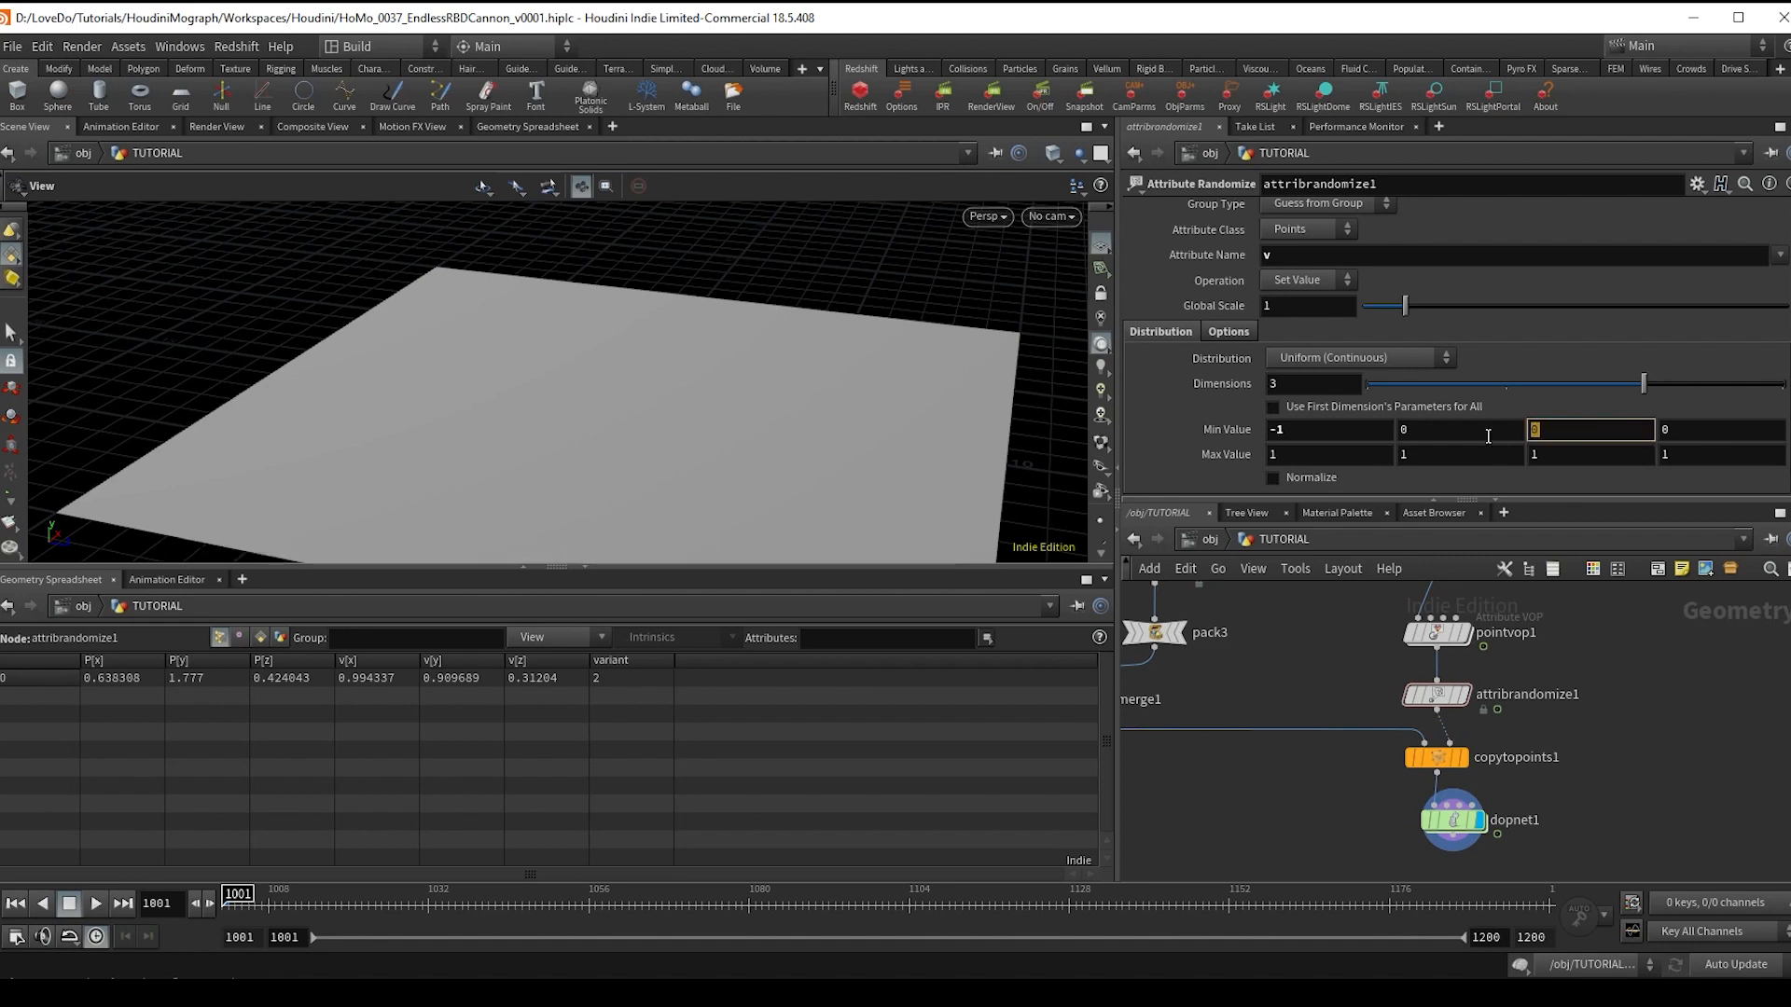
{"action": "type", "text": "-1"}
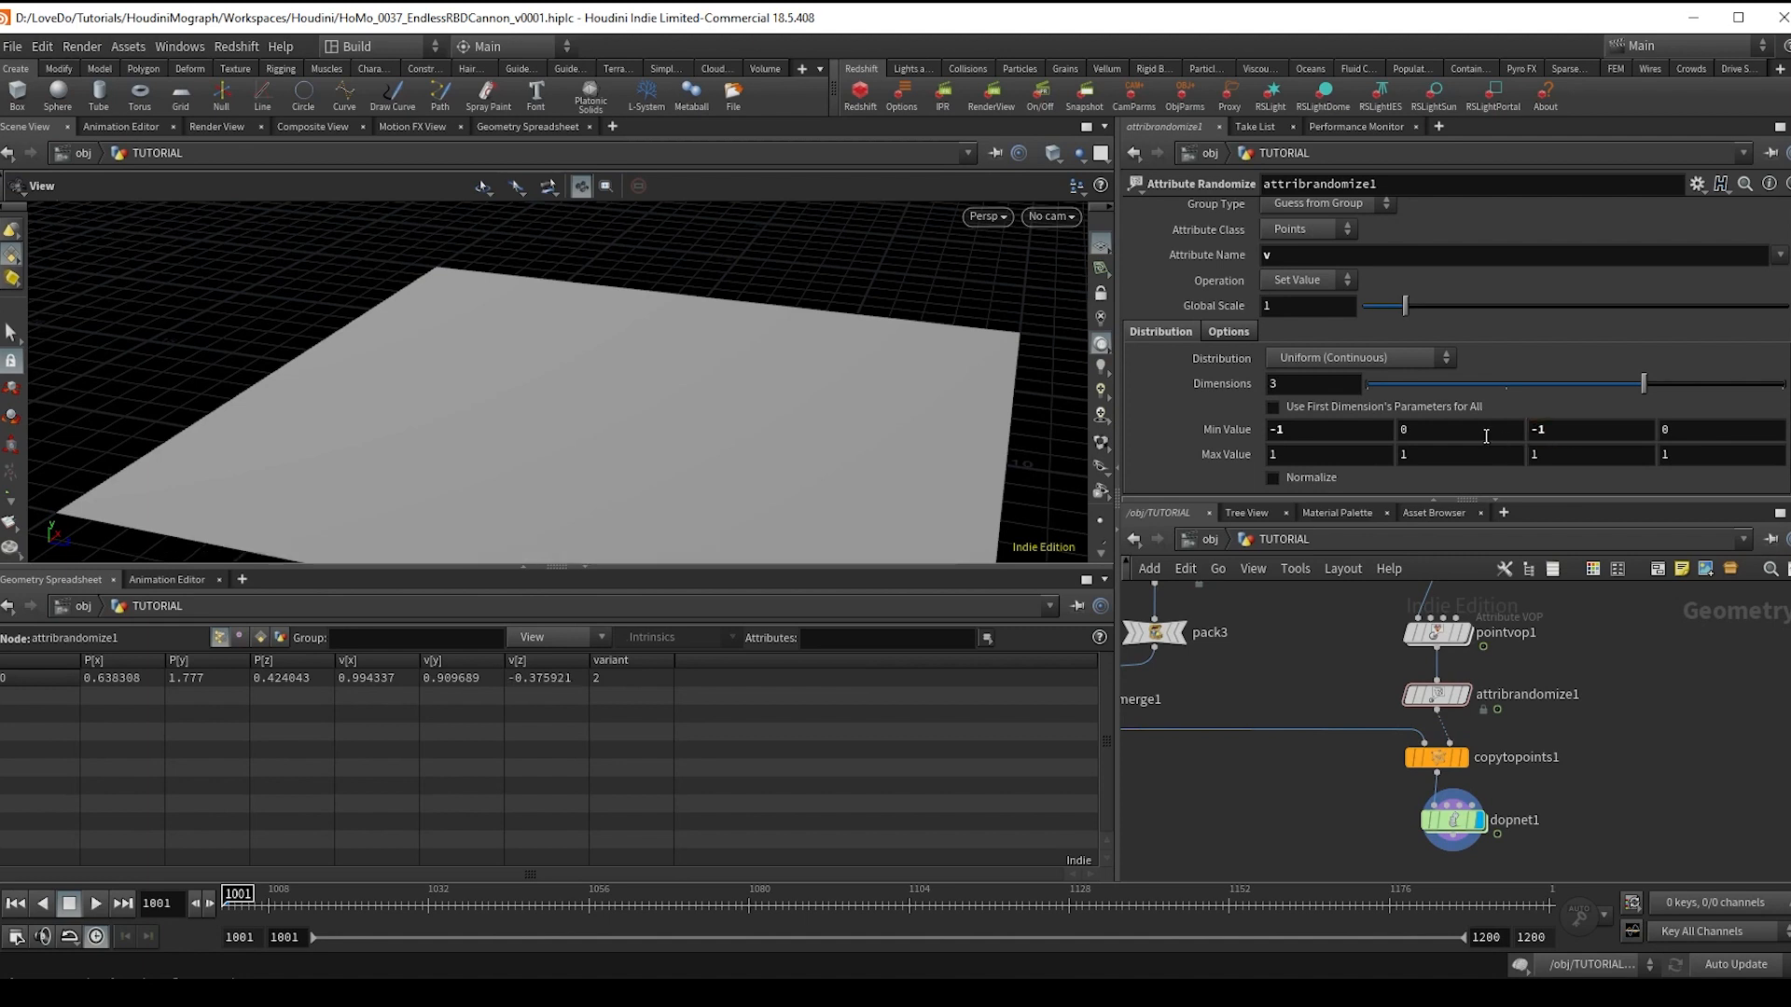
{"action": "mouse_move", "coordinate": [1386, 451]}
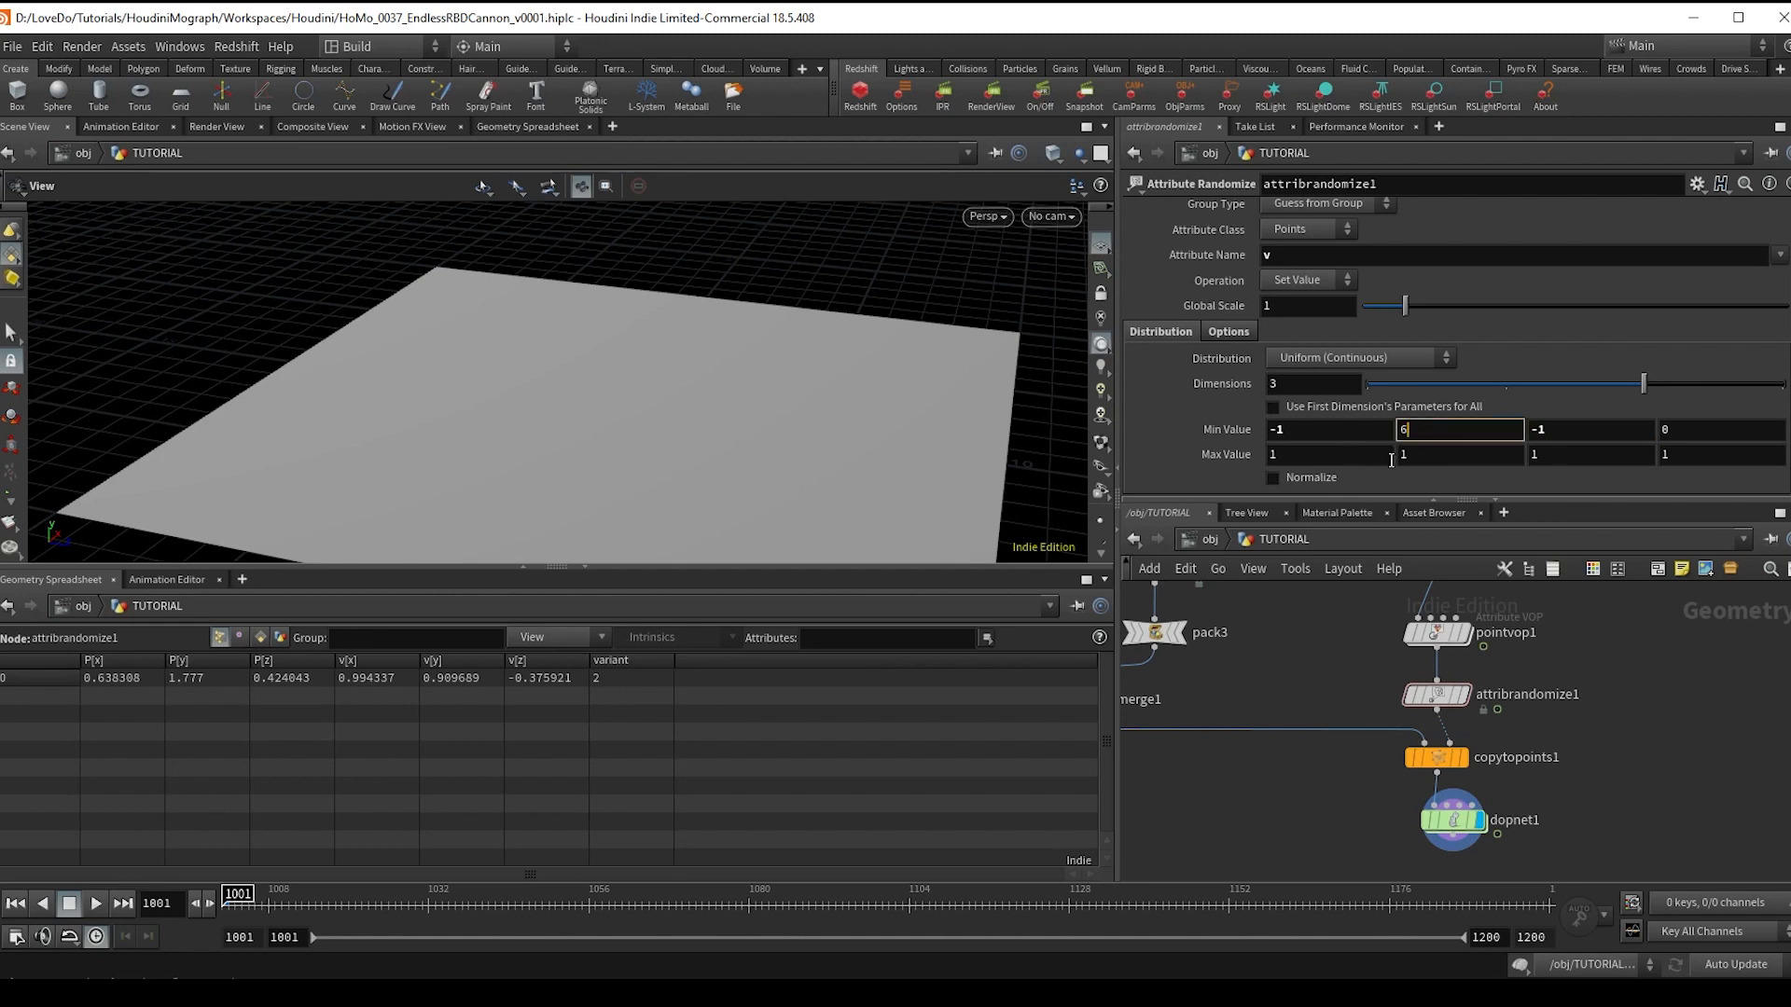
{"action": "type", "text": "16"}
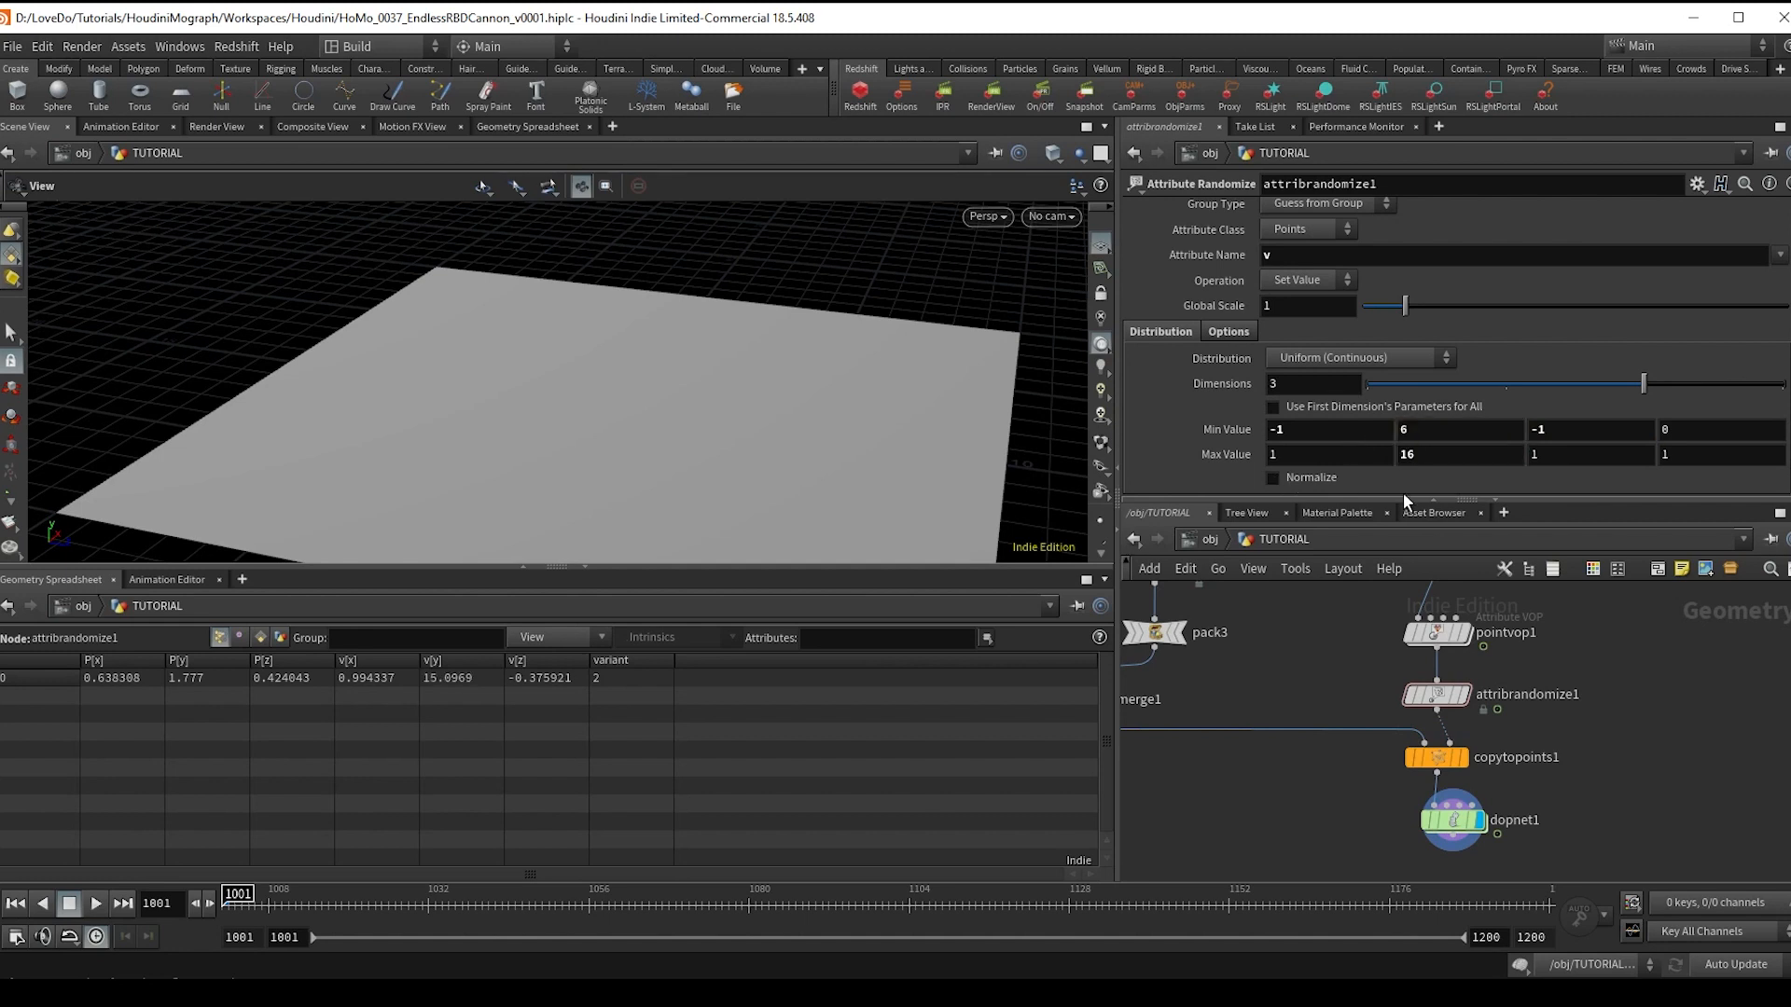
{"action": "mouse_move", "coordinate": [1244, 345]}
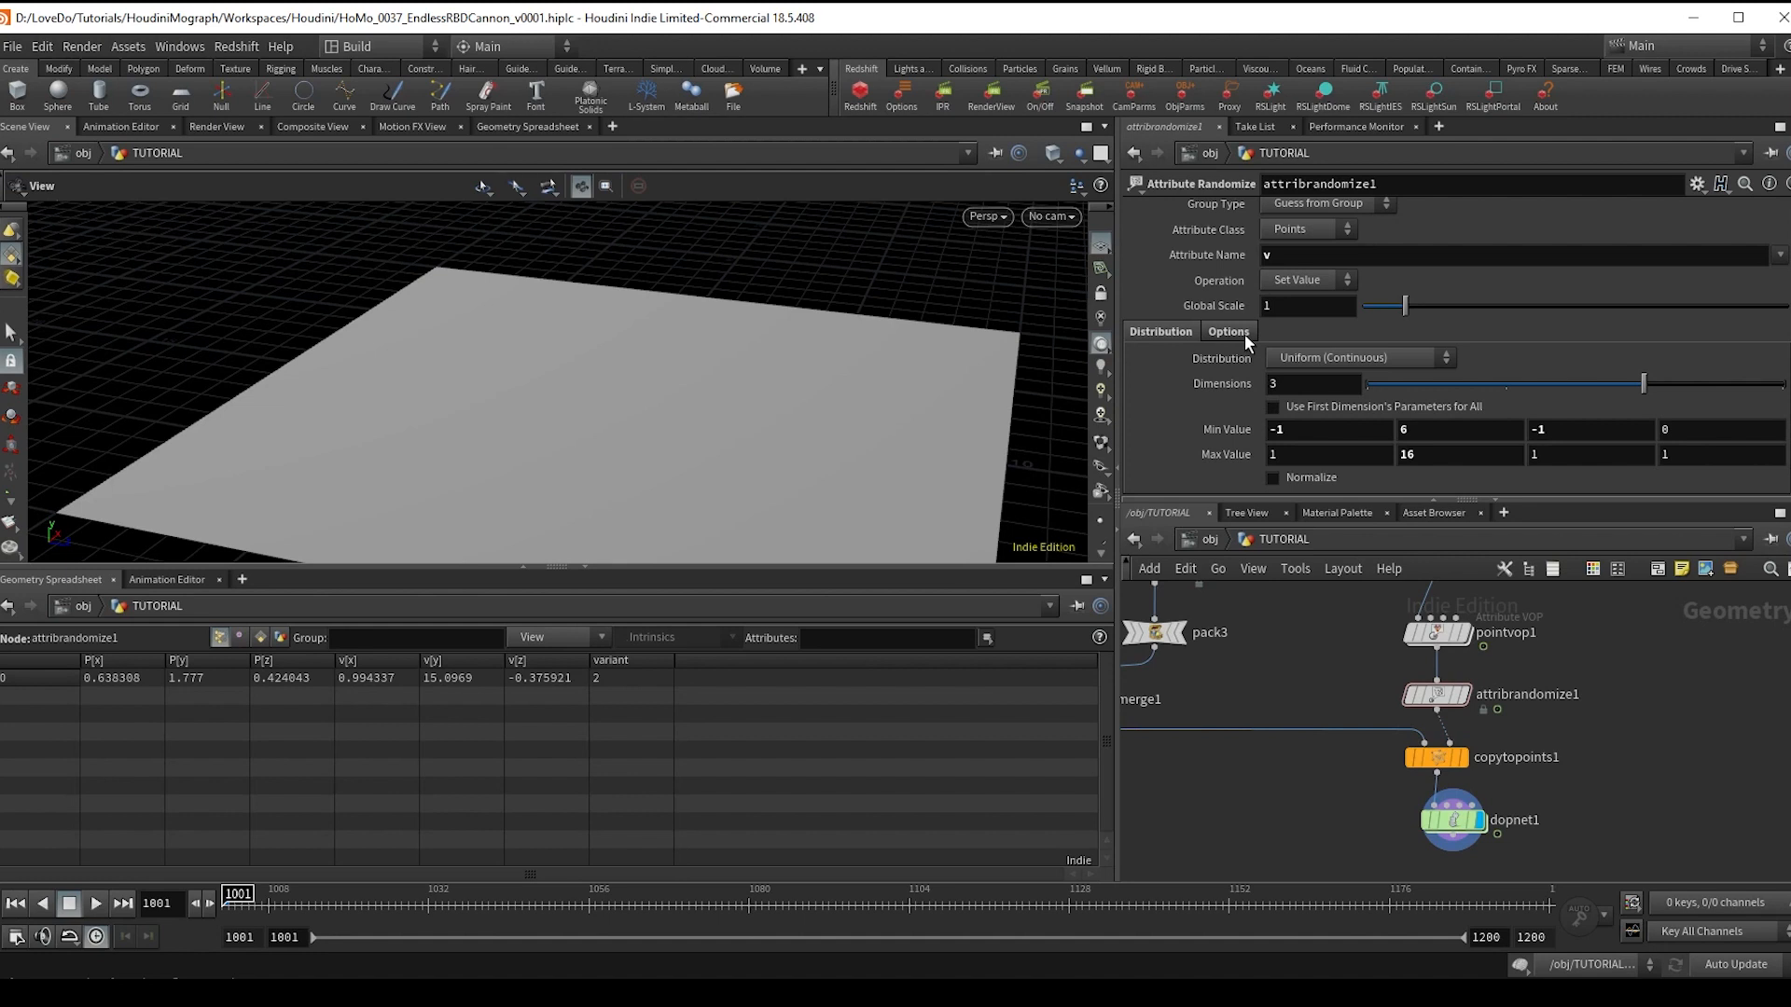
- Set the Global Seed of attribrandomize1 to $F*2 in its Options
{"action": "left_click", "coordinate": [1227, 332]}
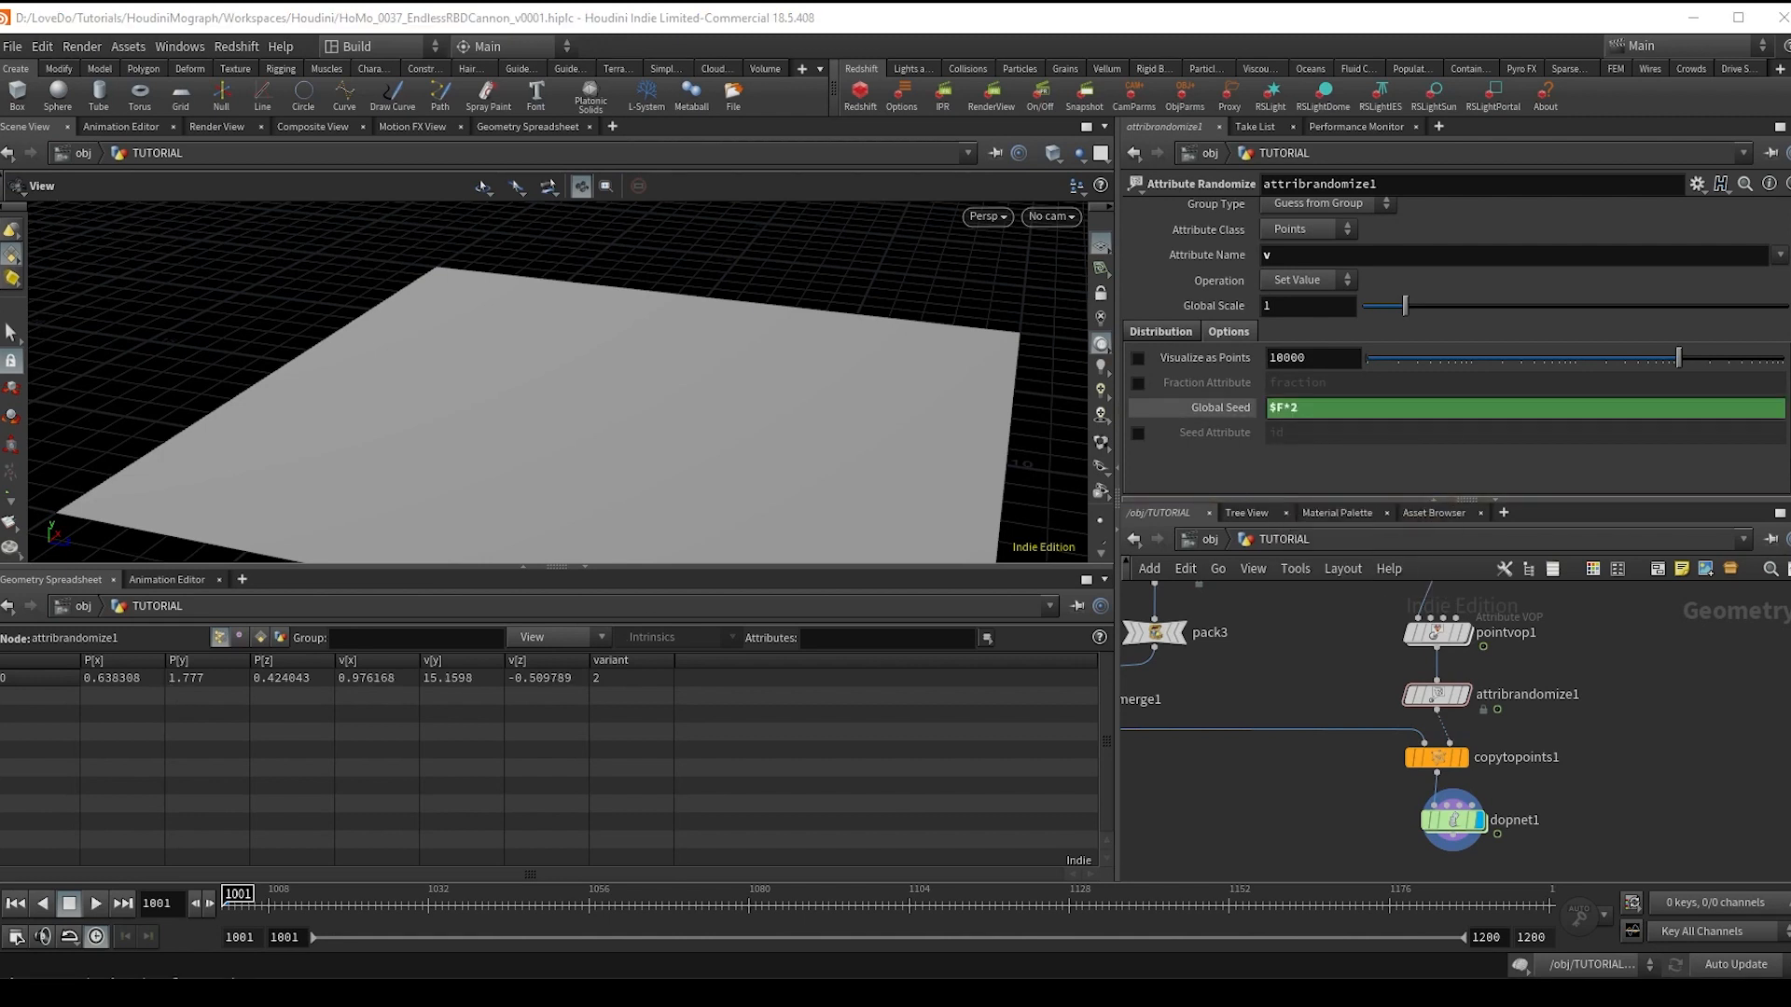
{"action": "left_click", "coordinate": [95, 903]}
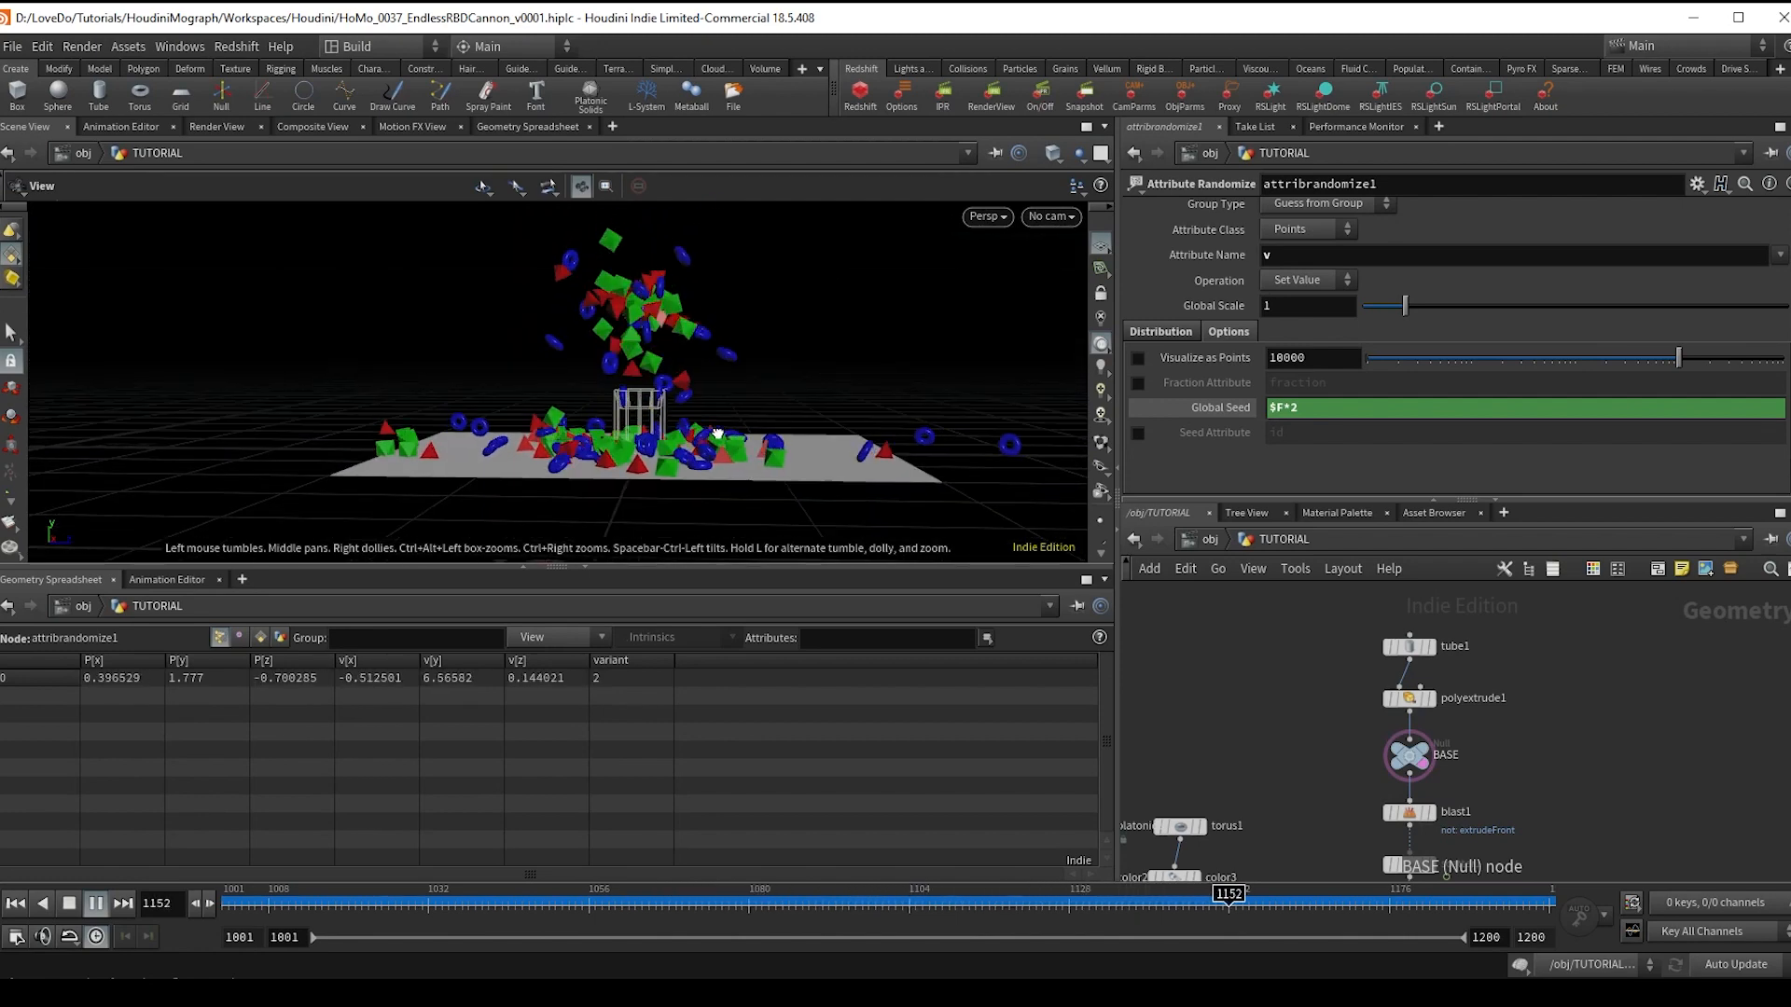
- Stop playback and rewind the simulation to frame 1001
{"action": "left_click", "coordinate": [226, 893]}
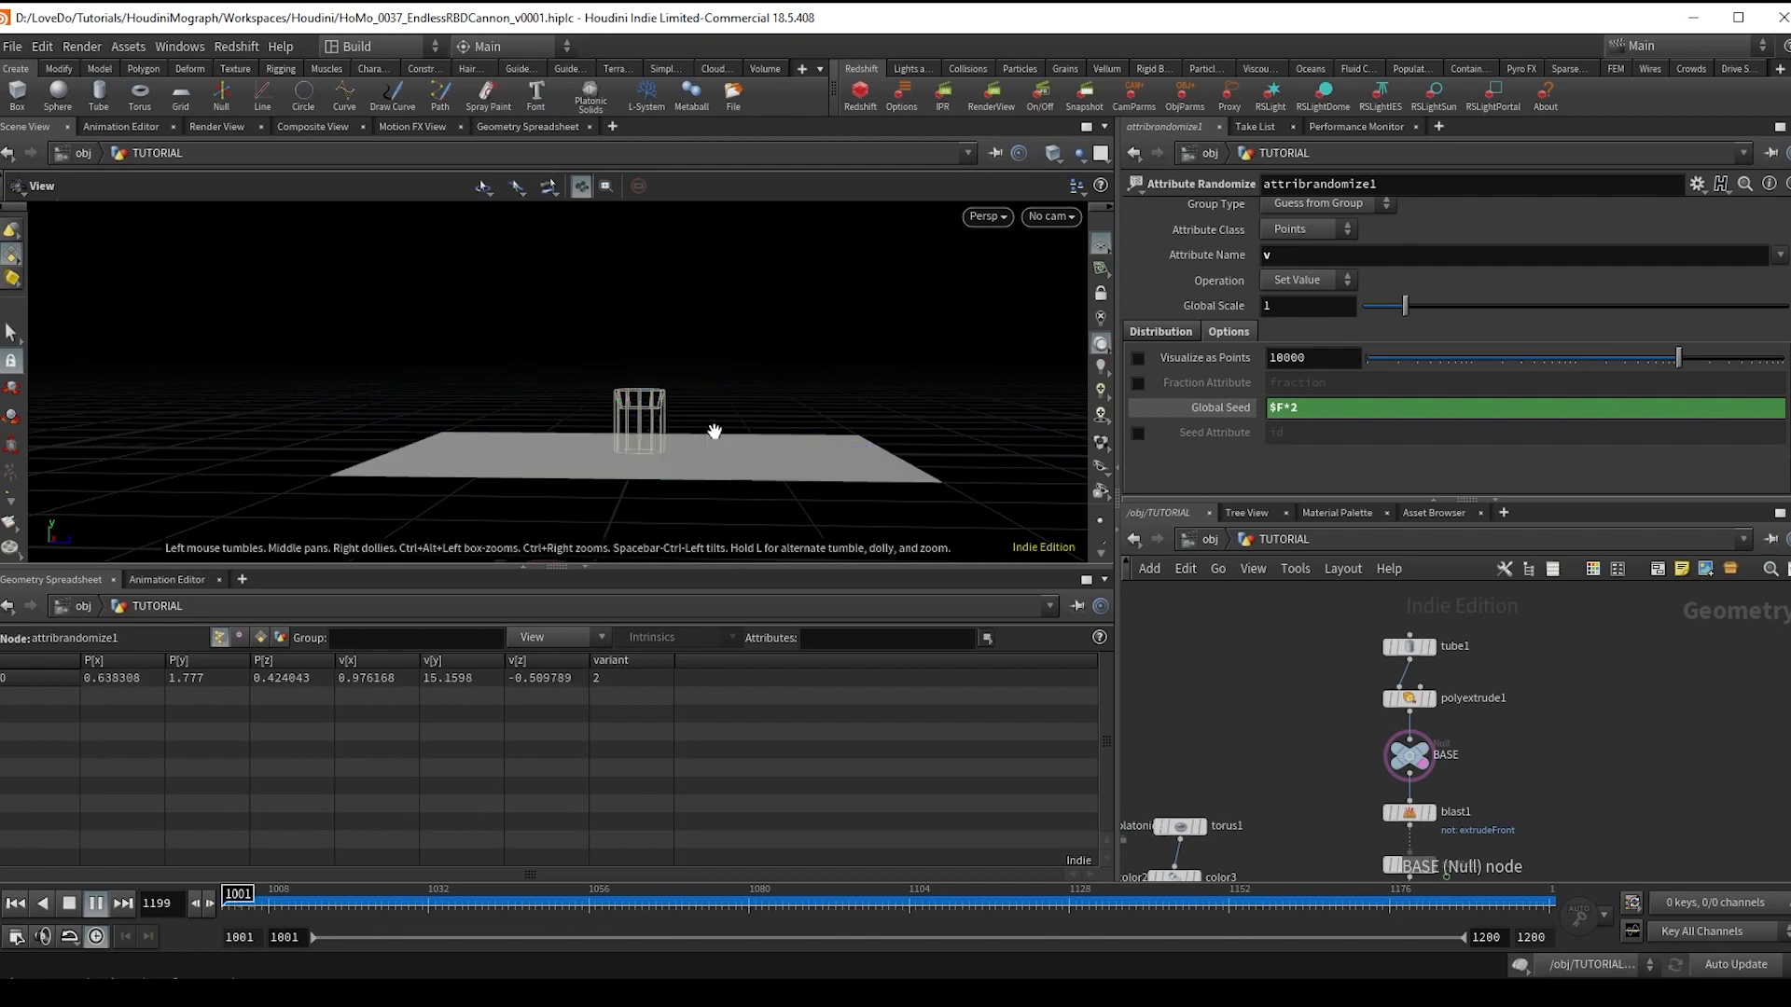